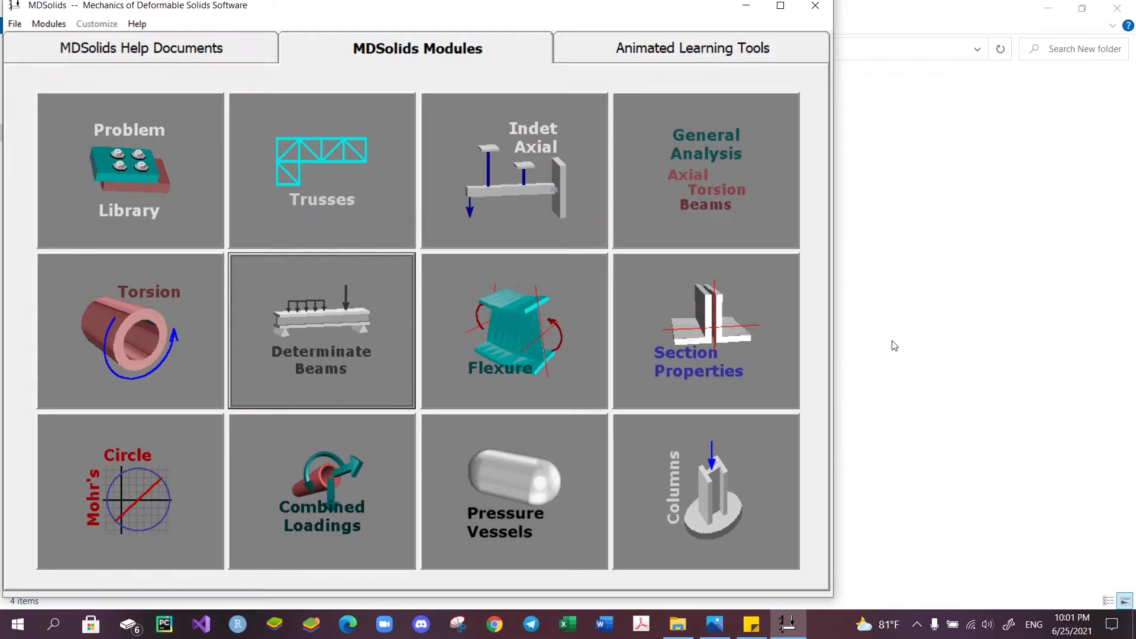
mouse_move(858, 280)
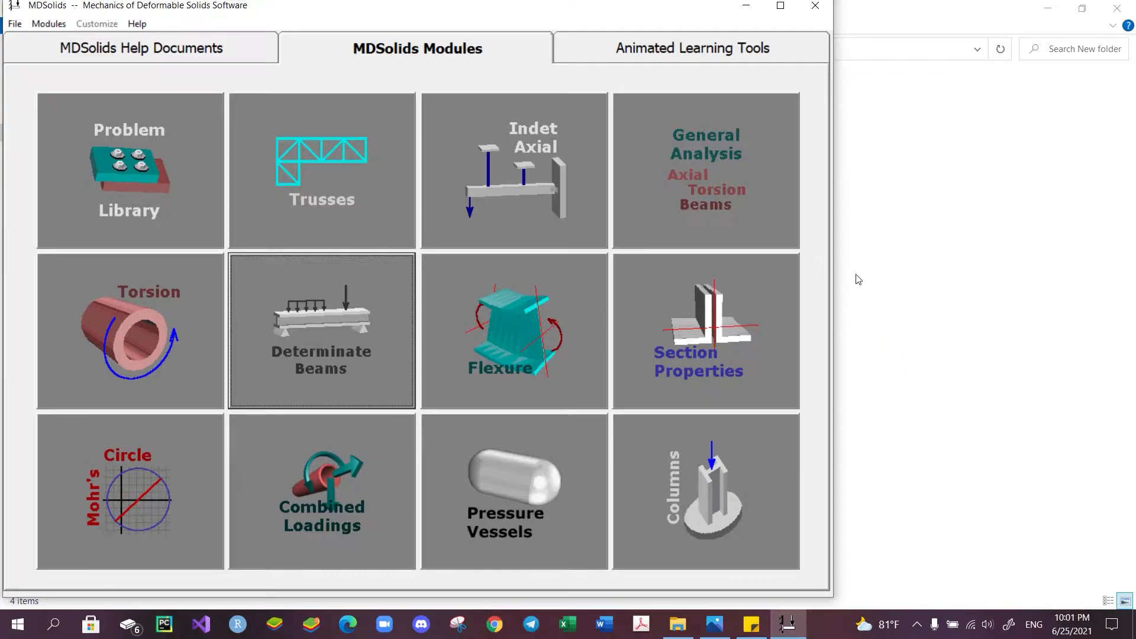
mouse_move(317, 276)
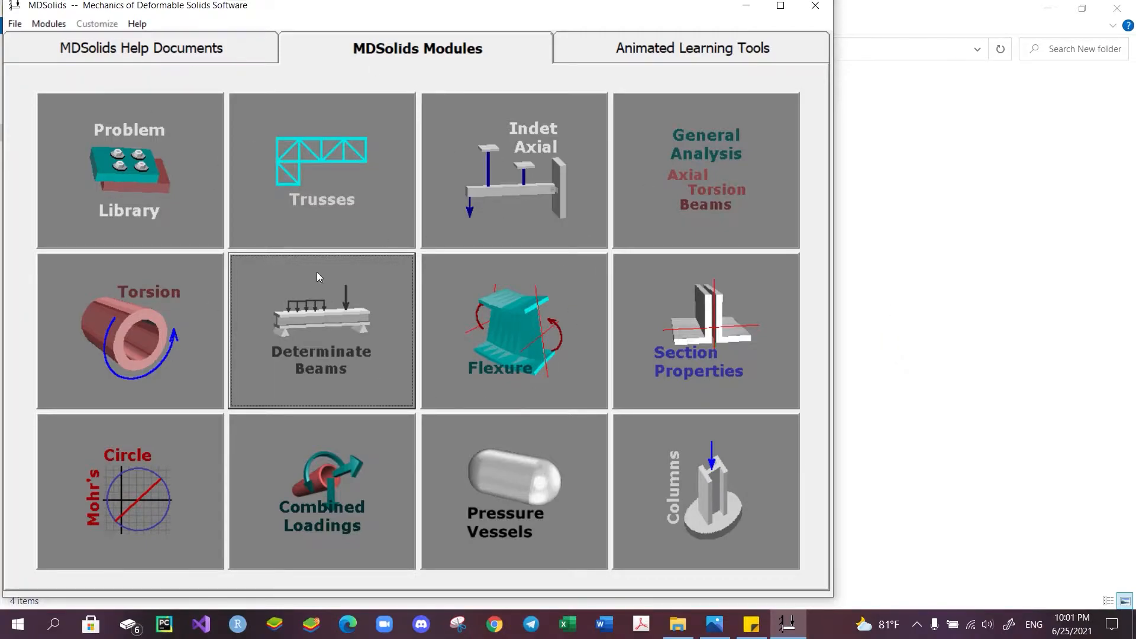
mouse_move(354, 269)
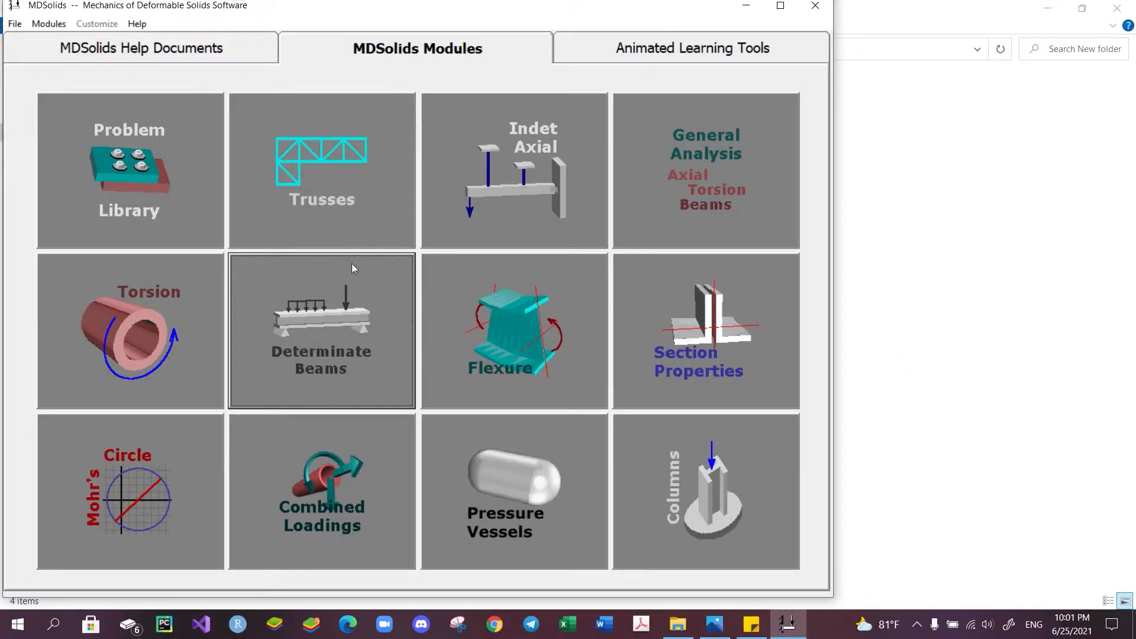
mouse_move(449, 285)
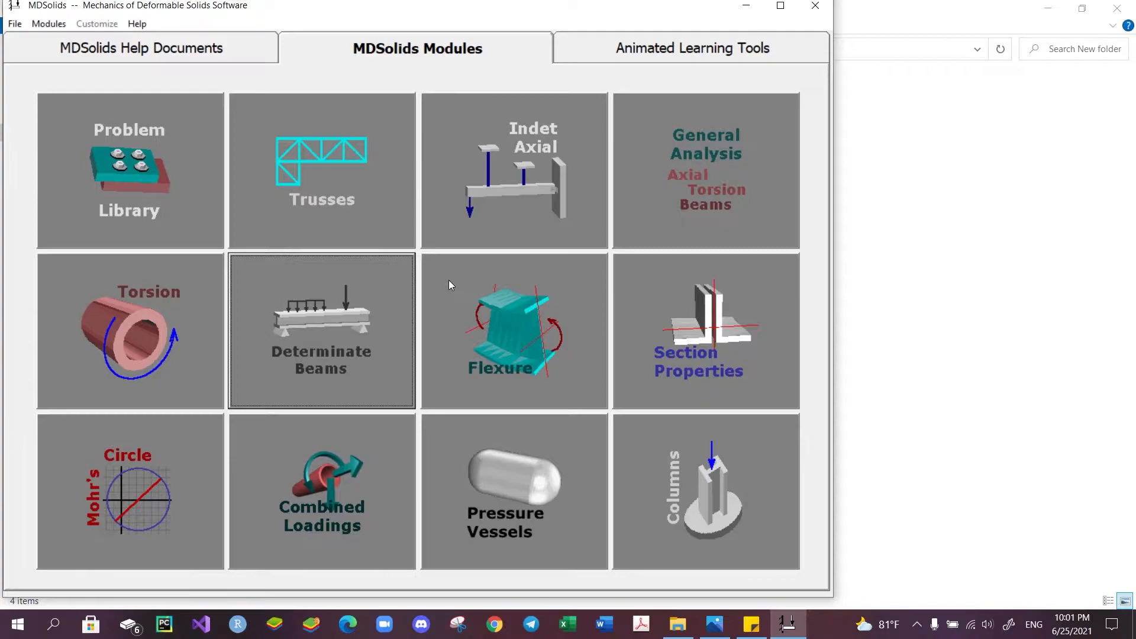
mouse_move(493, 297)
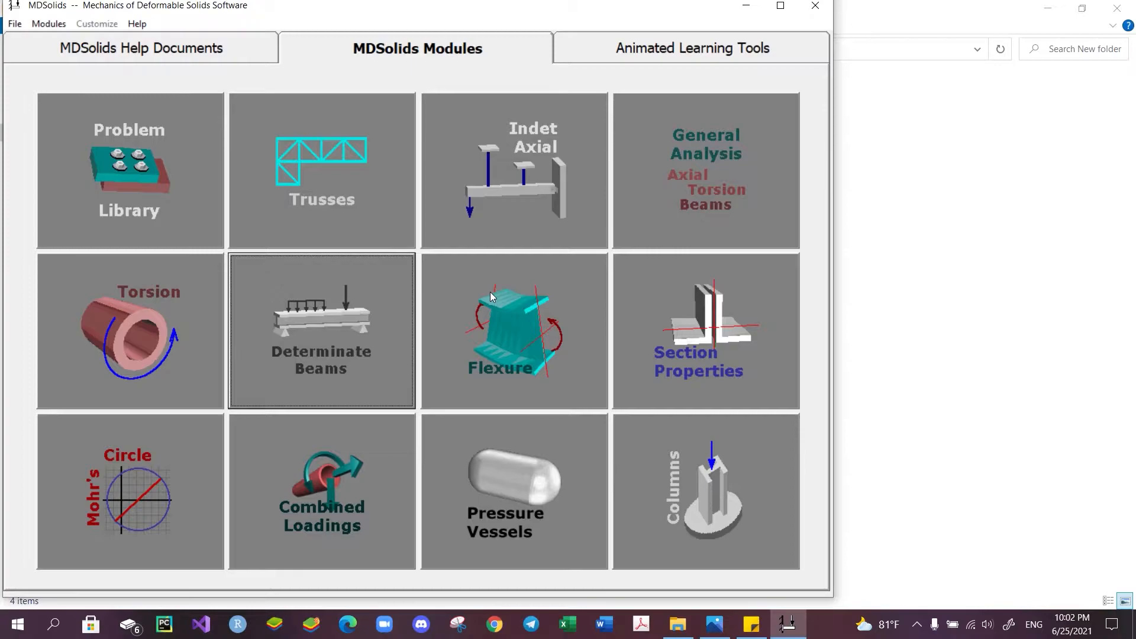
mouse_move(740, 612)
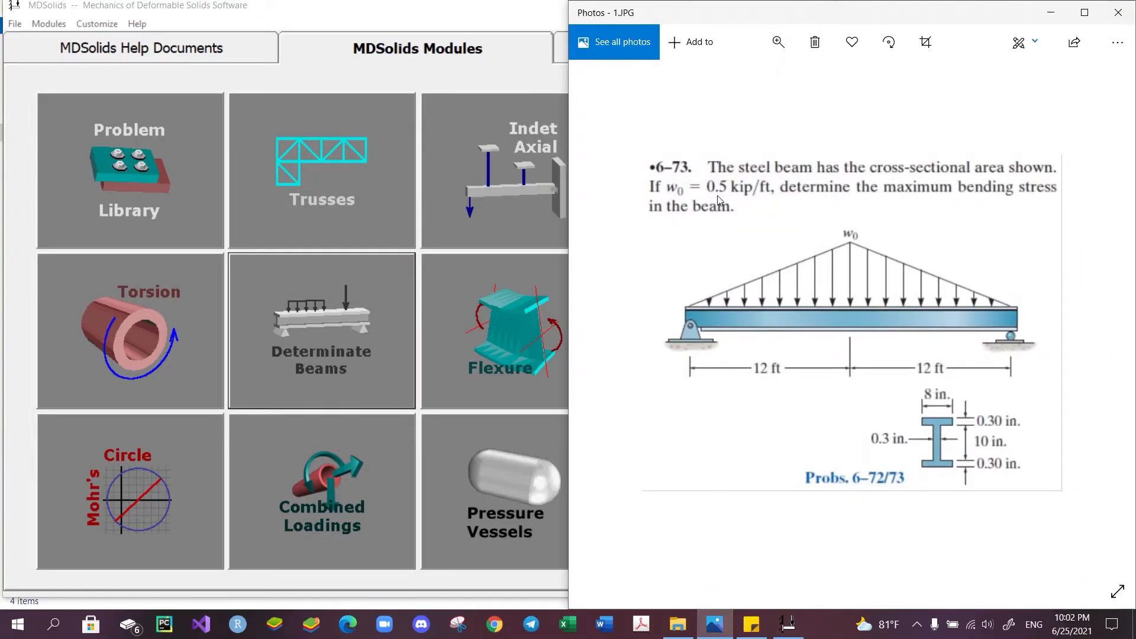
mouse_move(874, 181)
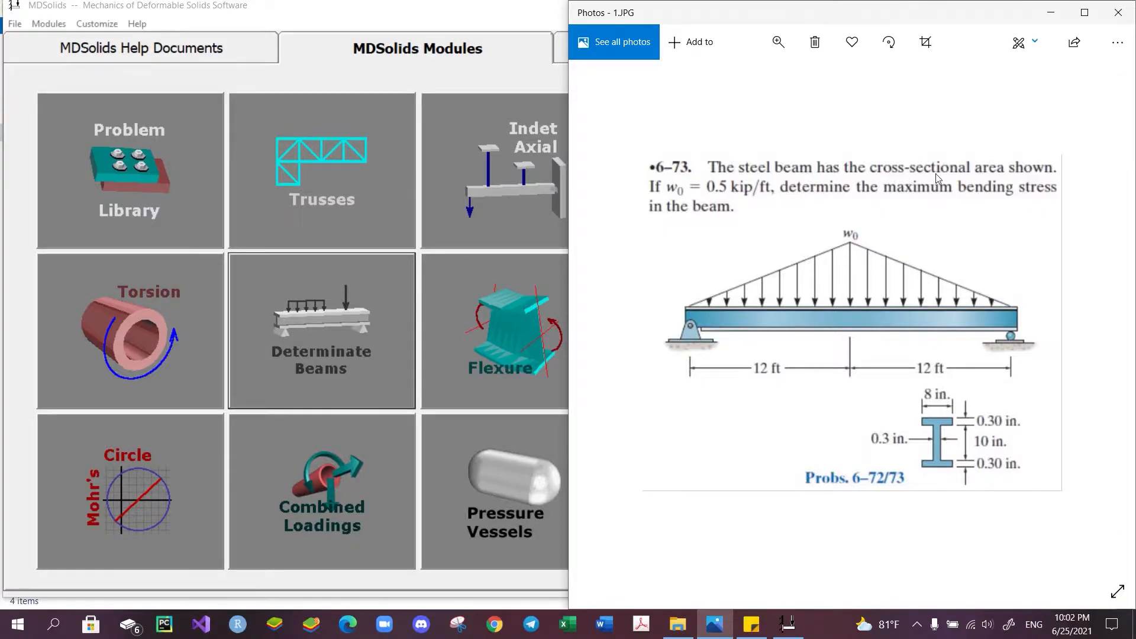
mouse_move(865, 438)
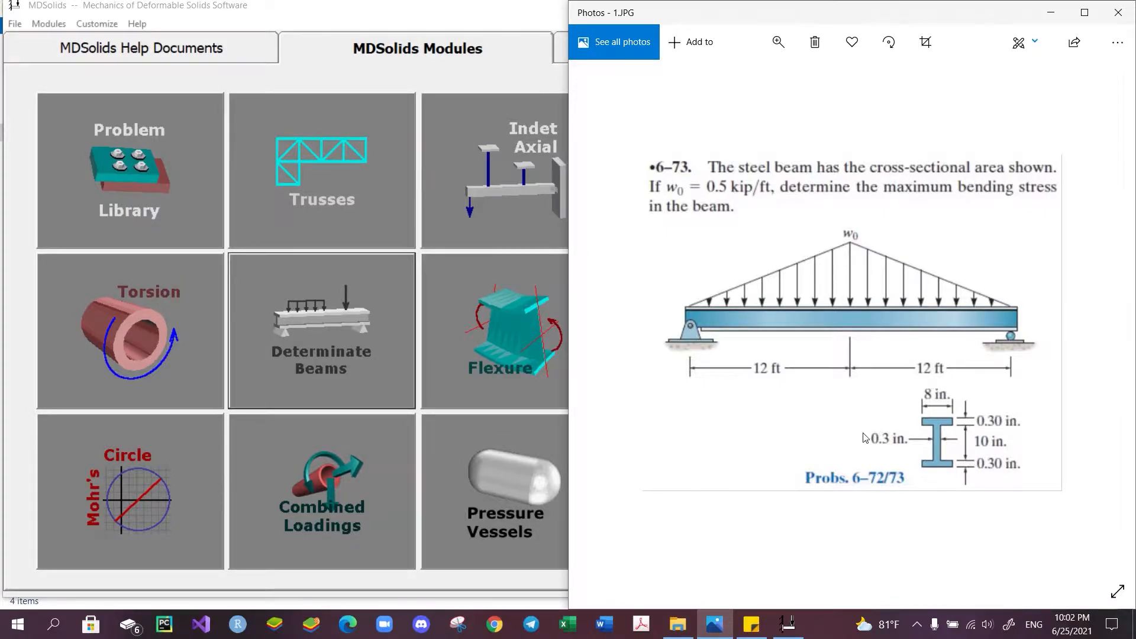
mouse_move(927, 388)
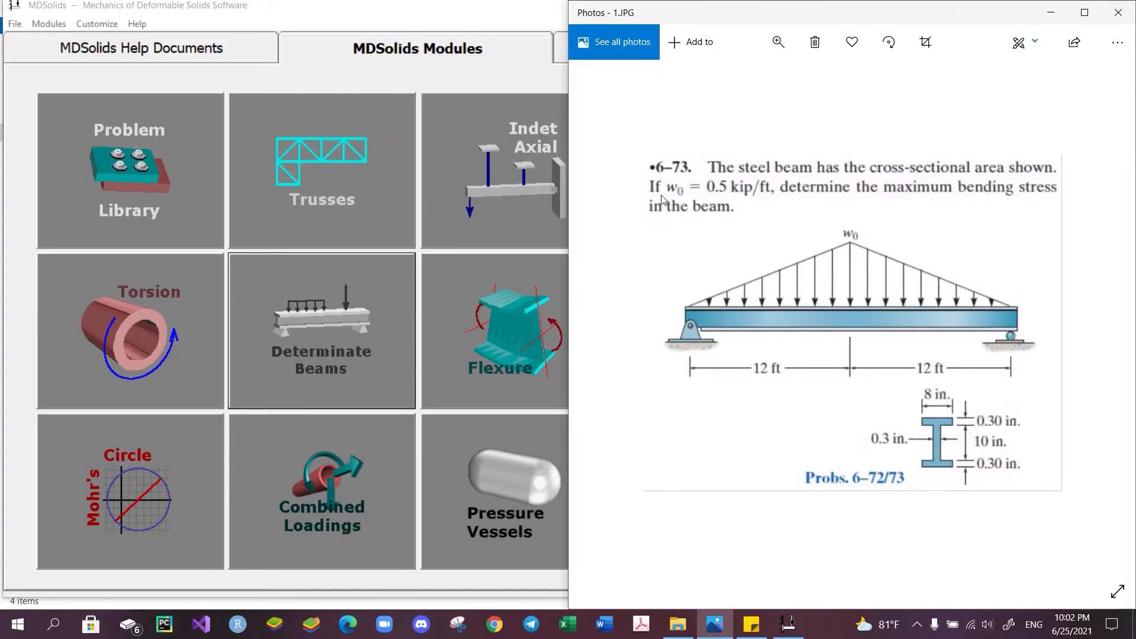
mouse_move(681, 199)
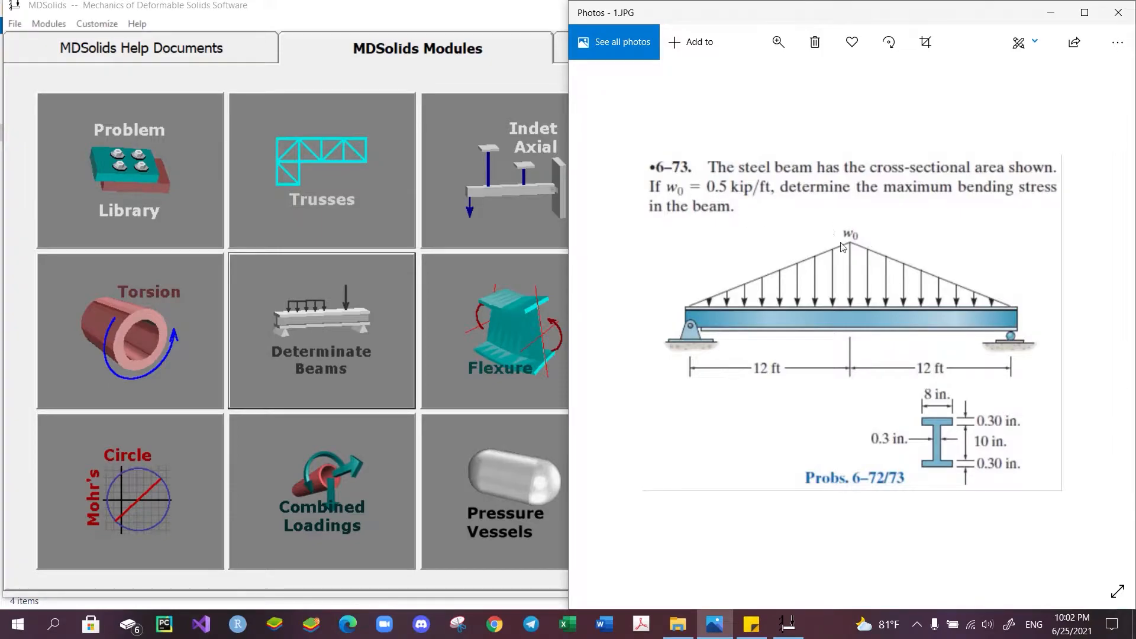
mouse_move(803, 213)
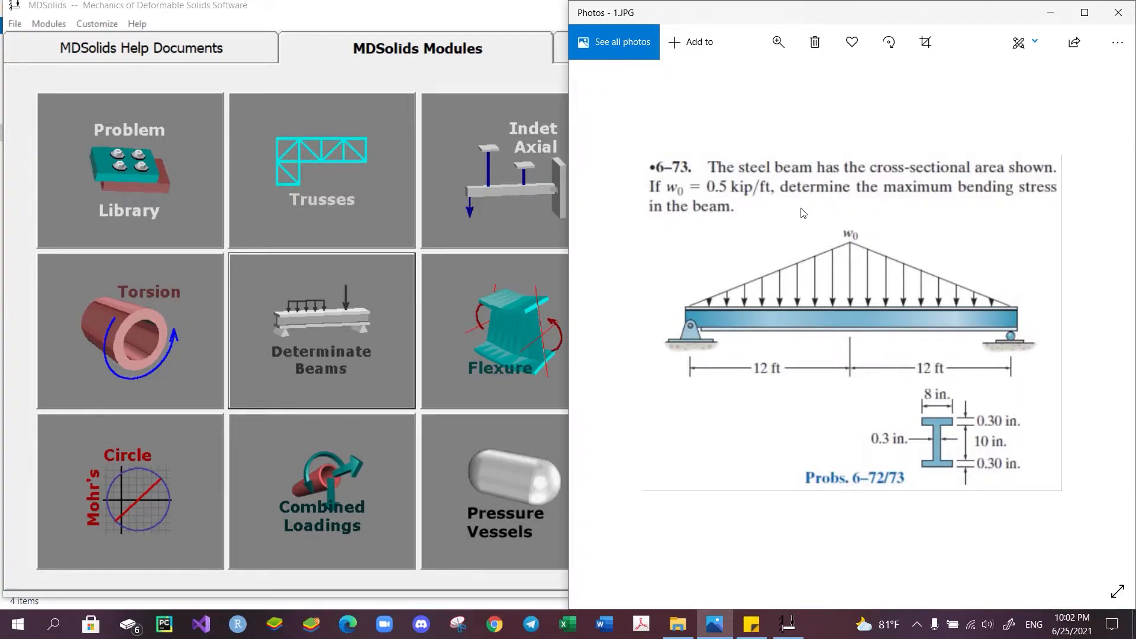
mouse_move(723, 199)
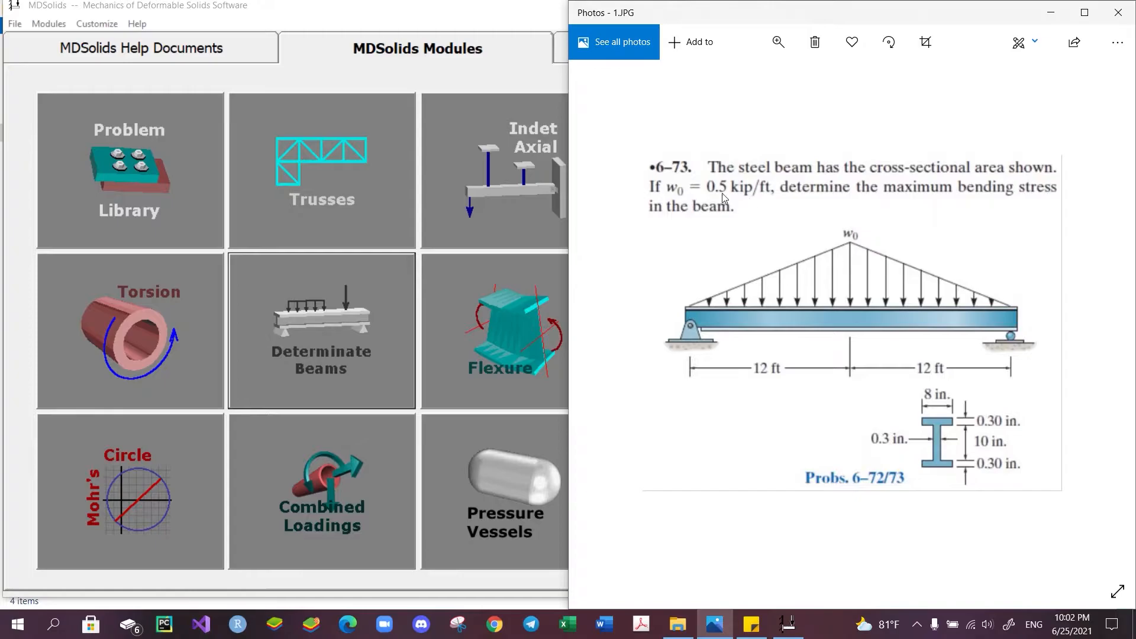
mouse_move(737, 205)
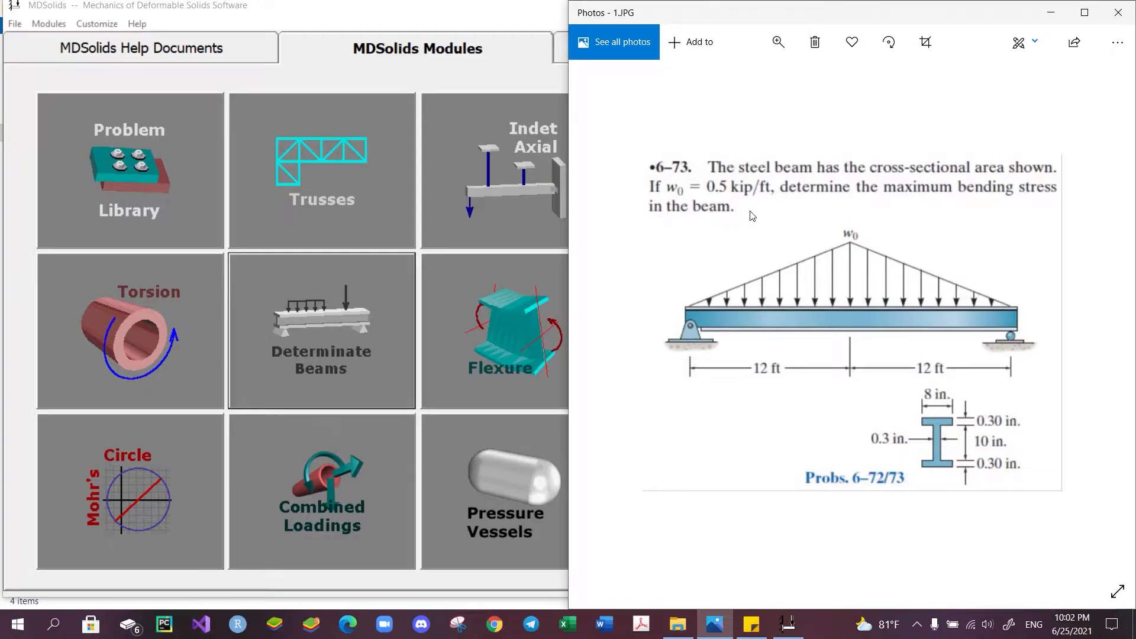
mouse_move(947, 279)
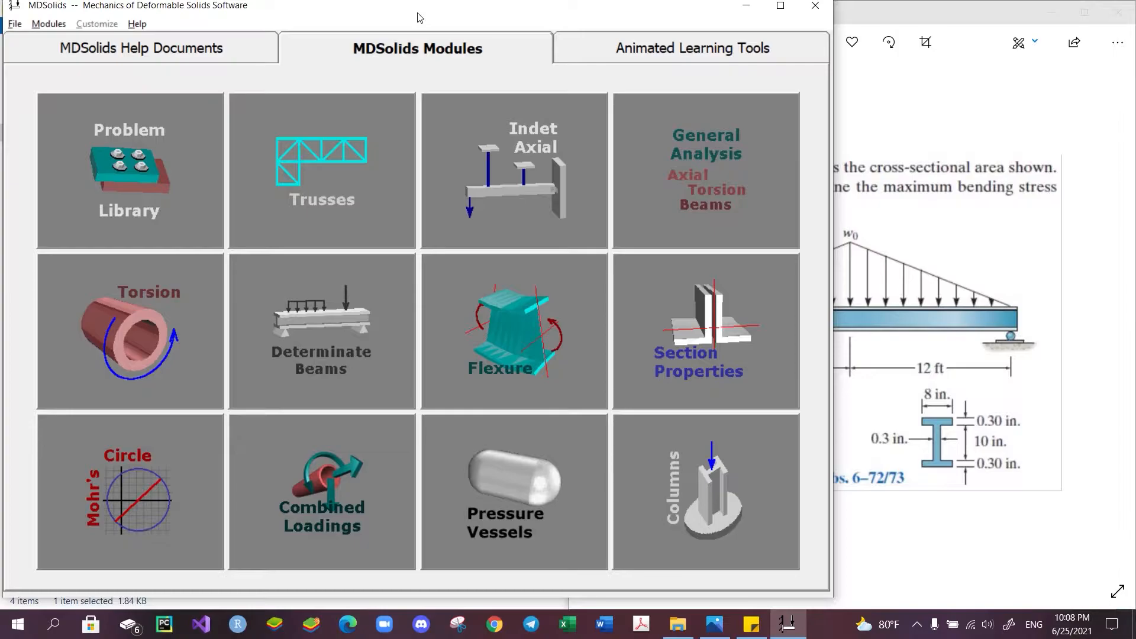
mouse_move(270, 339)
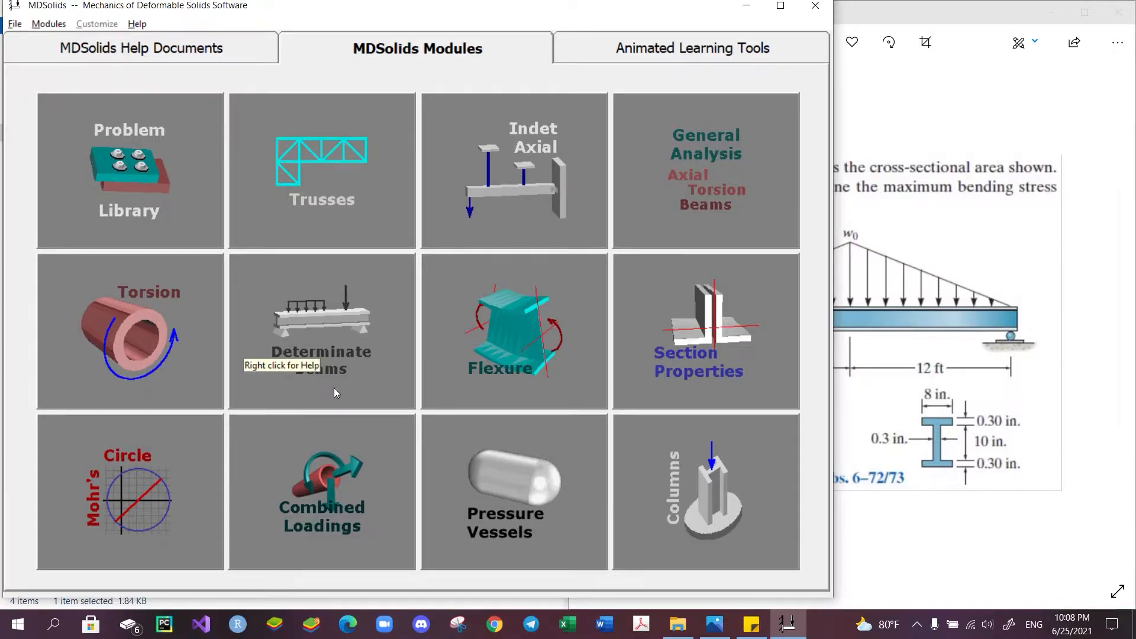
mouse_move(355, 351)
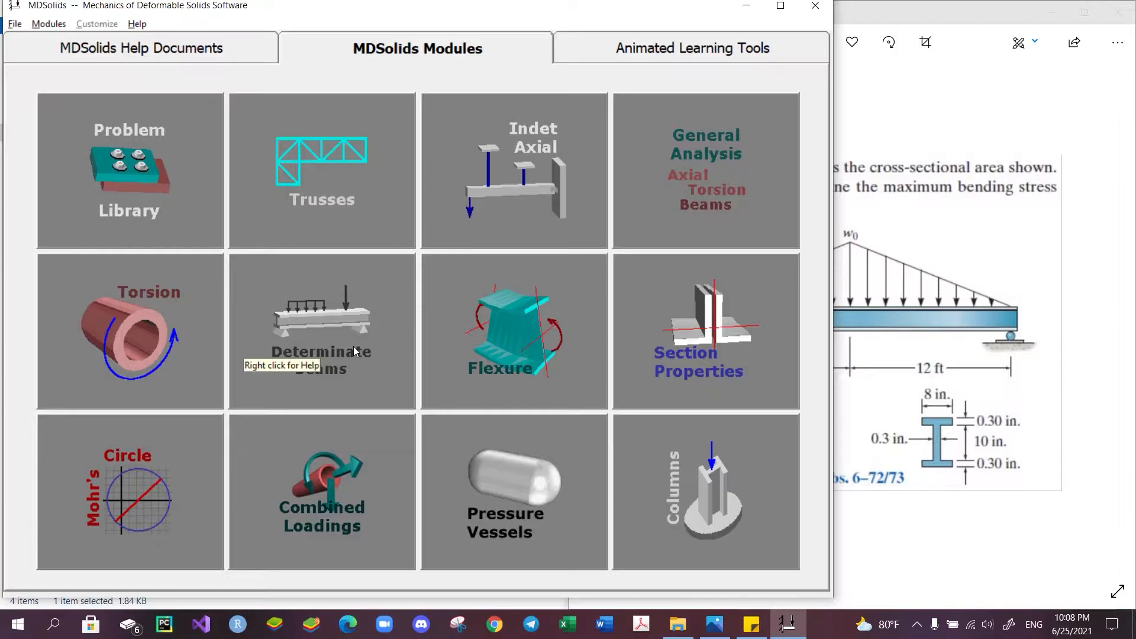
Open the Determinate Beams module from the MDSolids module tiles.
left_click(320, 318)
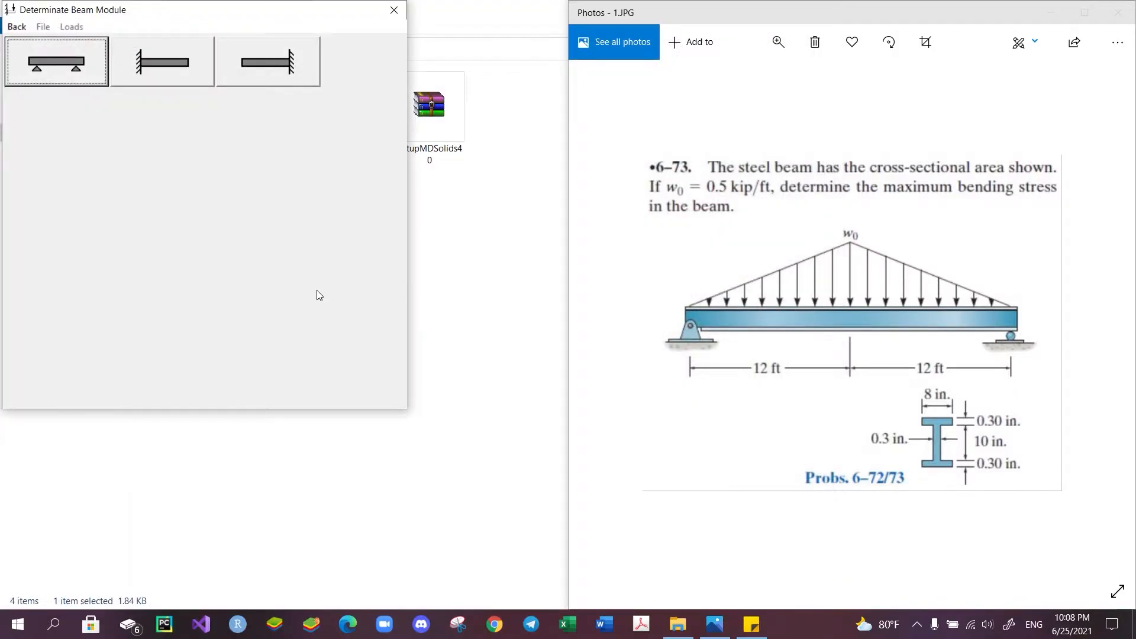
mouse_move(174, 195)
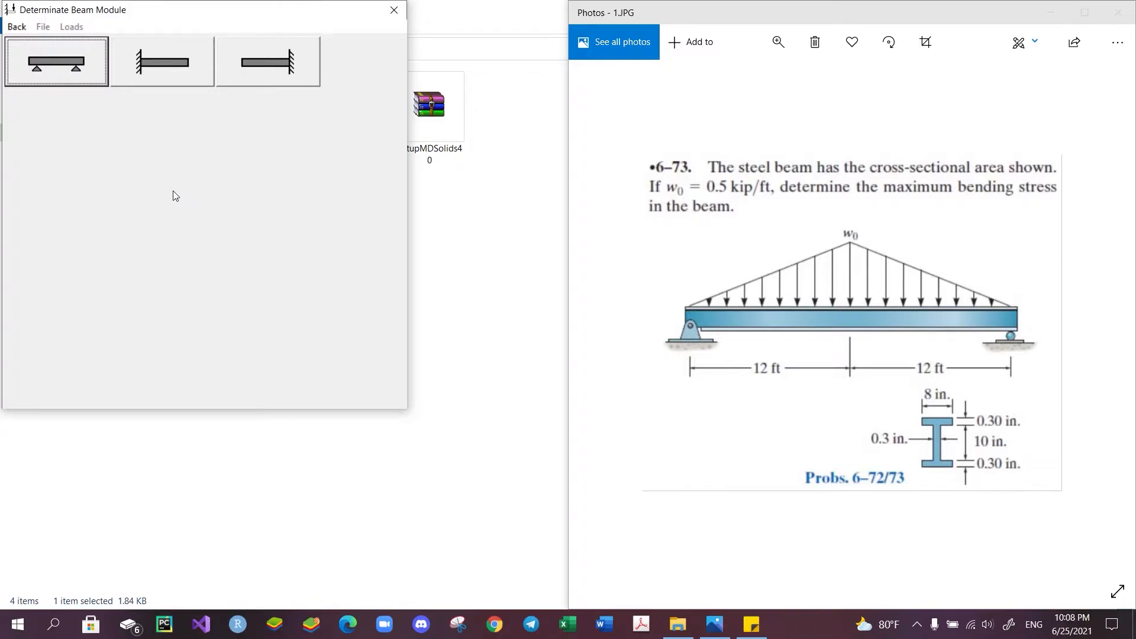
mouse_move(122, 122)
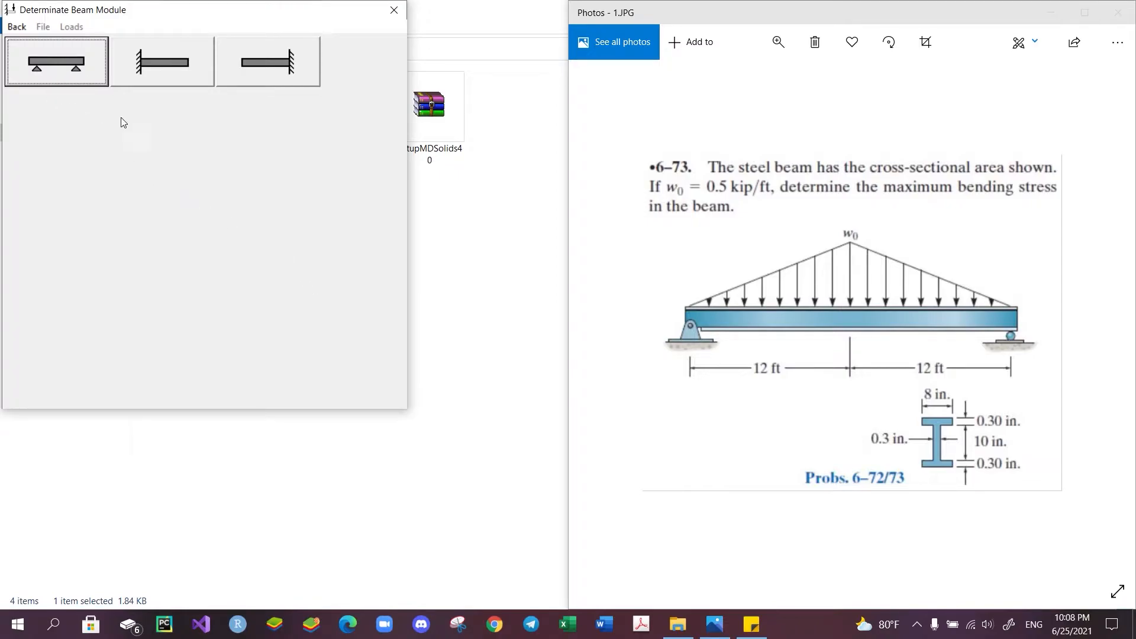
mouse_move(172, 92)
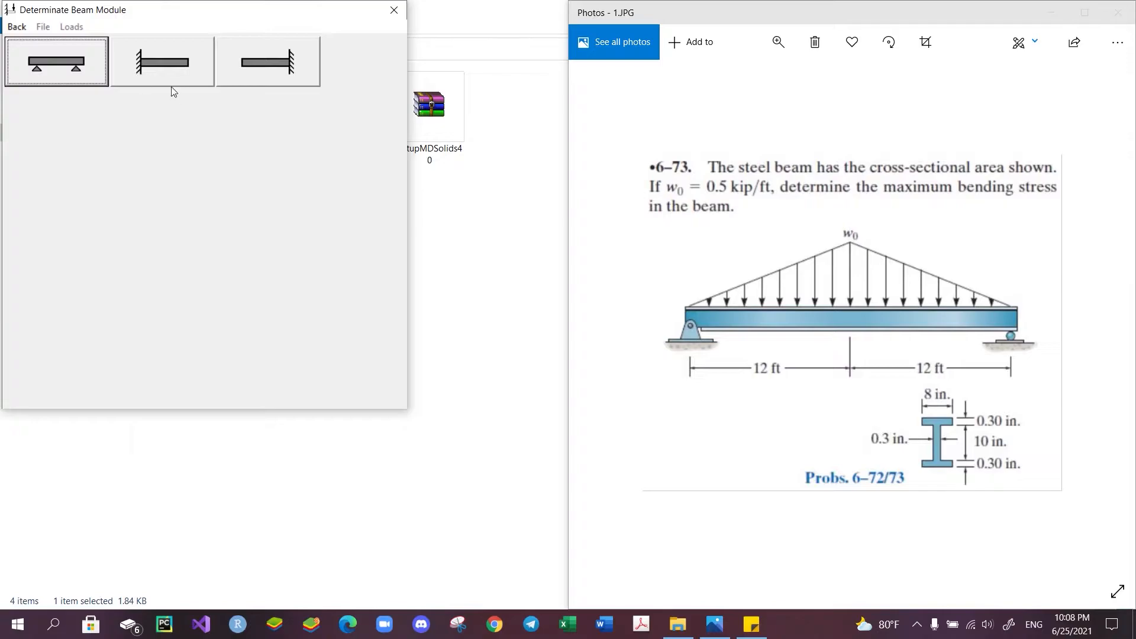
mouse_move(843, 325)
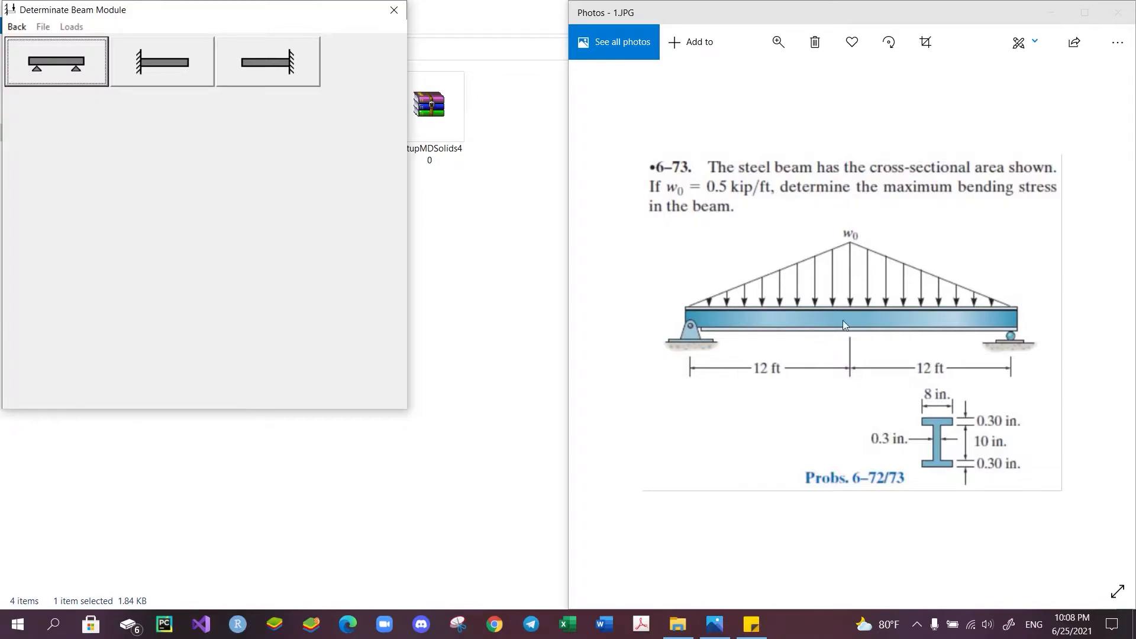
mouse_move(1029, 334)
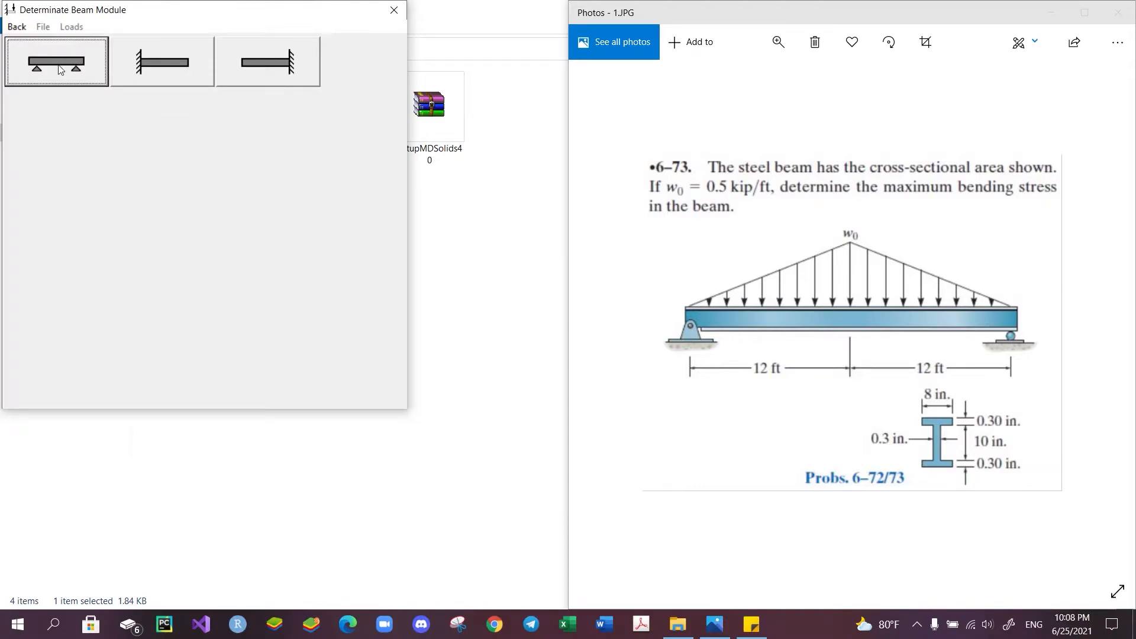
Choose a simply supported beam, set its length to 24 ft, and confirm the supports.
left_click(55, 62)
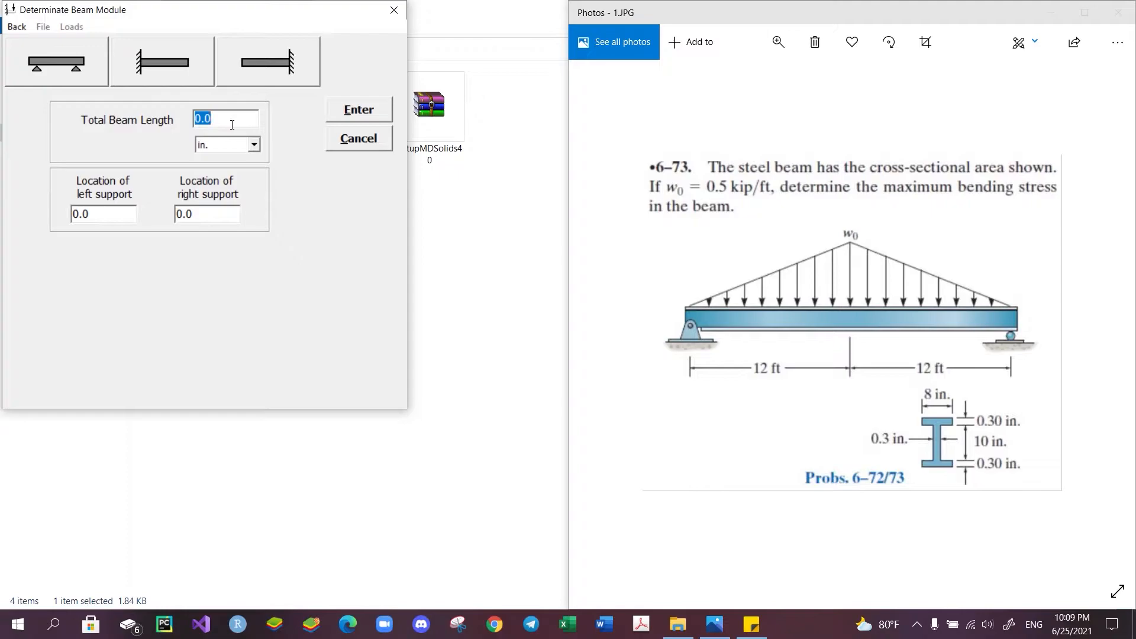
left_click(253, 145)
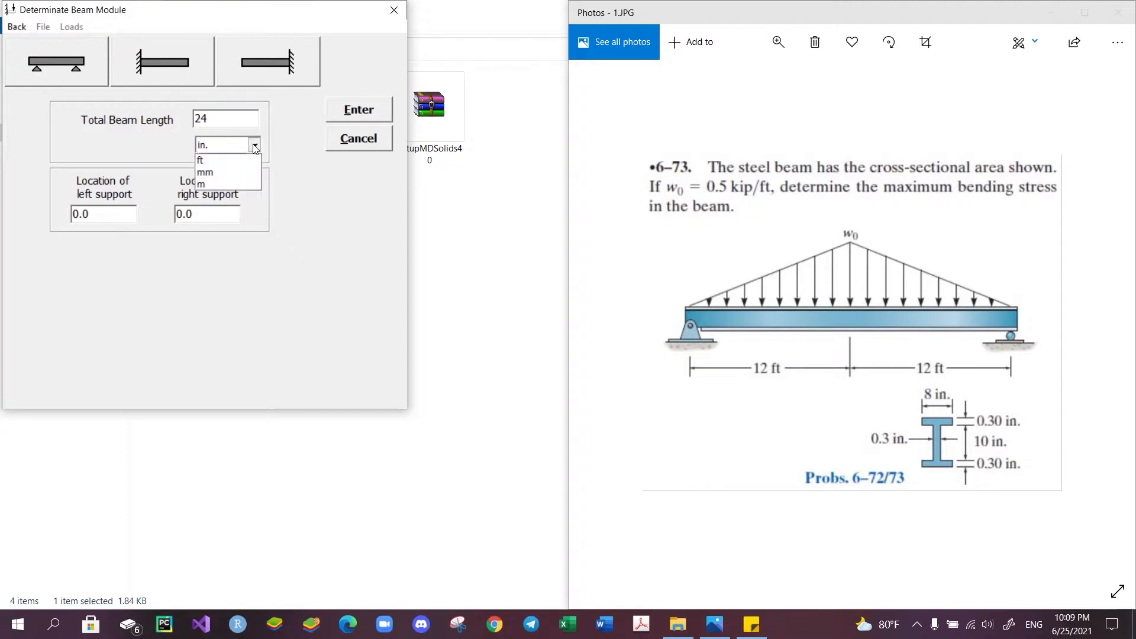
left_click(201, 160)
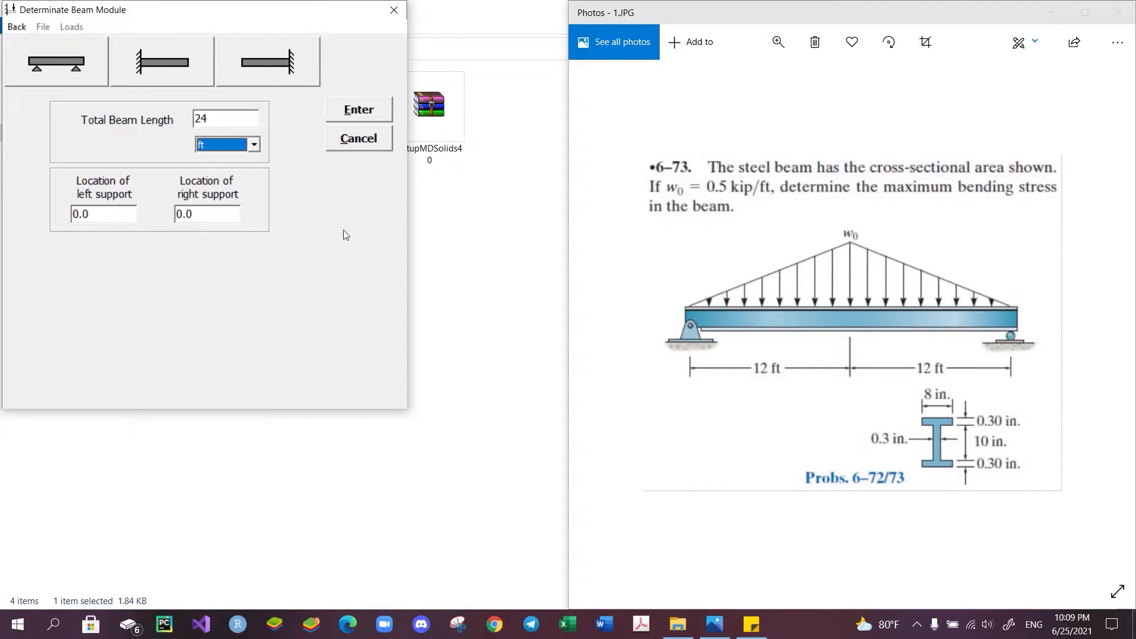
mouse_move(946, 337)
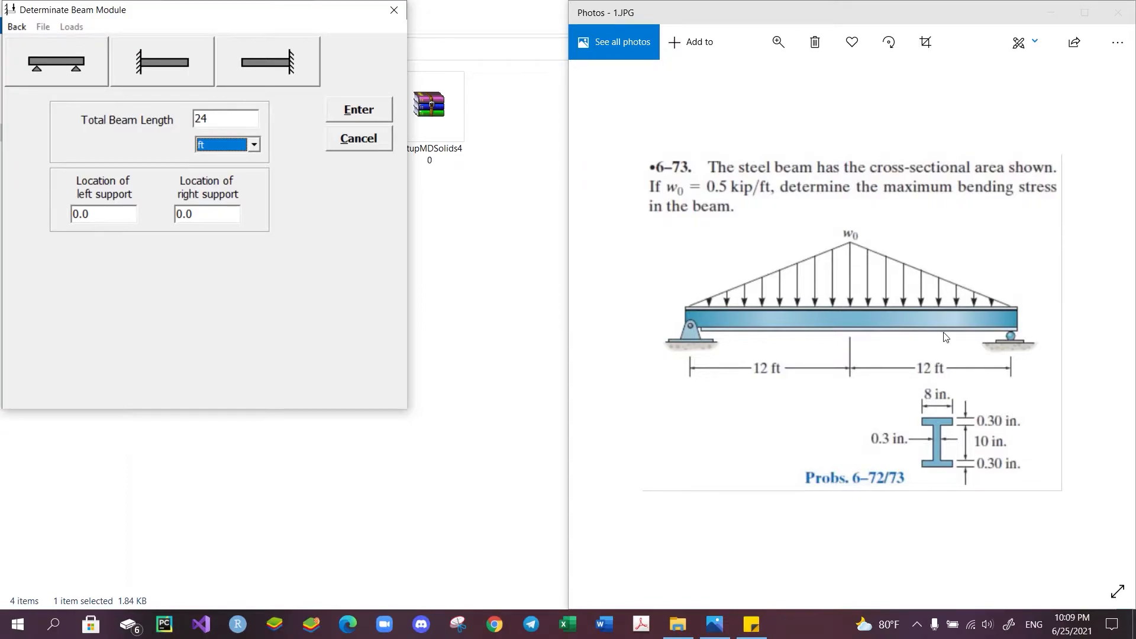
mouse_move(992, 320)
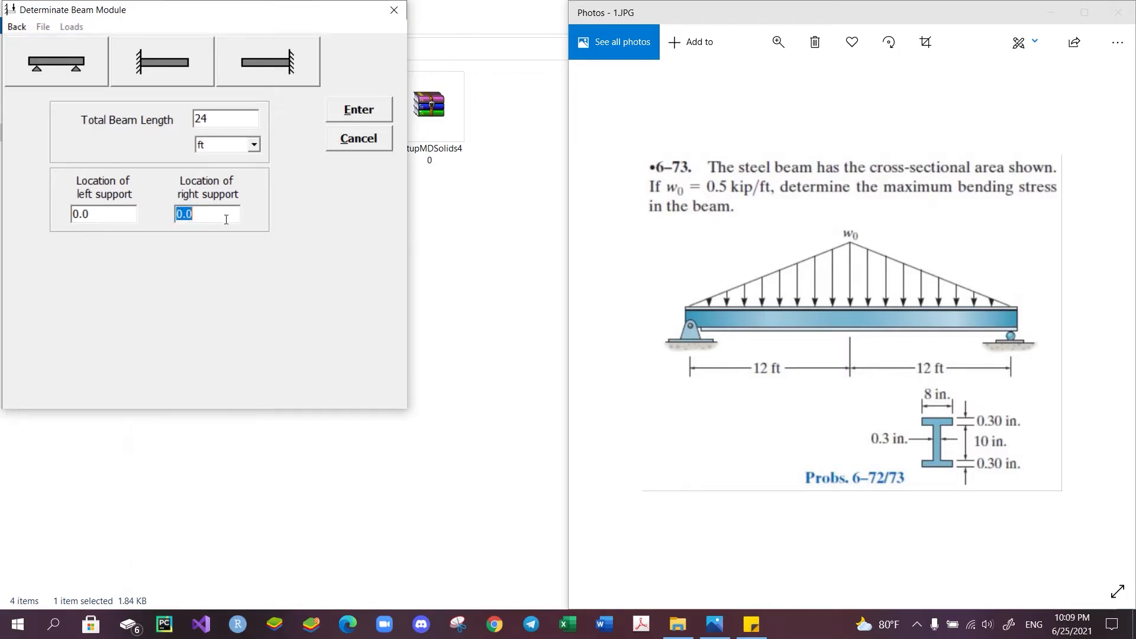
type("24")
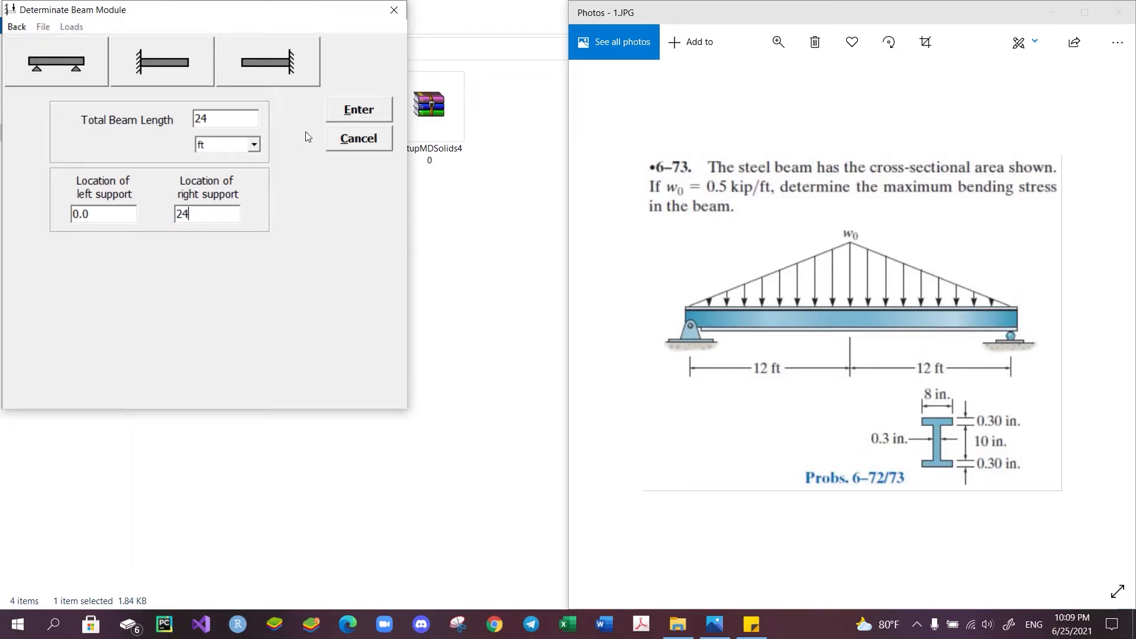
left_click(358, 109)
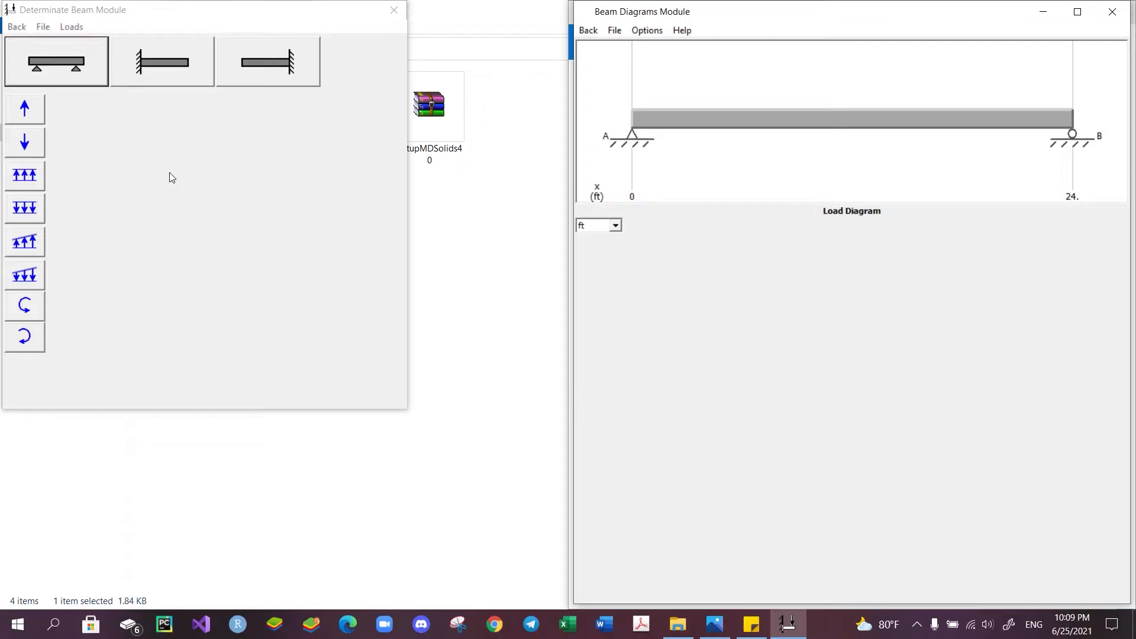
mouse_move(196, 190)
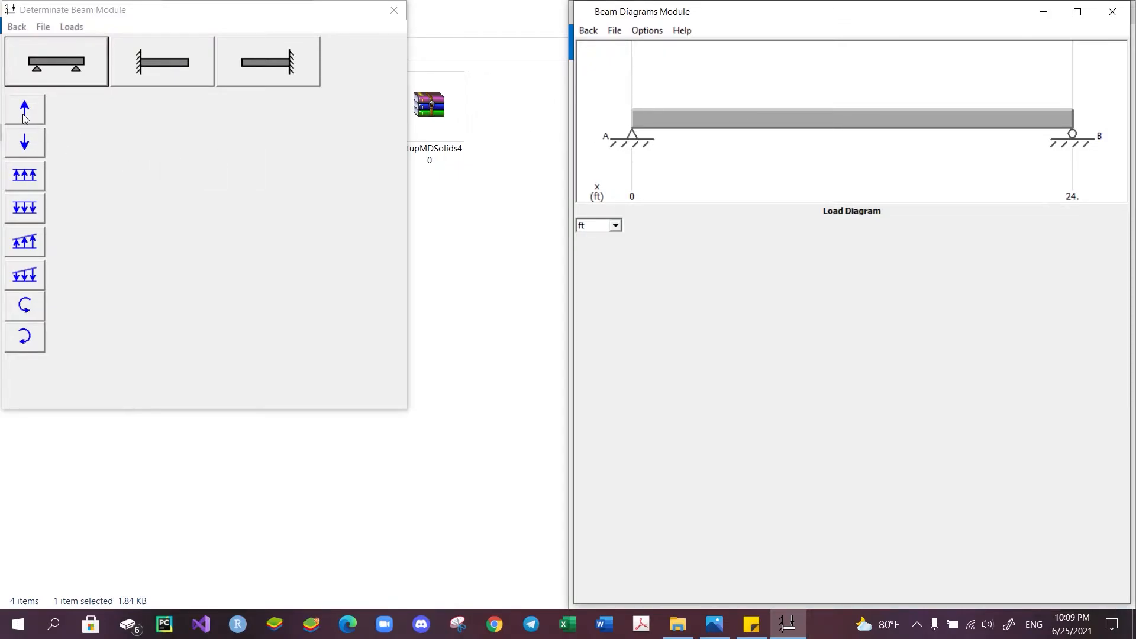
Apply a concentrated 5 lb load at 12 ft on the beam.
left_click(25, 109)
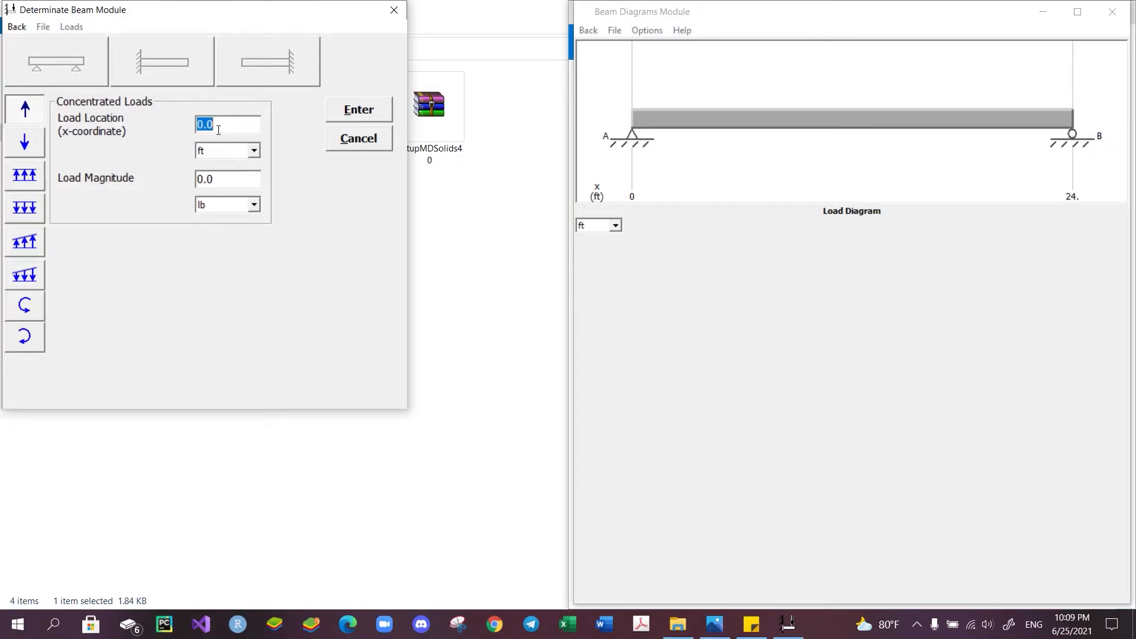
type("12")
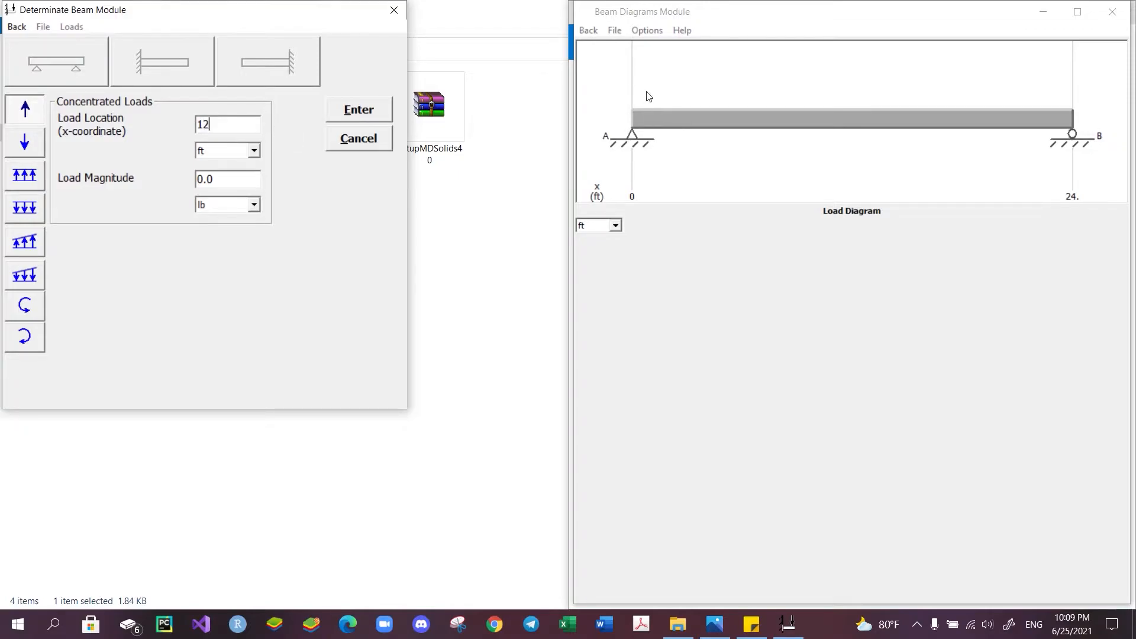
mouse_move(643, 112)
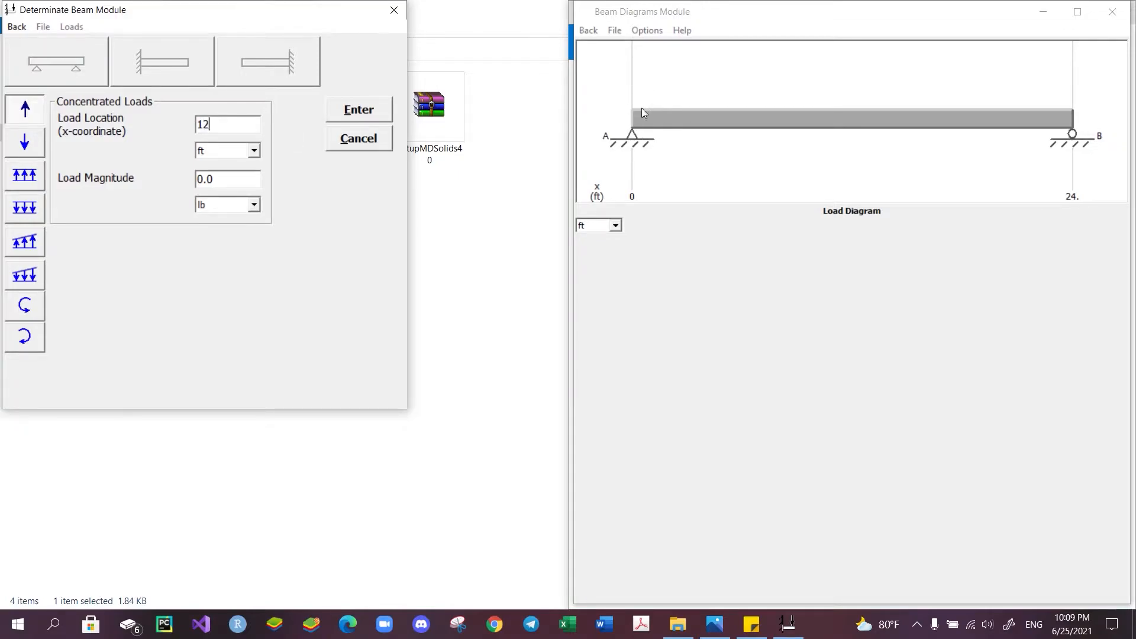
left_click(227, 179)
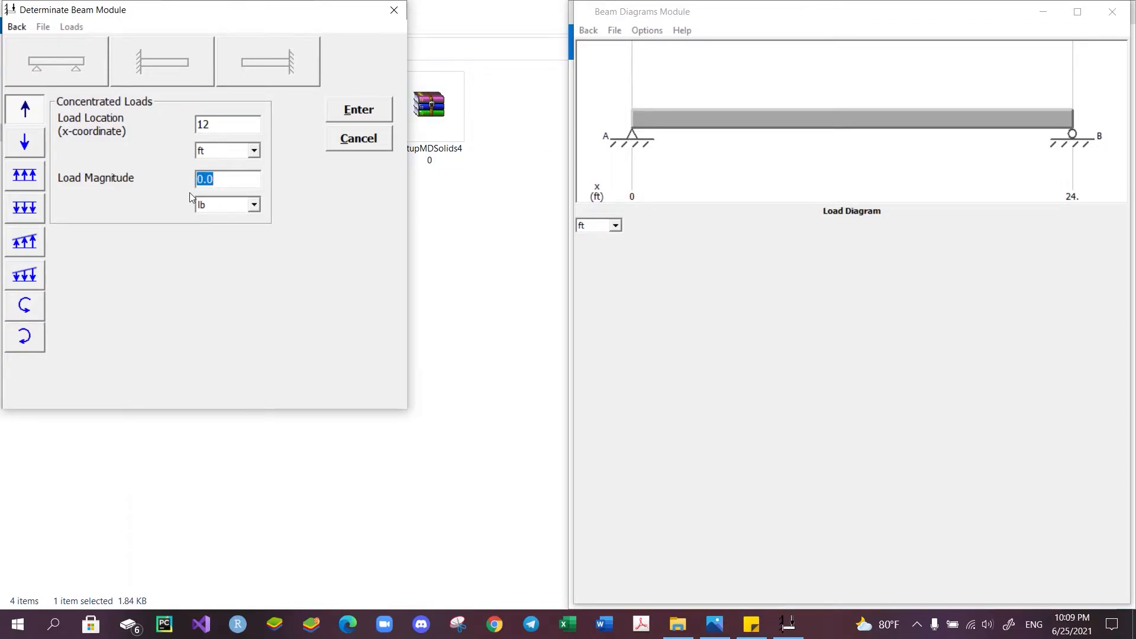
type("5")
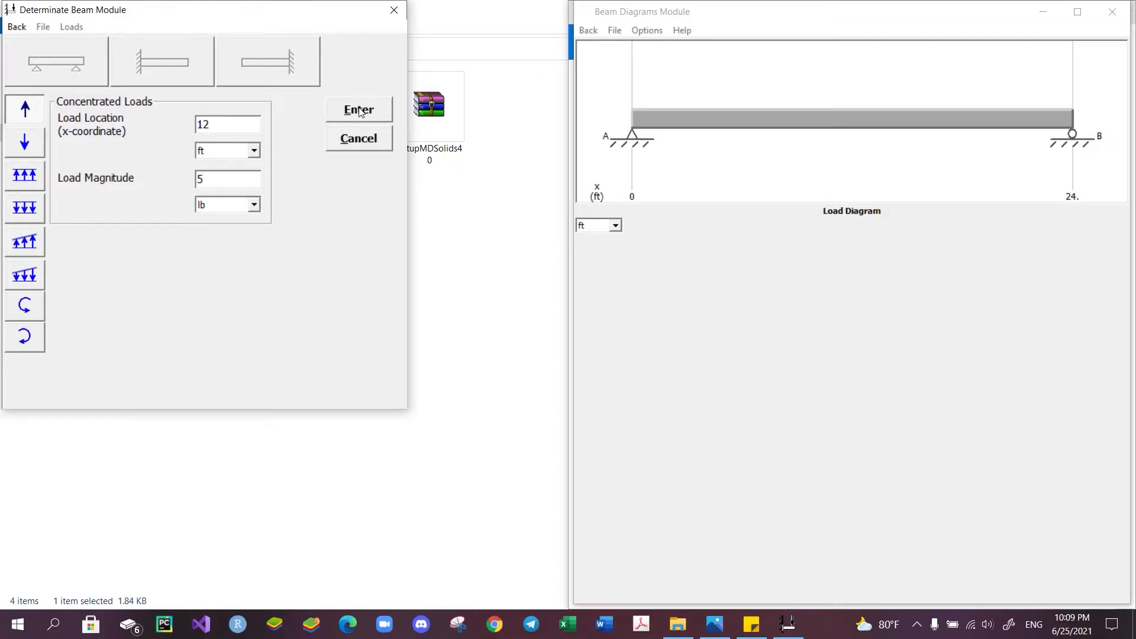
left_click(358, 110)
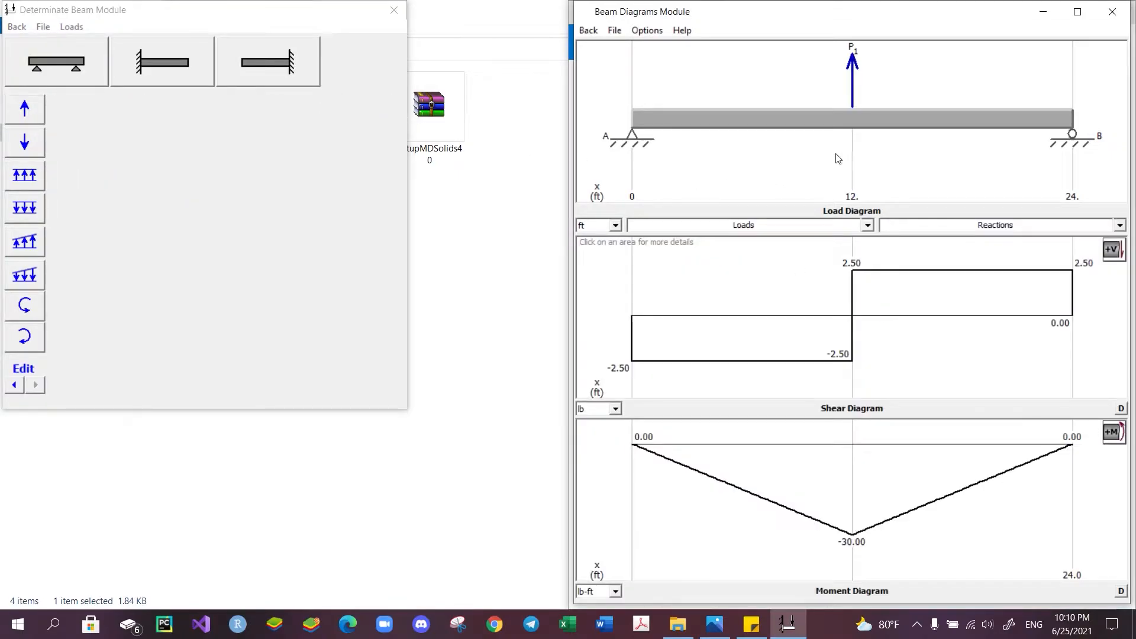
mouse_move(942, 287)
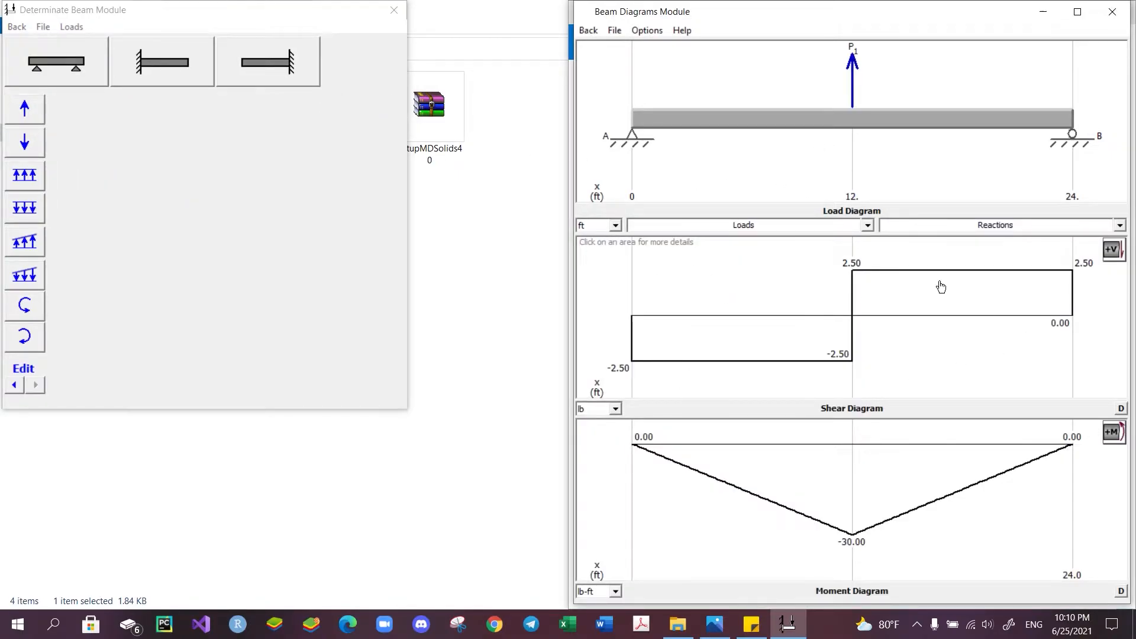
mouse_move(738, 496)
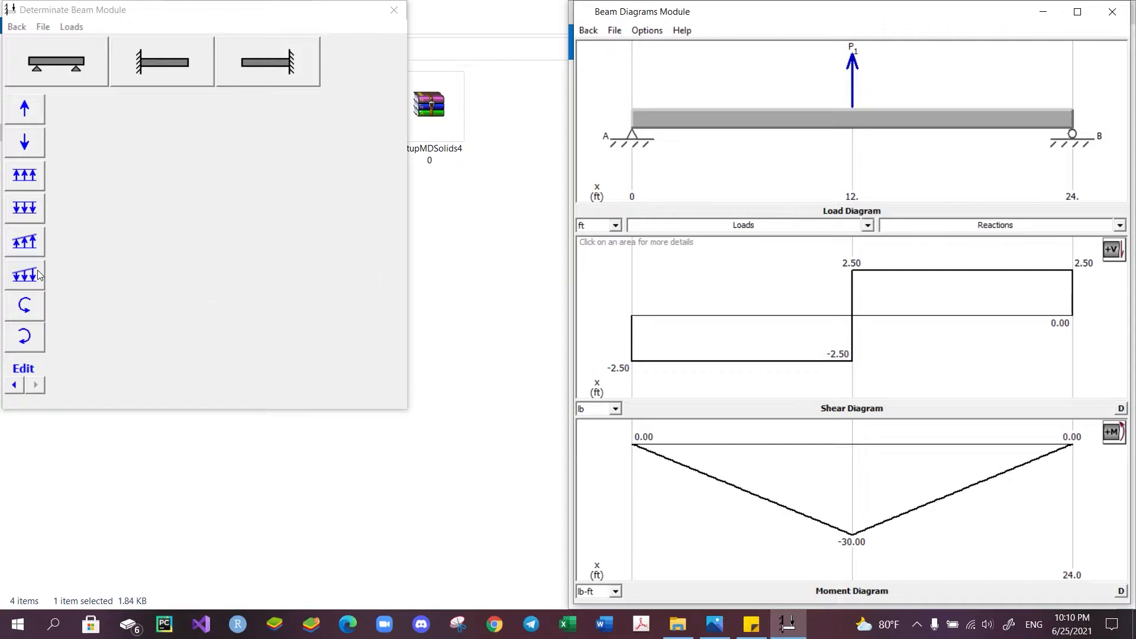
mouse_move(22, 239)
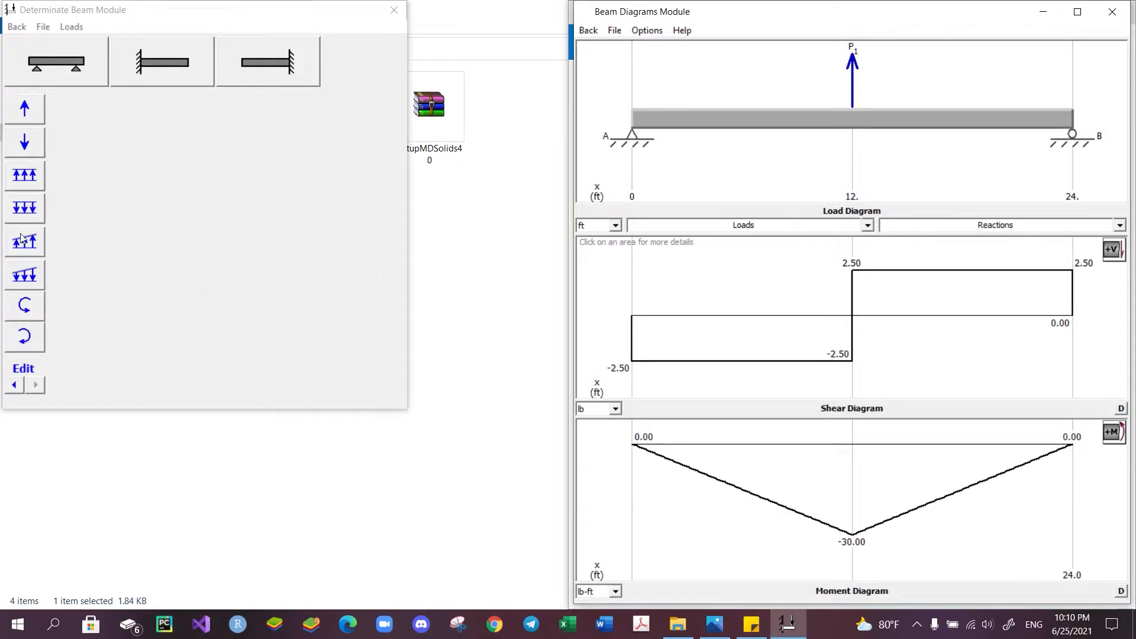
mouse_move(180, 260)
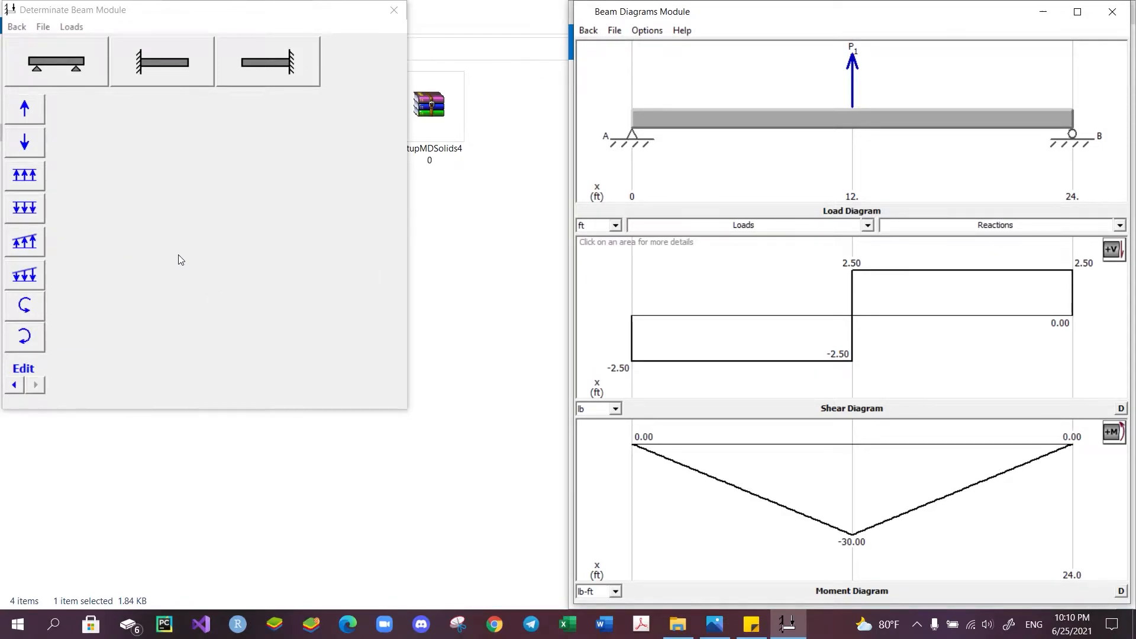
mouse_move(625, 243)
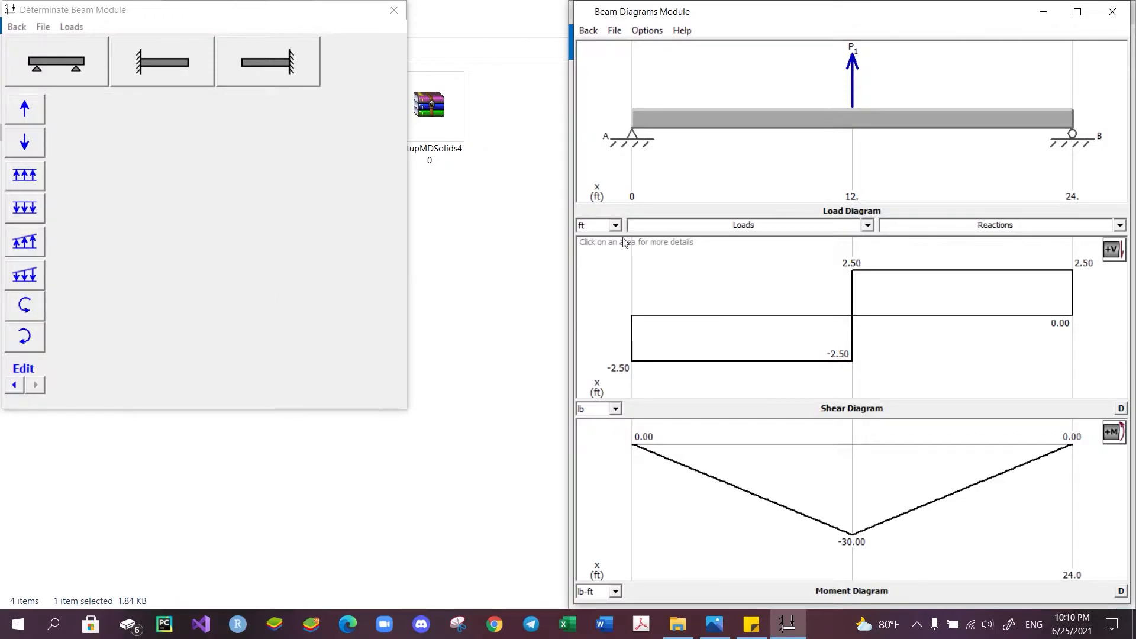
mouse_move(119, 374)
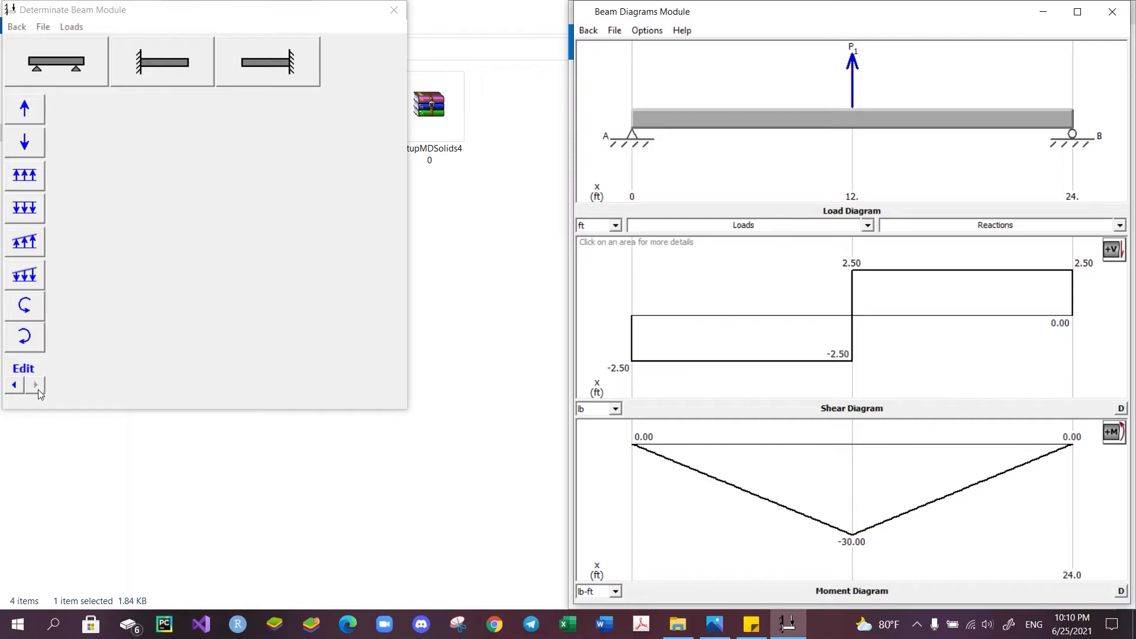
Delete point load P1 and bring the textbook problem 6-73 image forward.
left_click(25, 109)
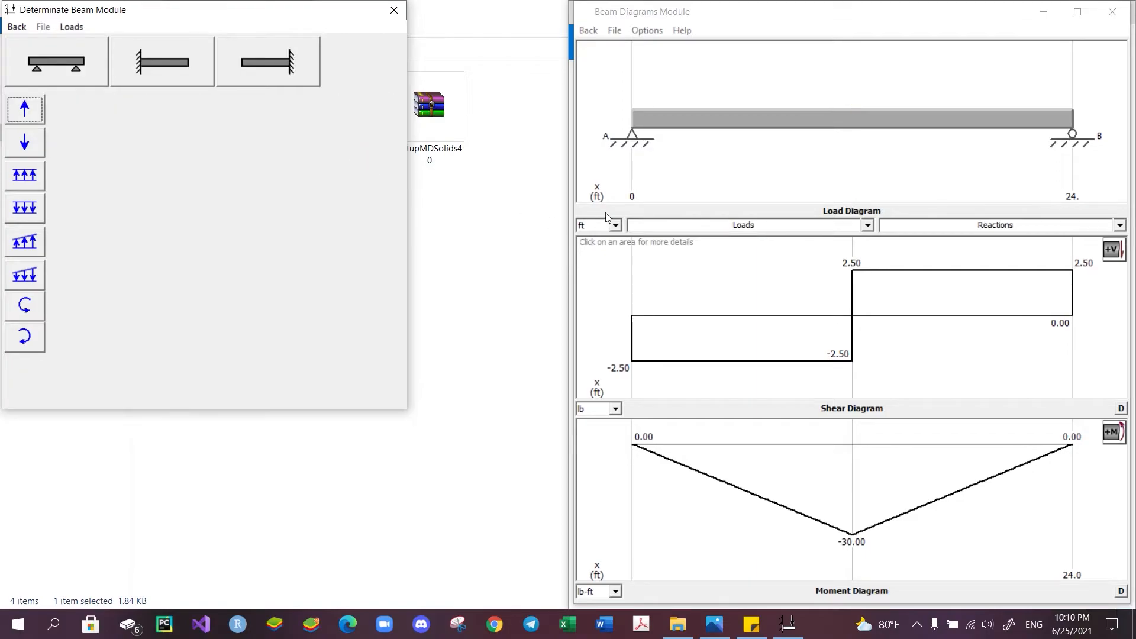
mouse_move(302, 239)
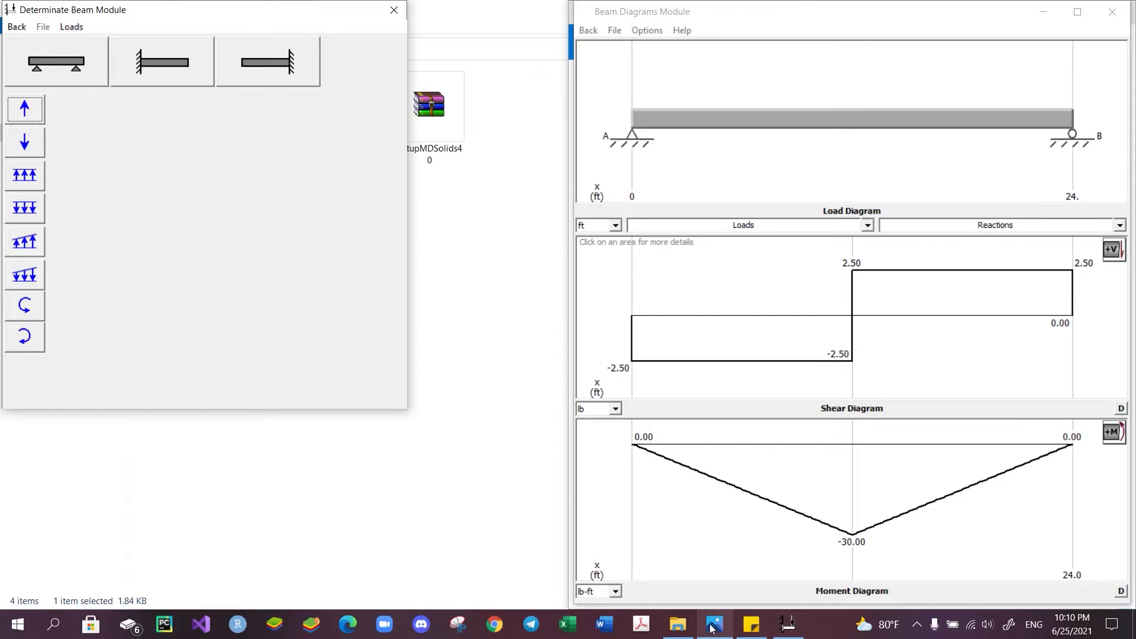
left_click(714, 624)
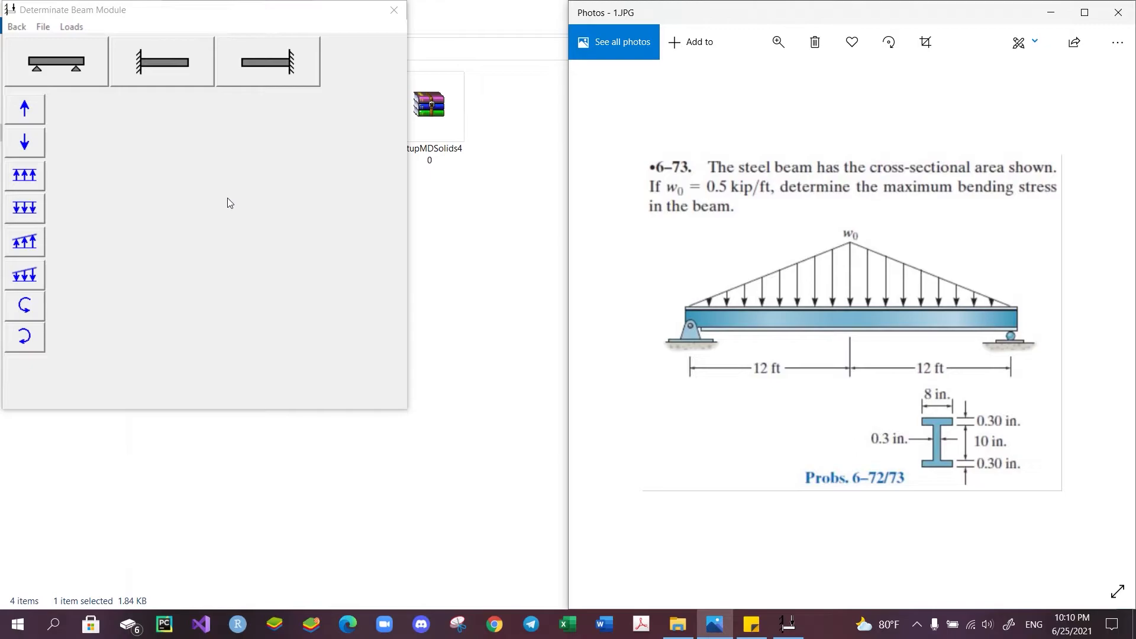
mouse_move(665, 346)
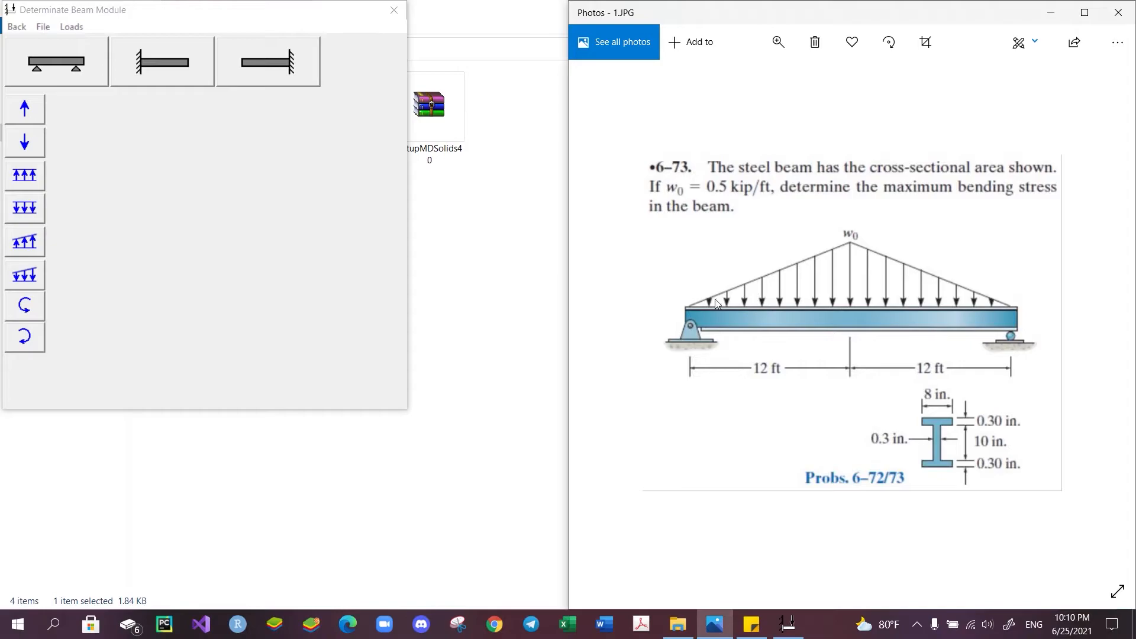
mouse_move(848, 293)
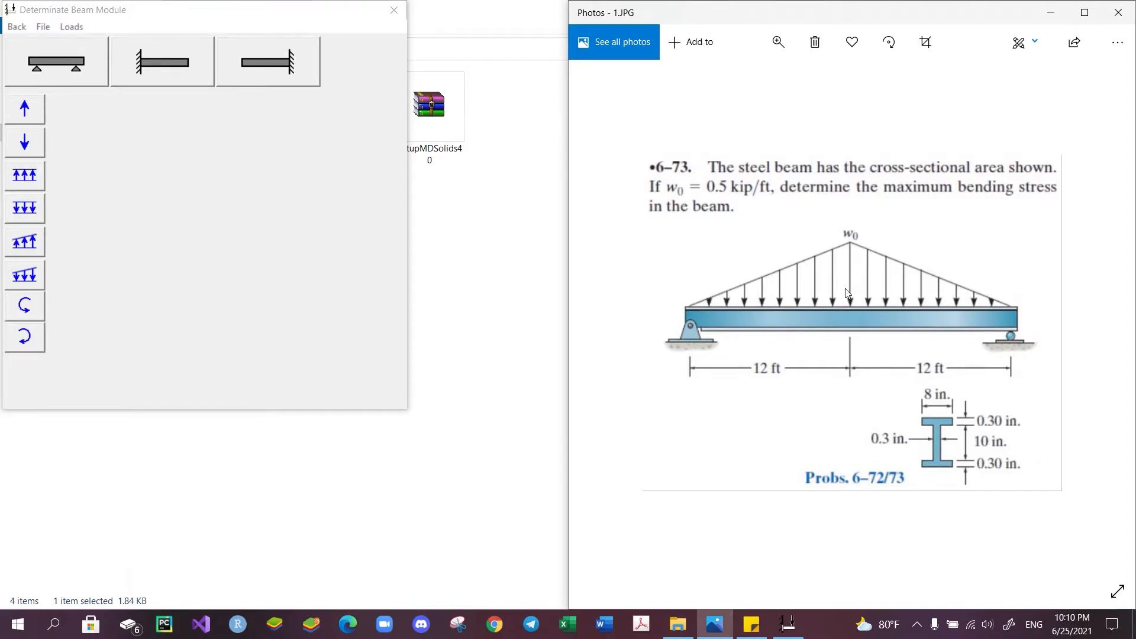
mouse_move(749, 321)
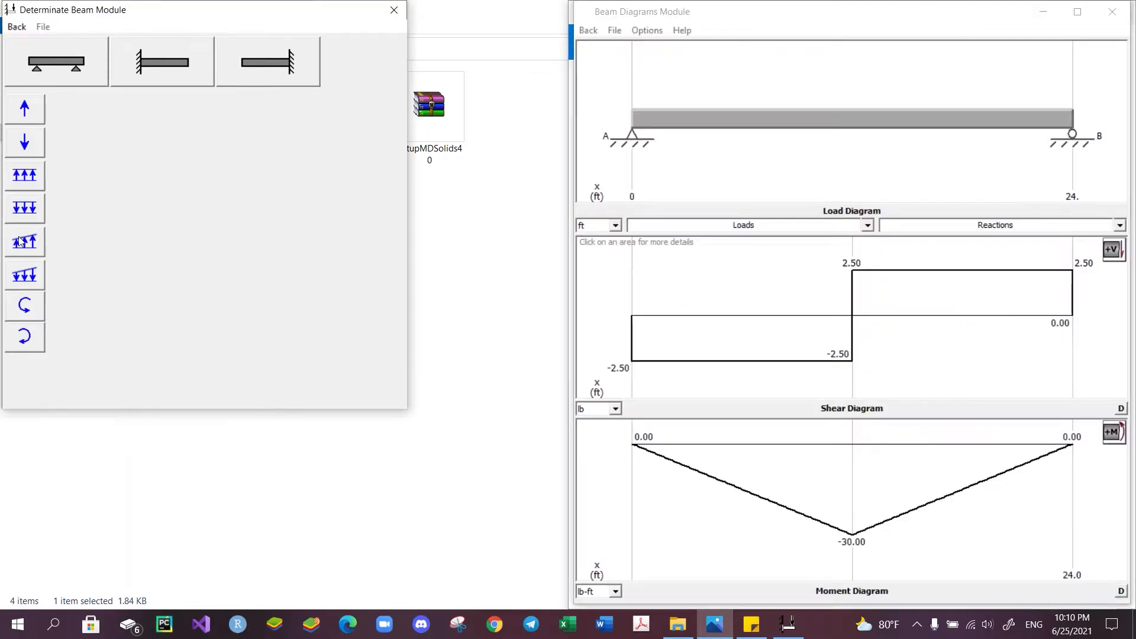
Enter a linear distributed load over 0–12 ft, magnitudes 0 to 5 kips/ft.
left_click(25, 274)
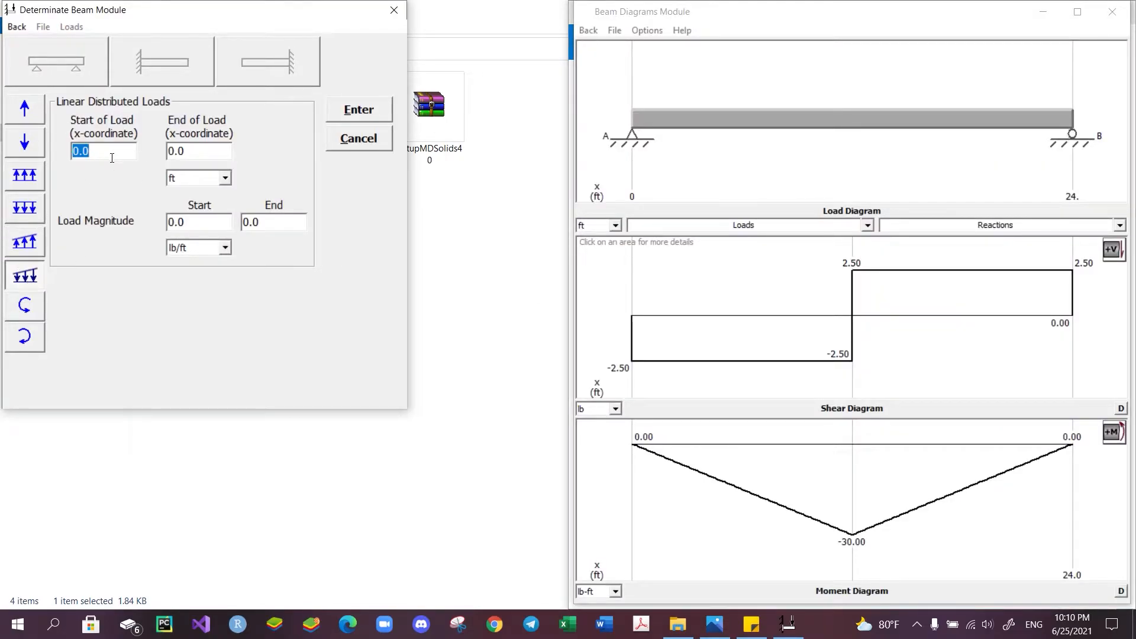
type("12")
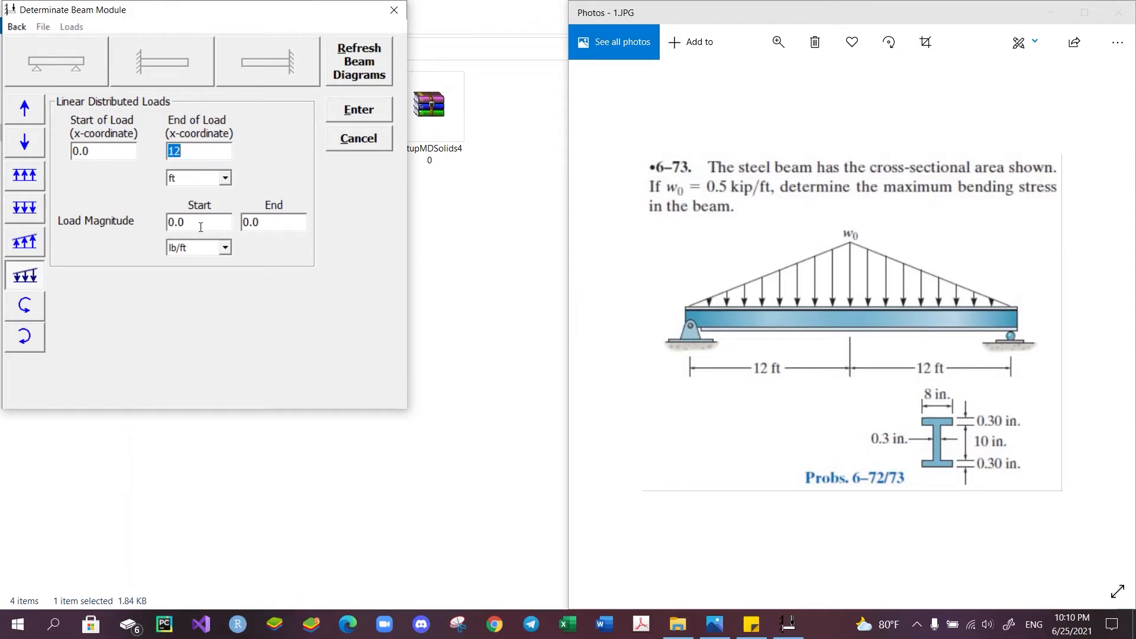
left_click(198, 222)
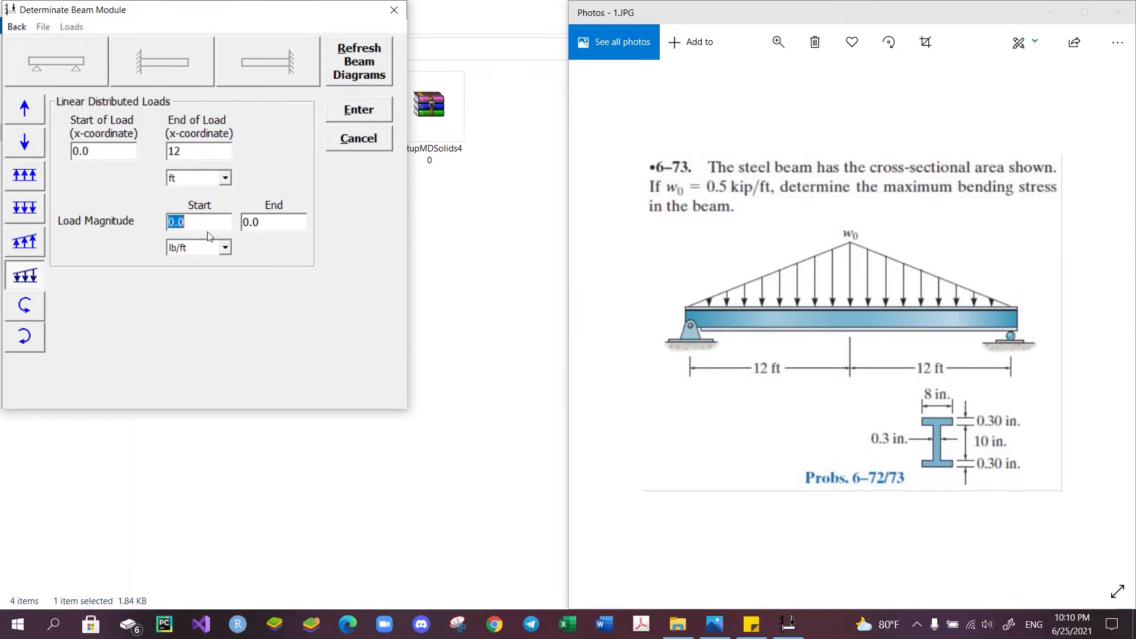
mouse_move(671, 313)
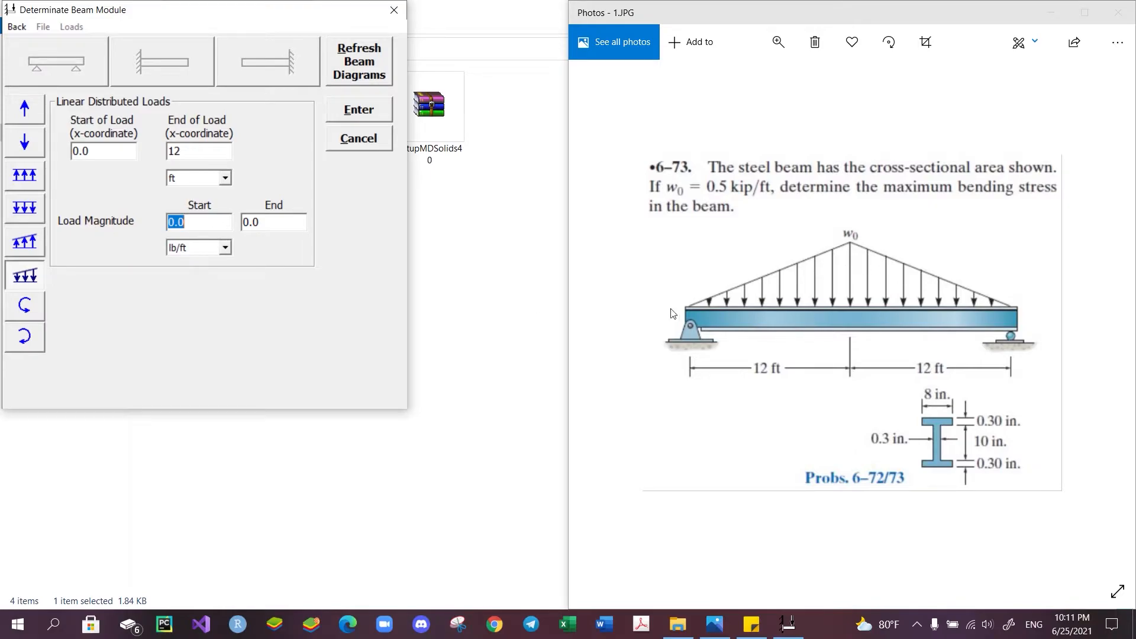
type("0")
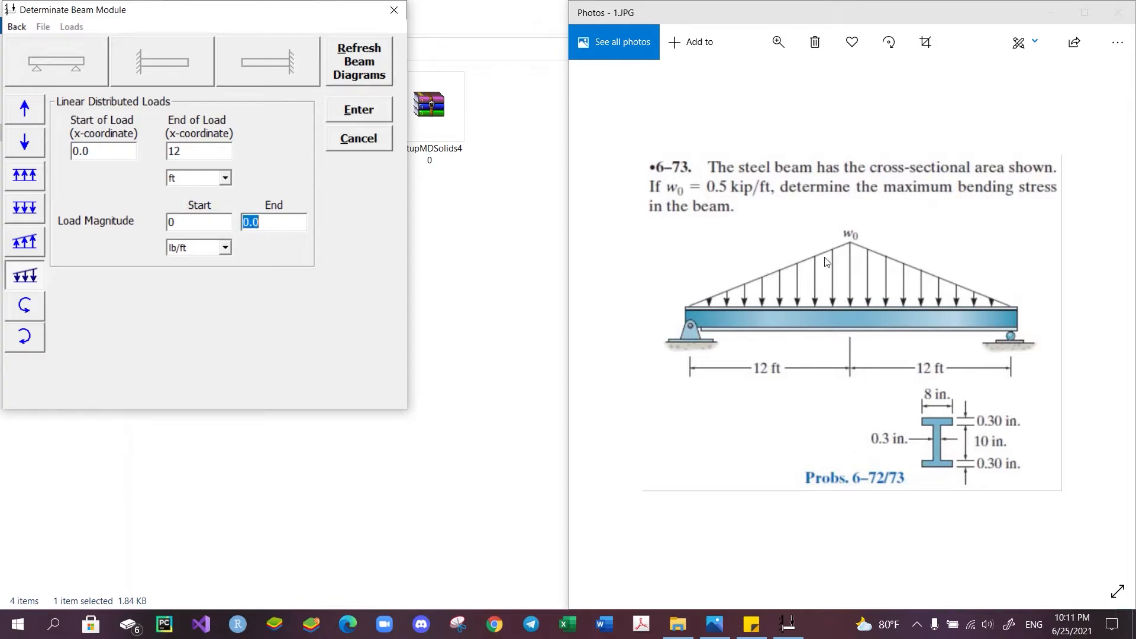
mouse_move(361, 274)
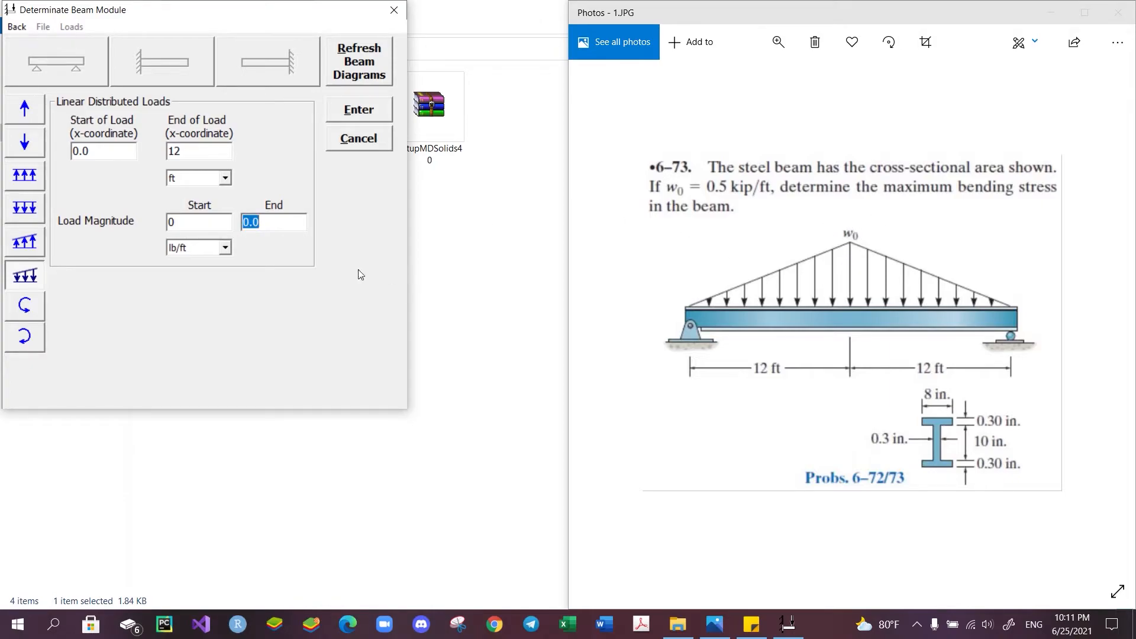
type("5")
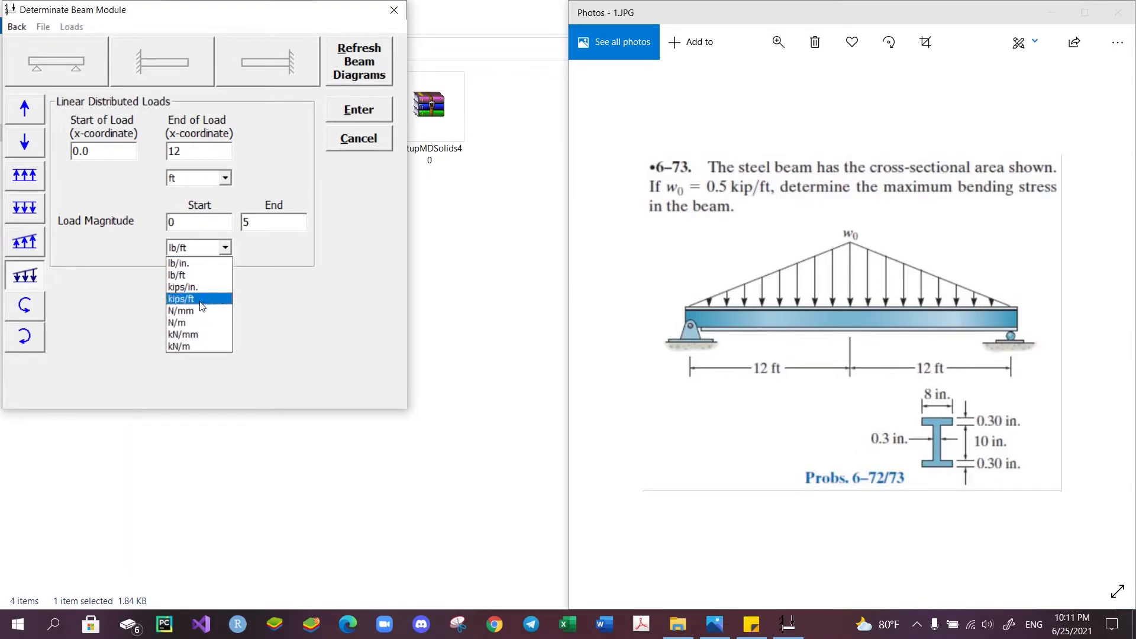
left_click(180, 298)
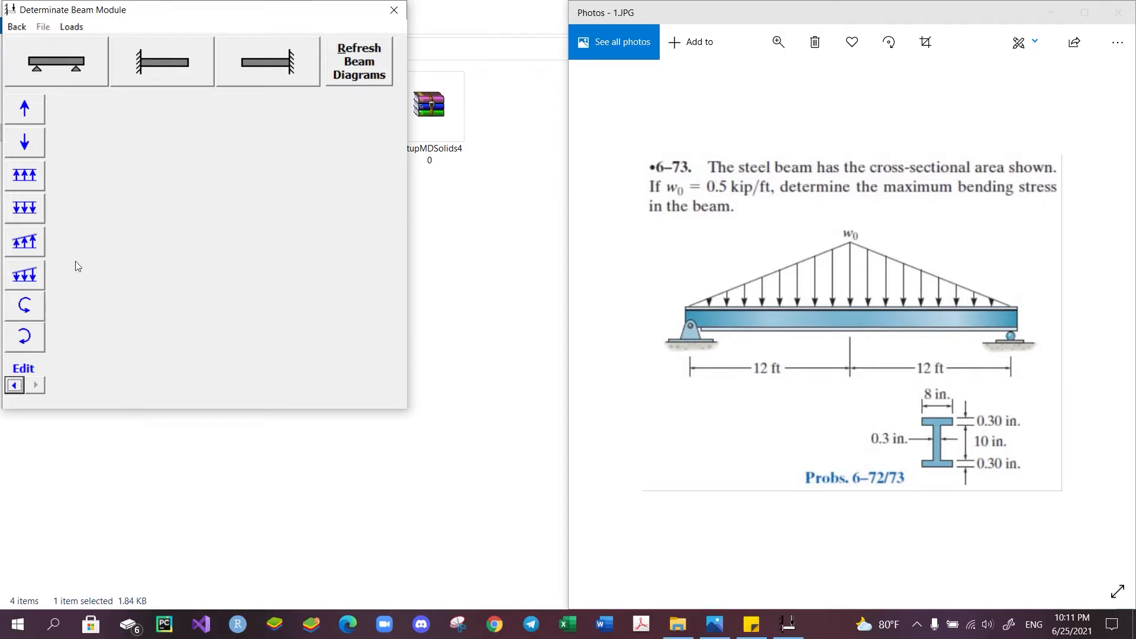
mouse_move(25, 275)
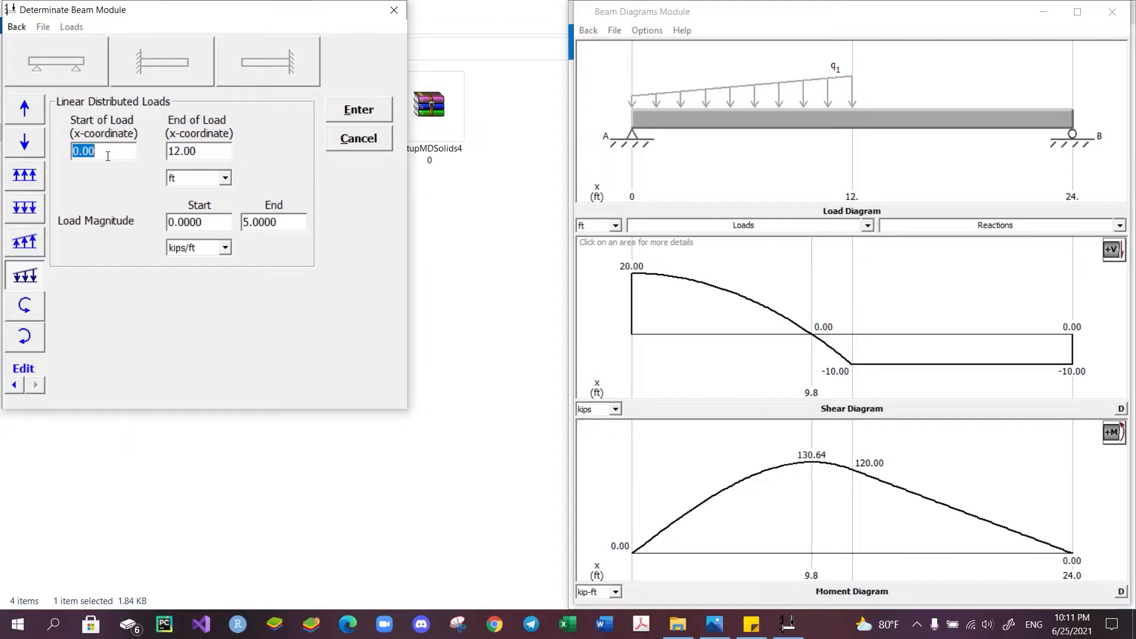
left_click(198, 151)
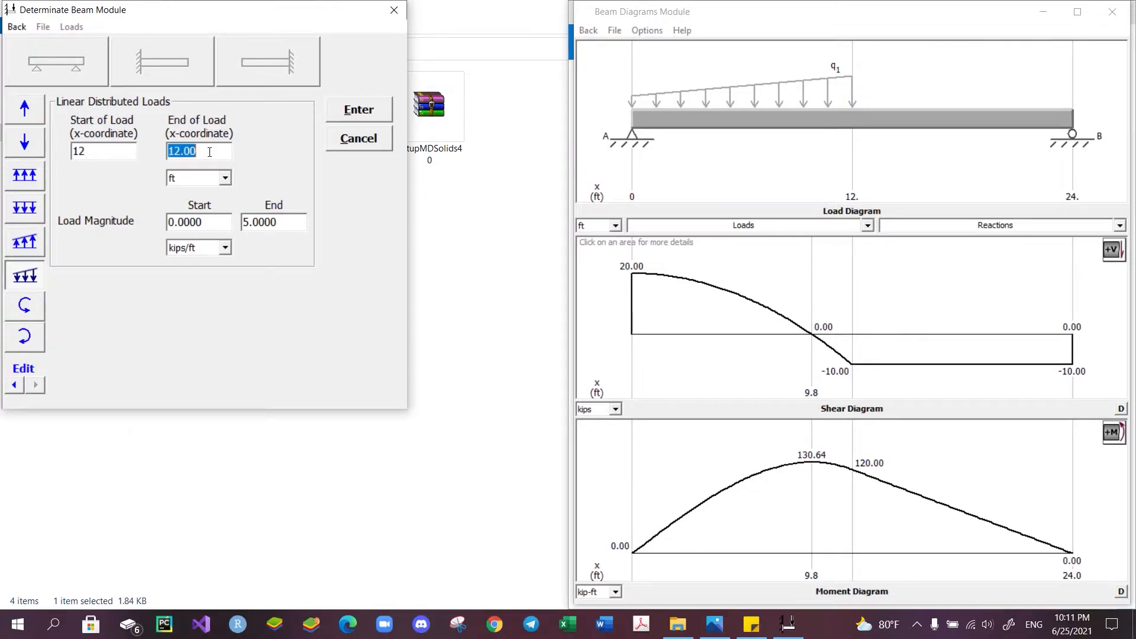
type("24")
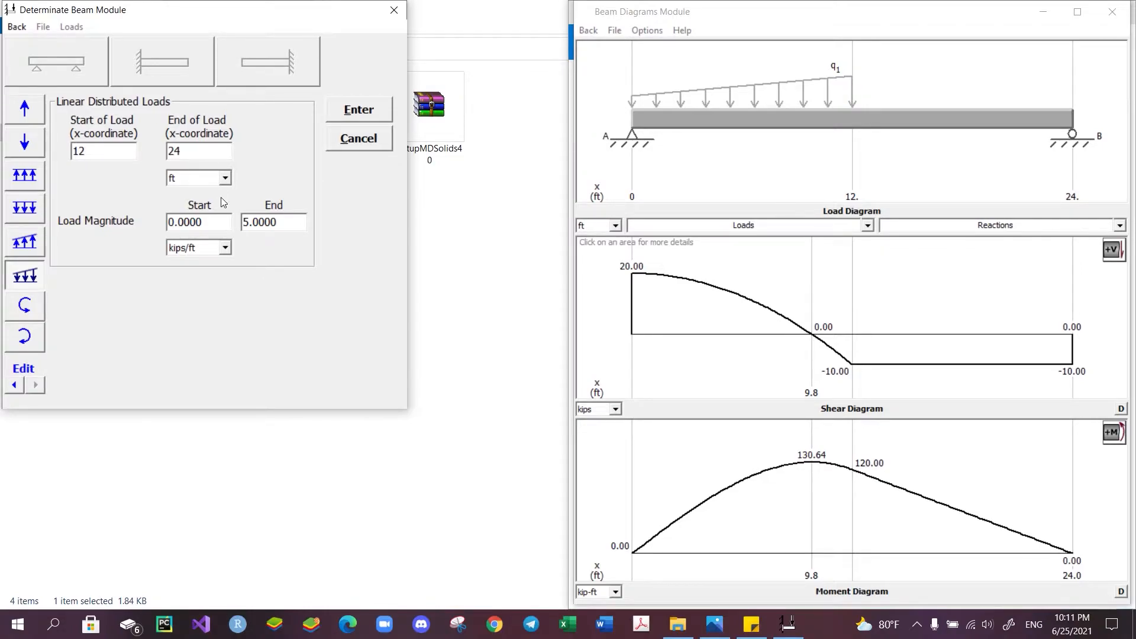
type("5")
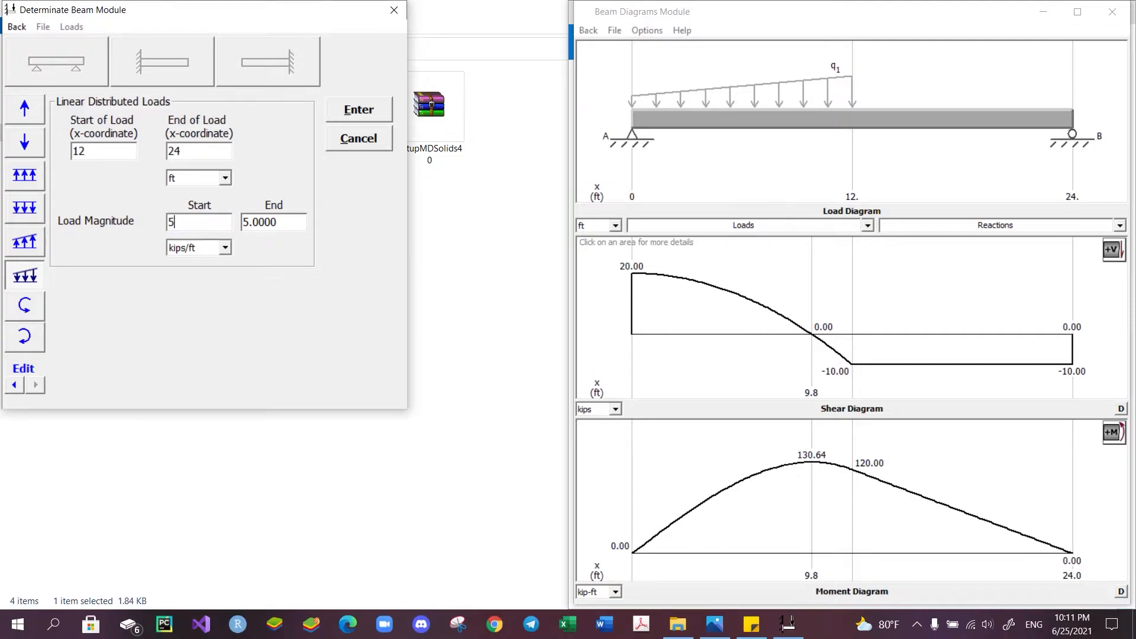
triple_click(272, 222)
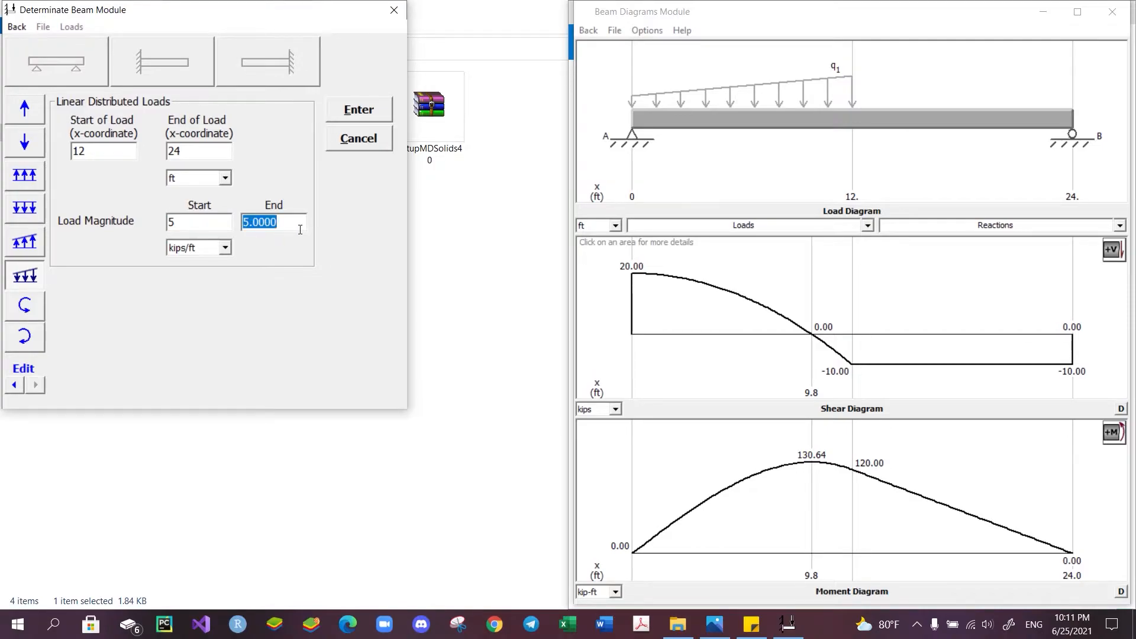
type("0")
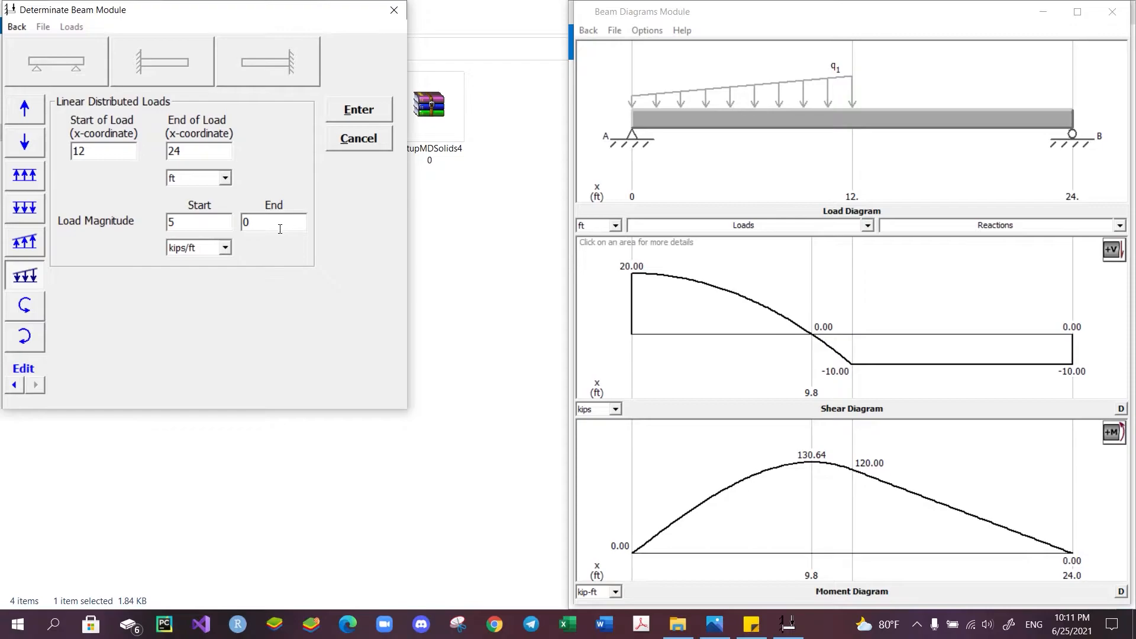
left_click(358, 110)
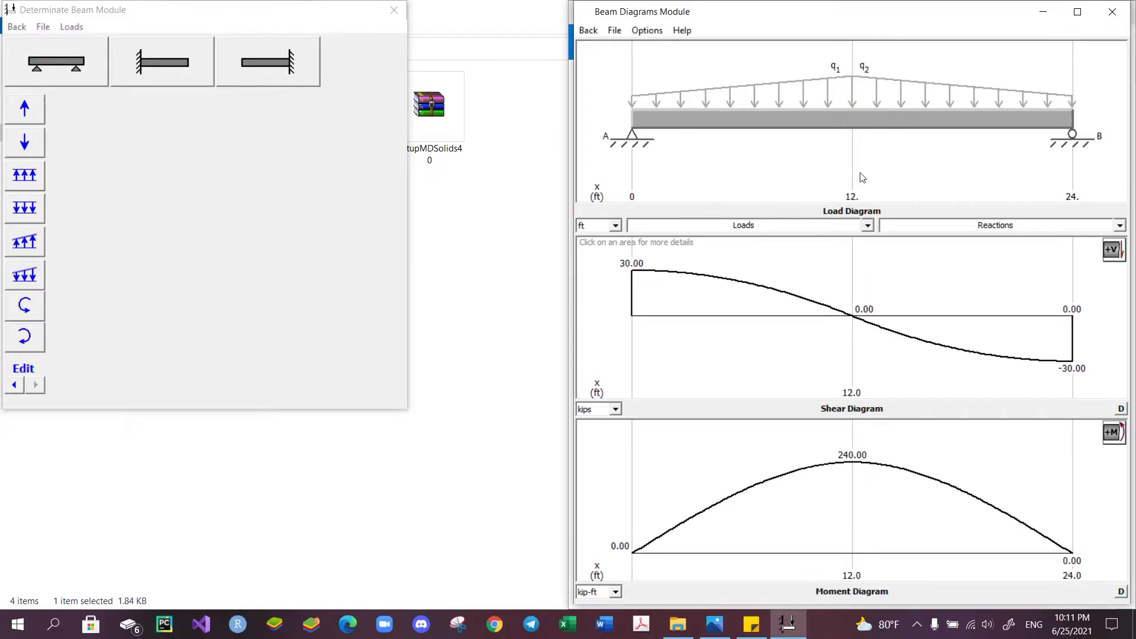
mouse_move(757, 239)
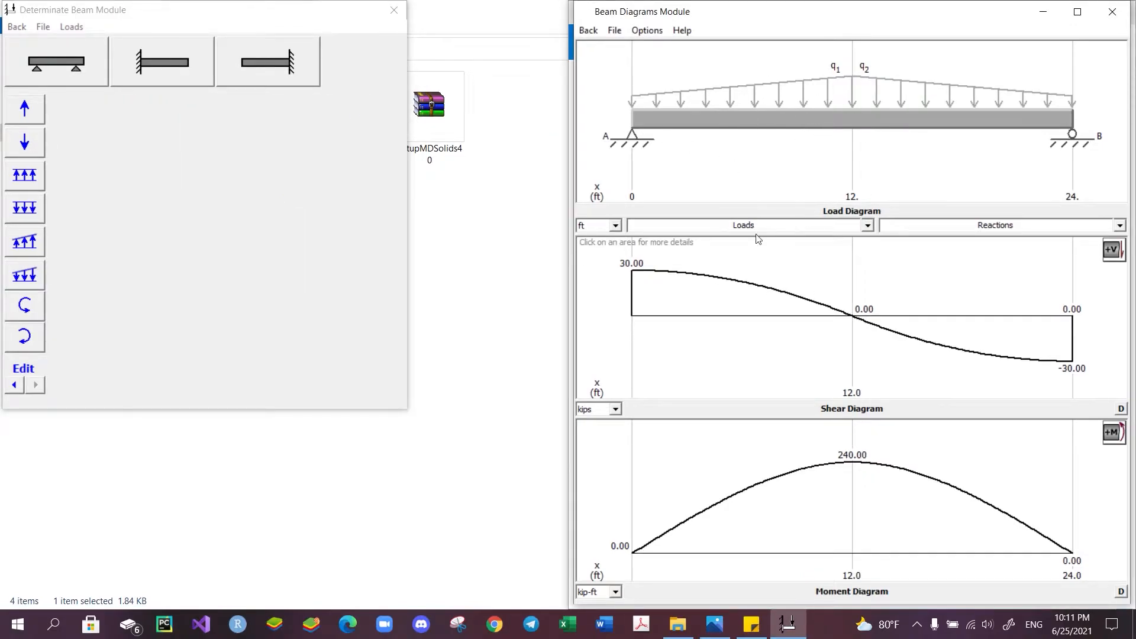
mouse_move(771, 161)
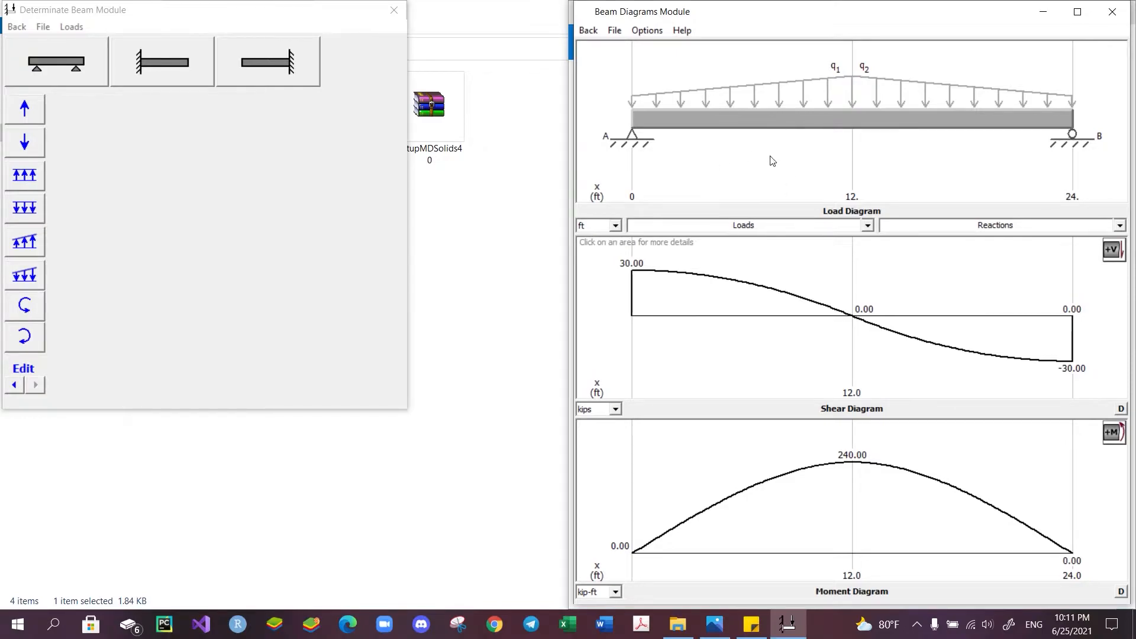
mouse_move(896, 51)
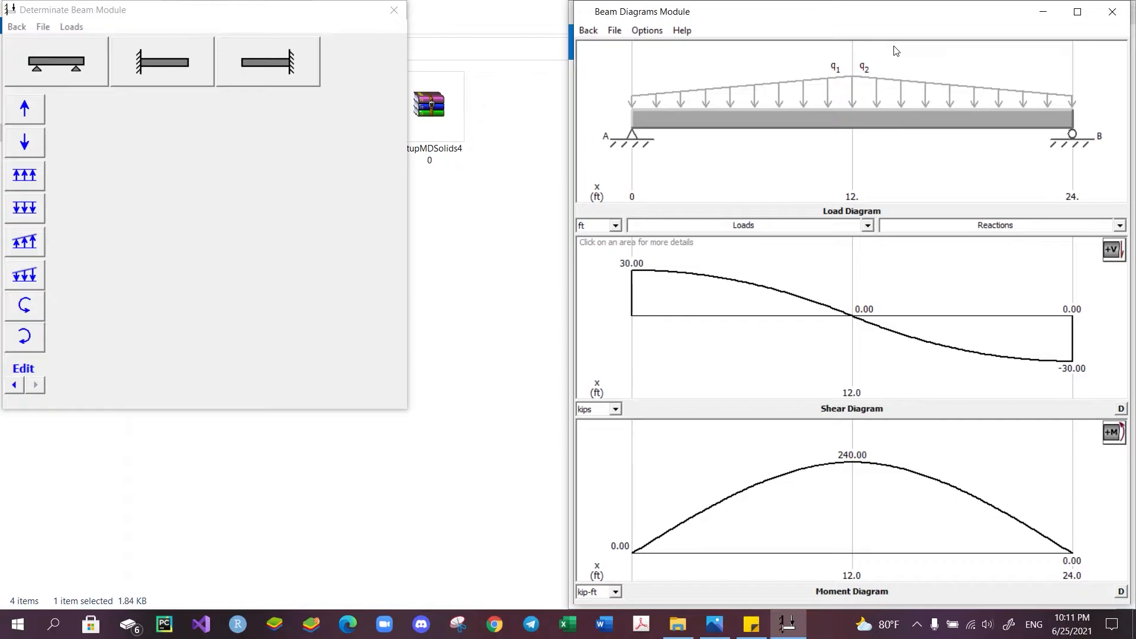
mouse_move(625, 561)
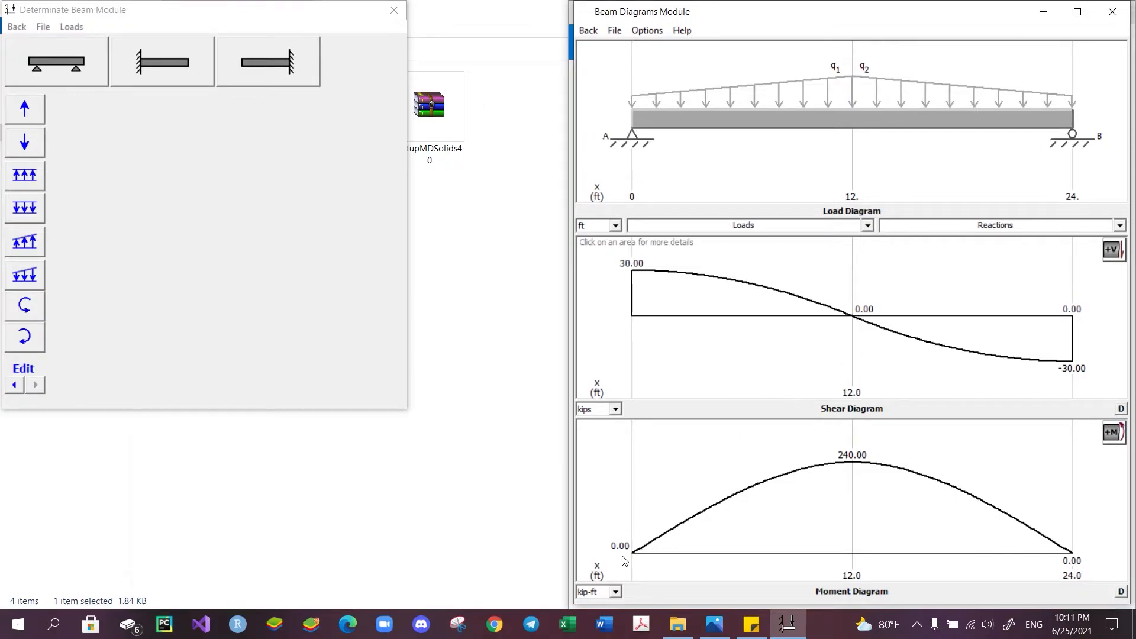
mouse_move(959, 581)
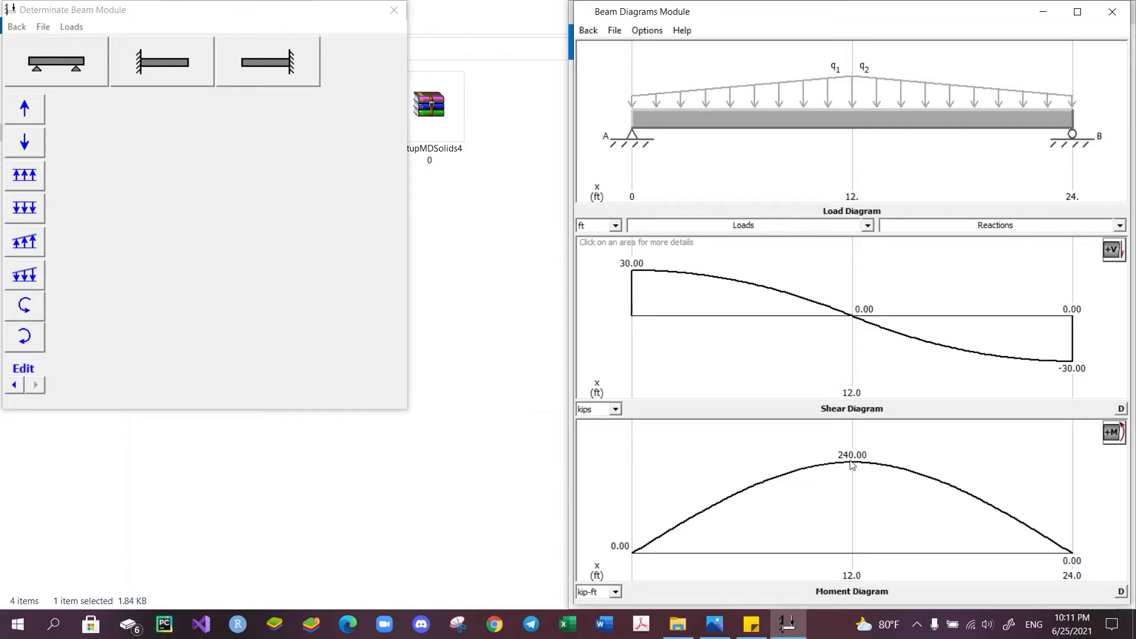
mouse_move(814, 479)
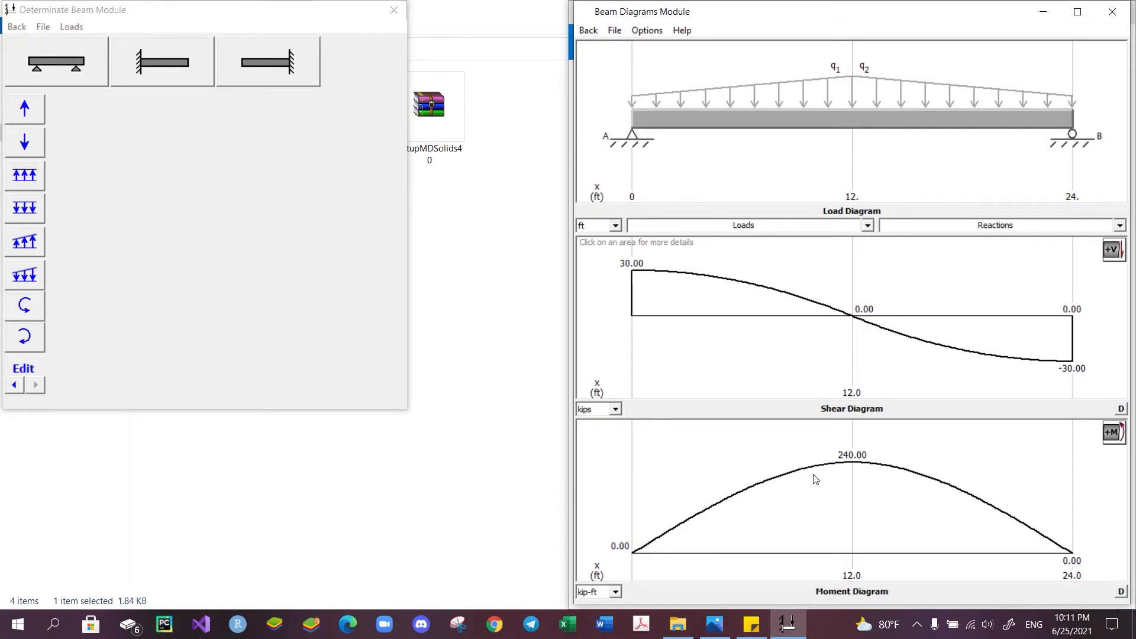
mouse_move(858, 457)
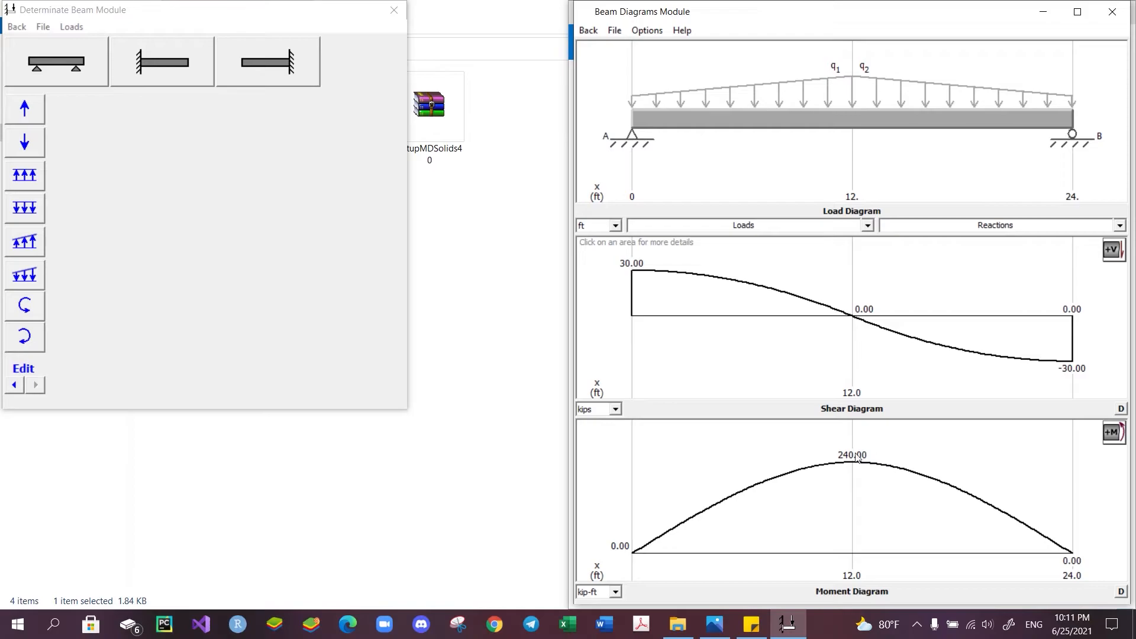
mouse_move(864, 440)
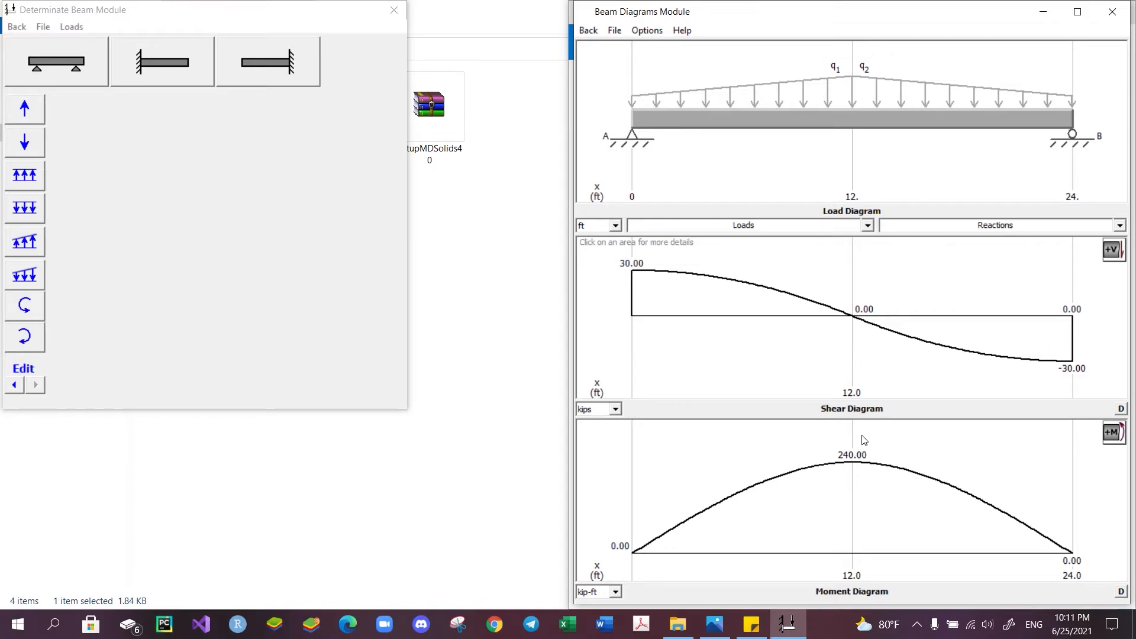
mouse_move(791, 480)
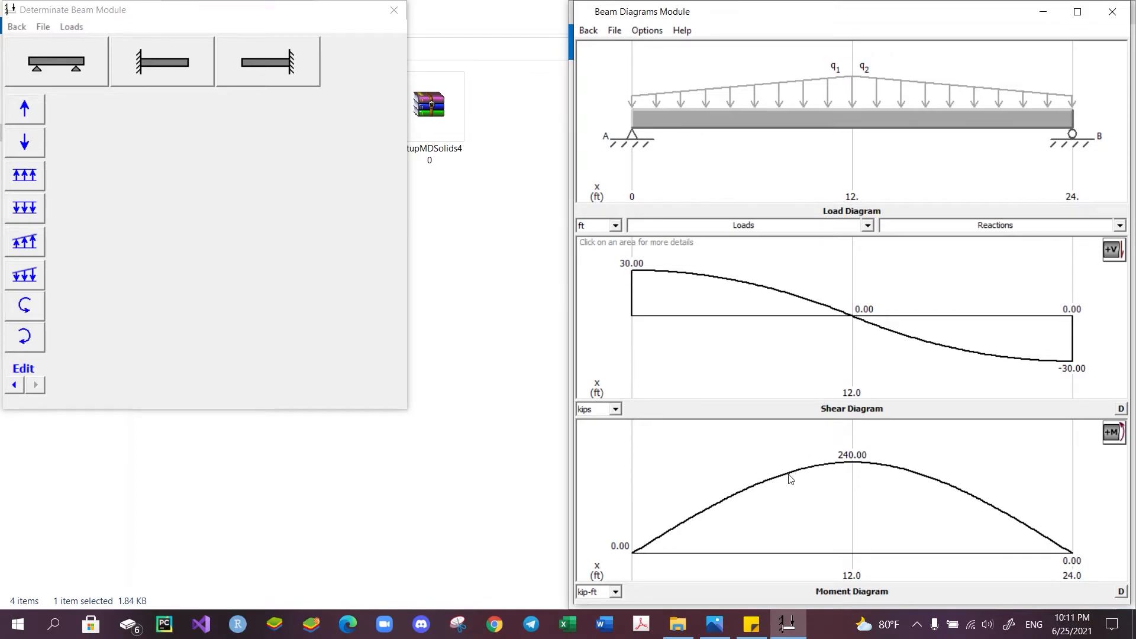
mouse_move(864, 475)
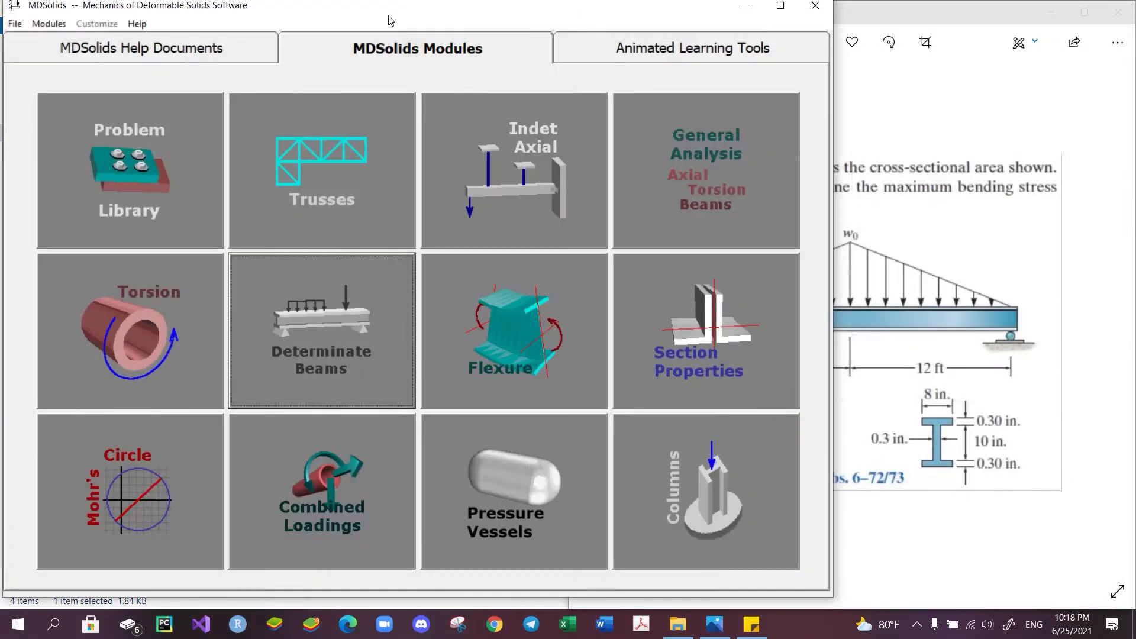
mouse_move(360, 203)
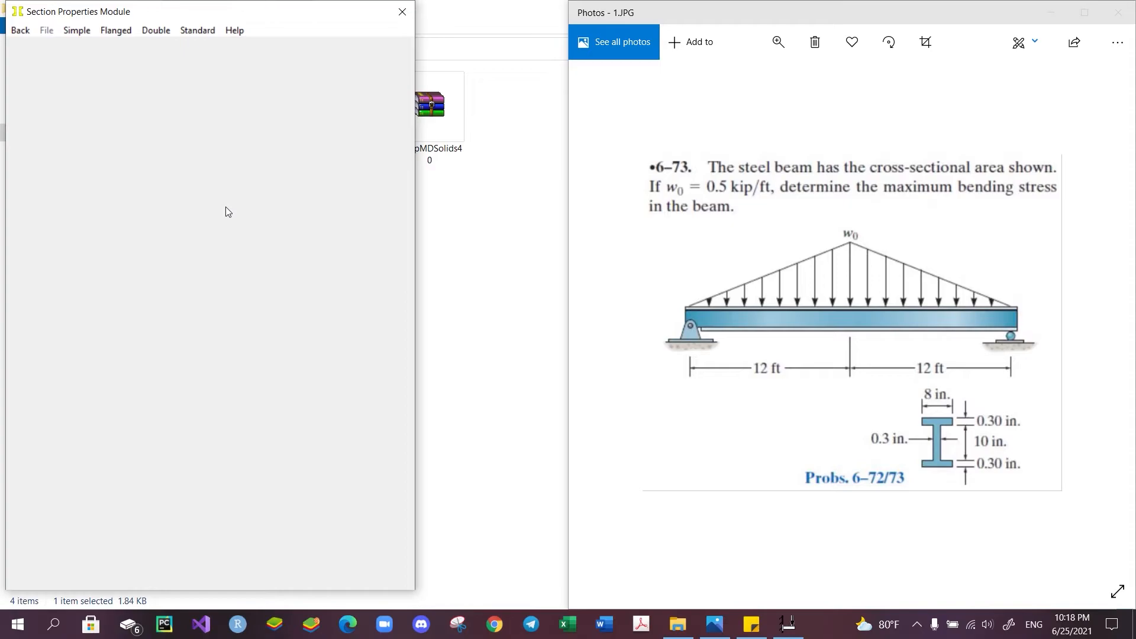
mouse_move(121, 67)
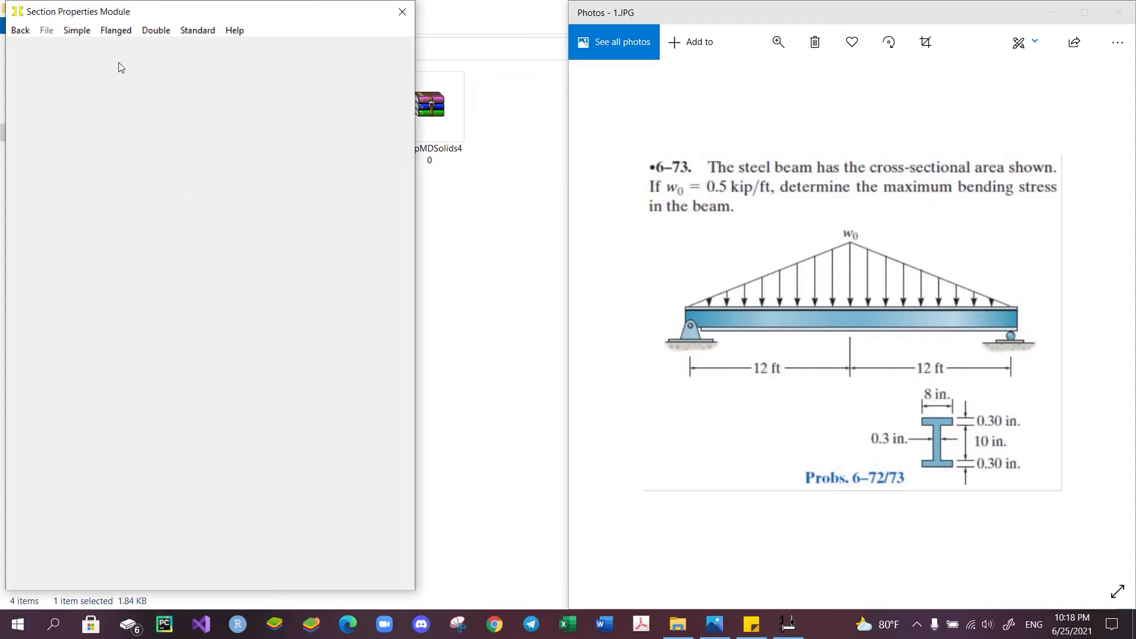
Preview rectangle, pipe, T, Z, double I, back-to-back C and double T sections.
left_click(76, 30)
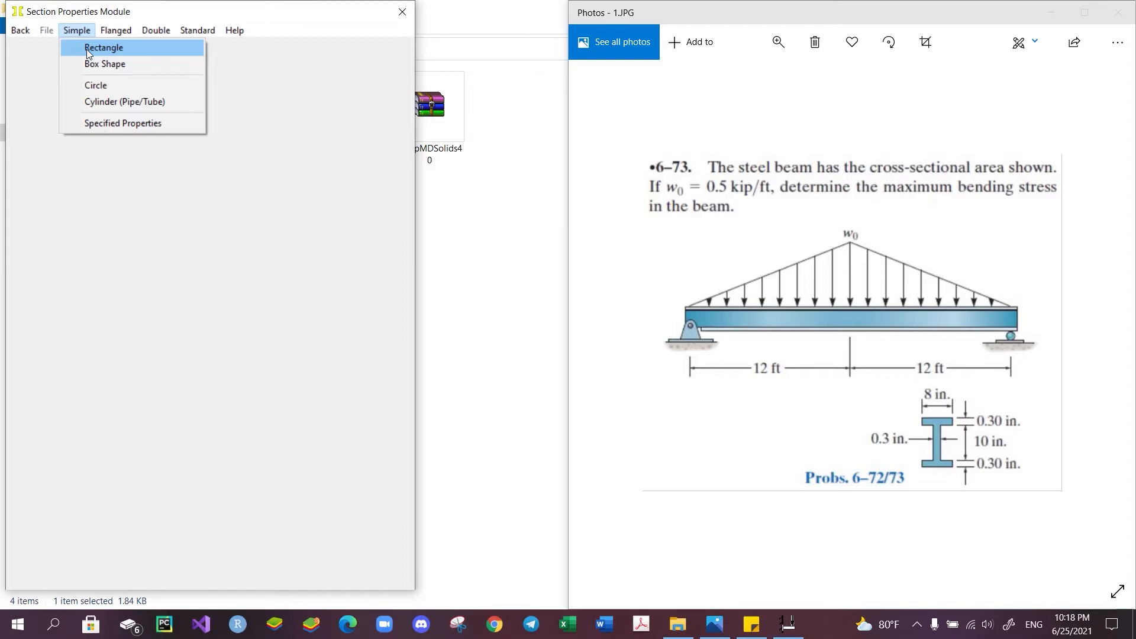
mouse_move(101, 64)
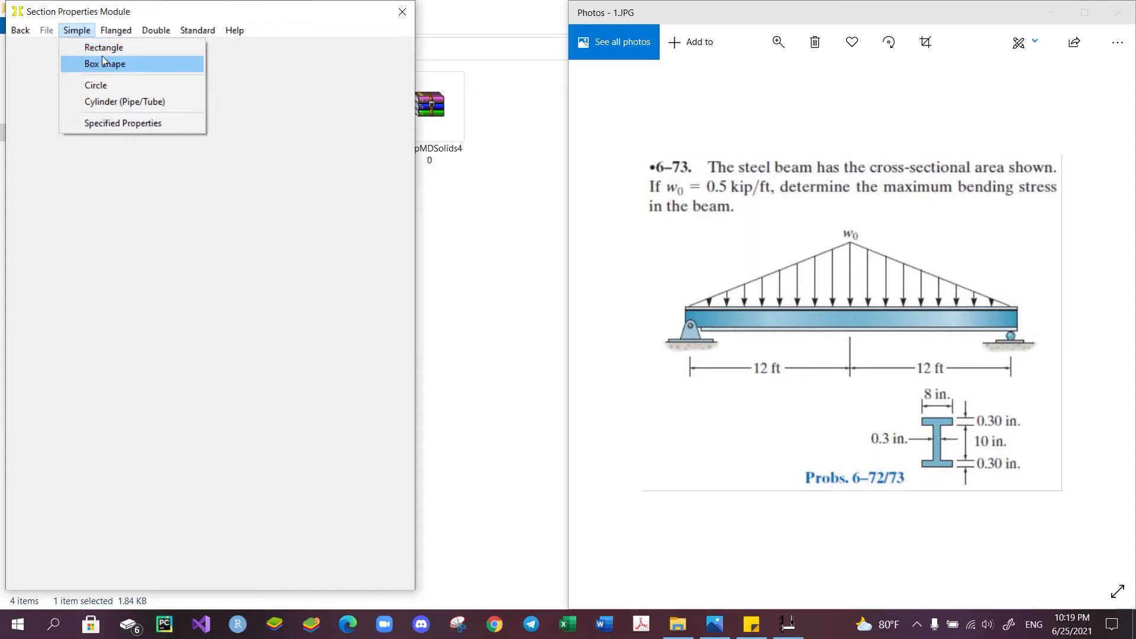
left_click(105, 48)
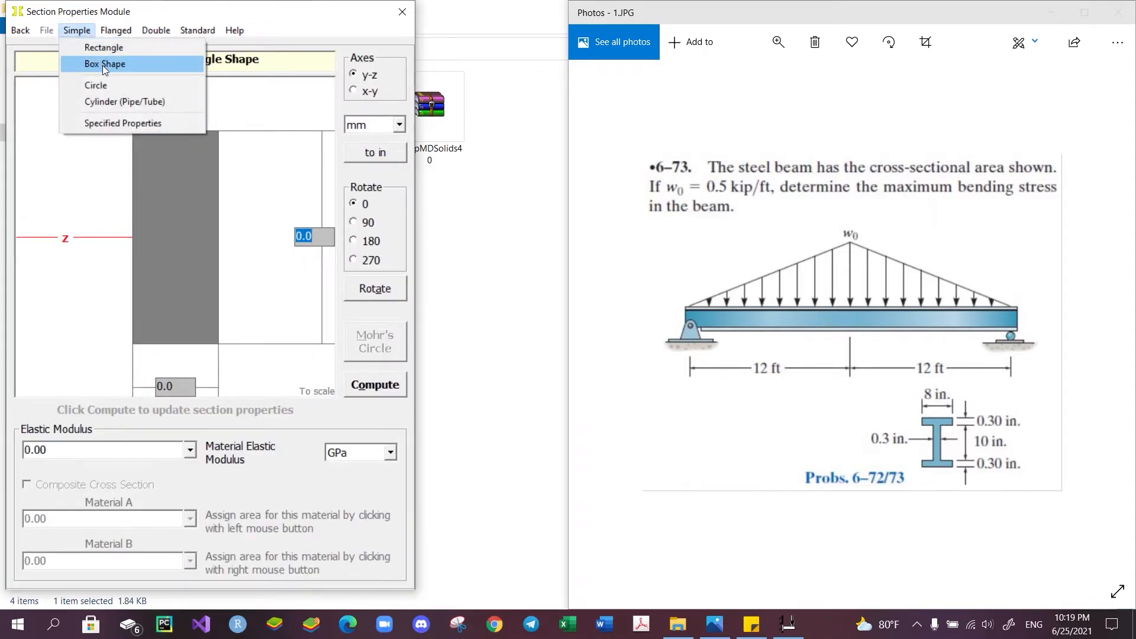
left_click(95, 84)
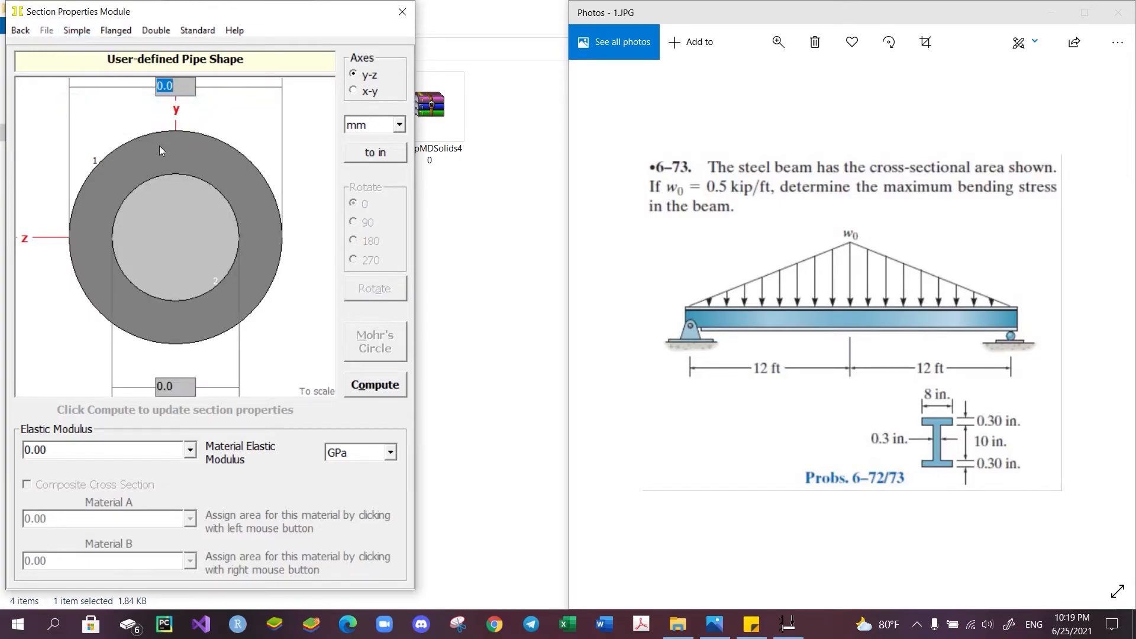
mouse_move(169, 186)
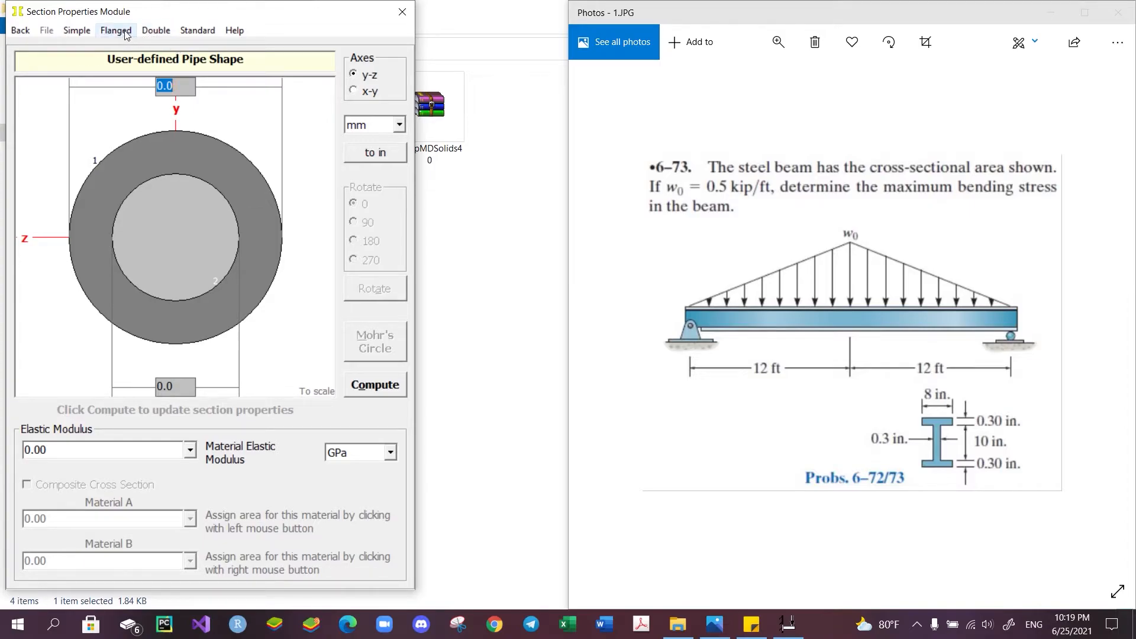
left_click(116, 30)
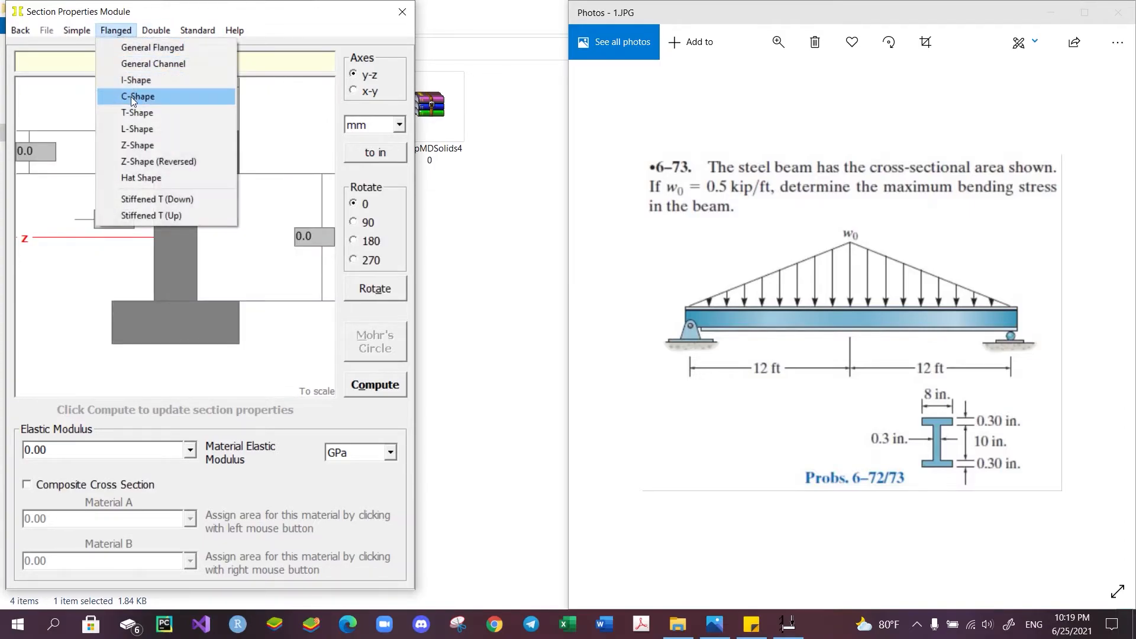
left_click(137, 113)
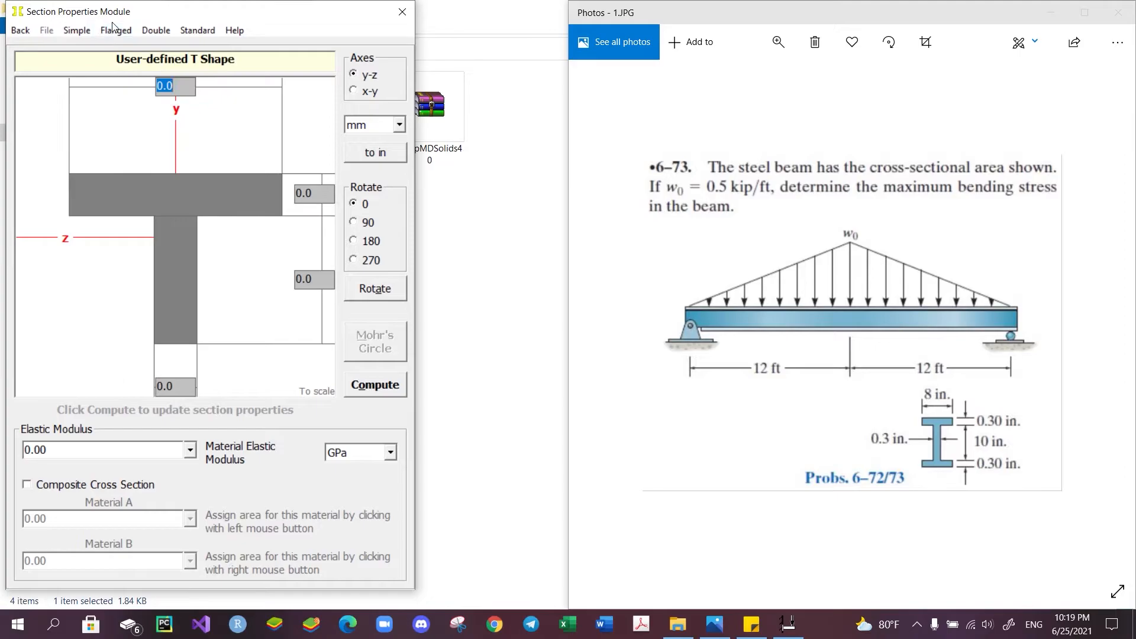
left_click(116, 29)
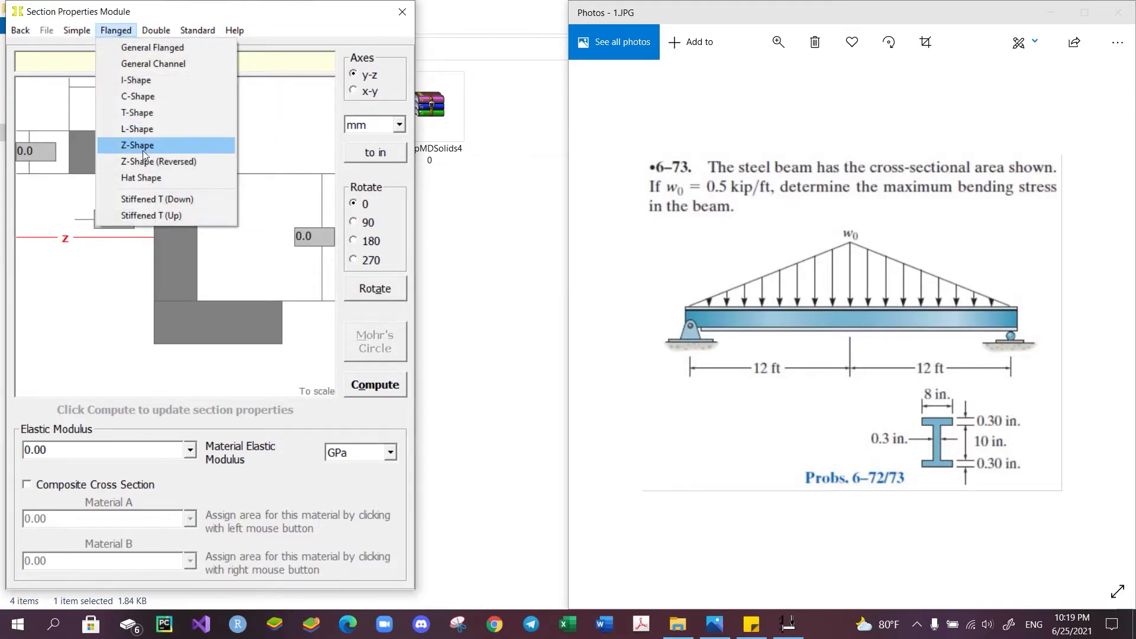
left_click(155, 29)
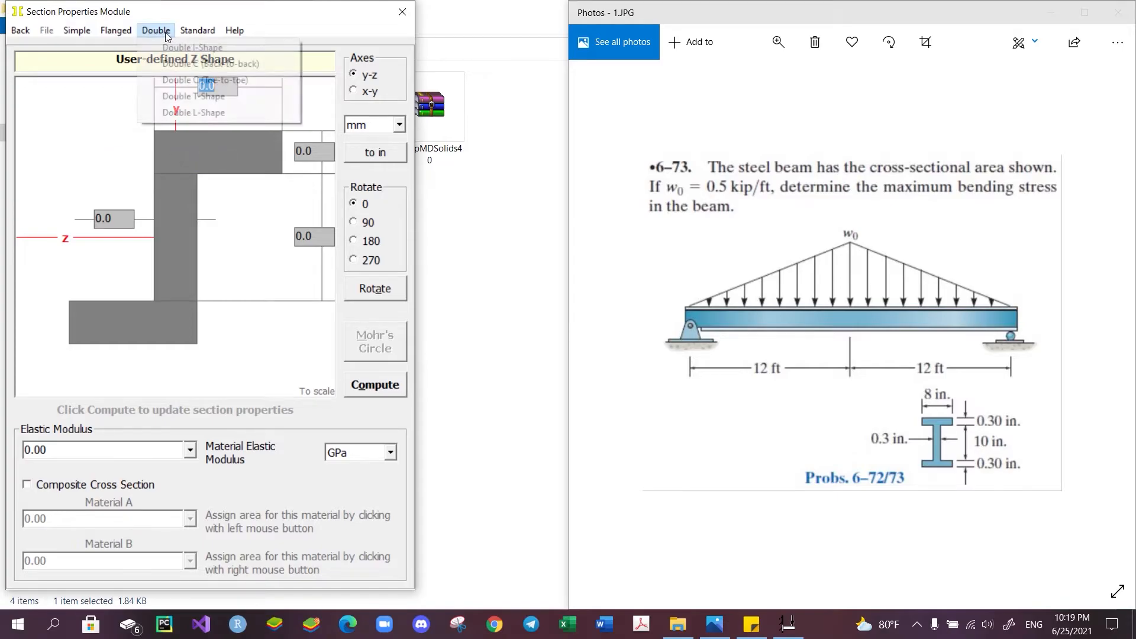
left_click(193, 47)
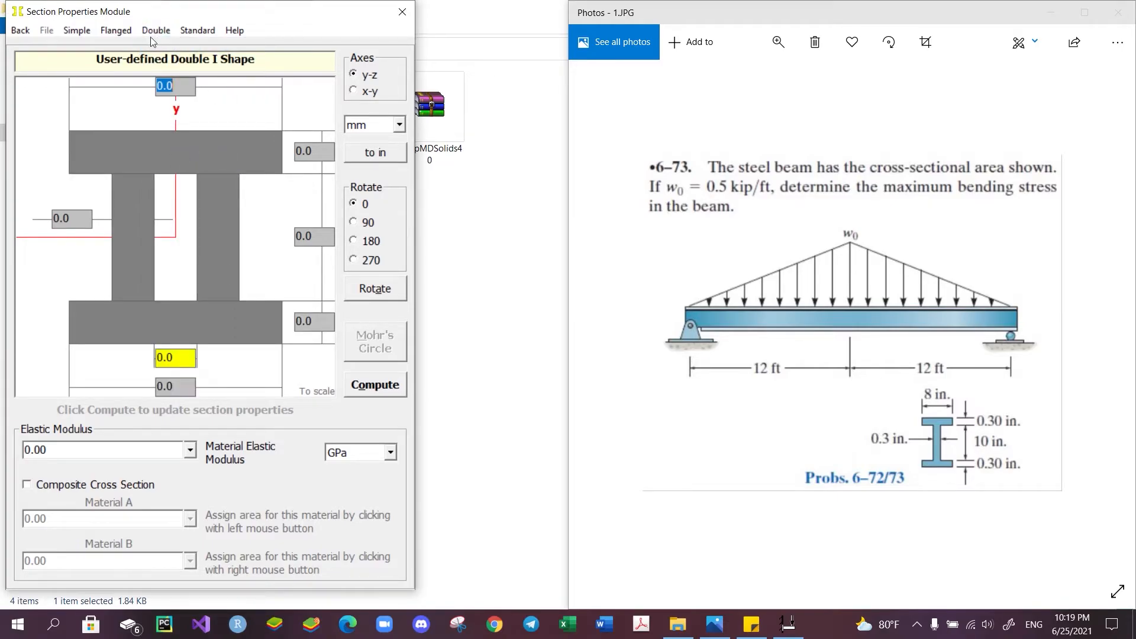
left_click(156, 30)
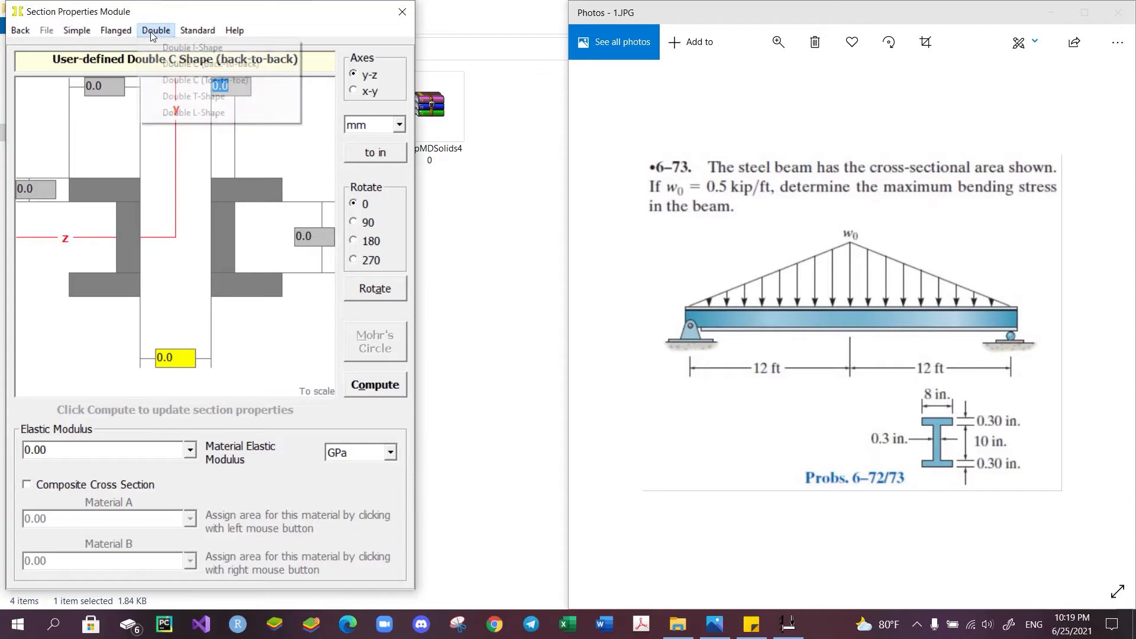
left_click(193, 96)
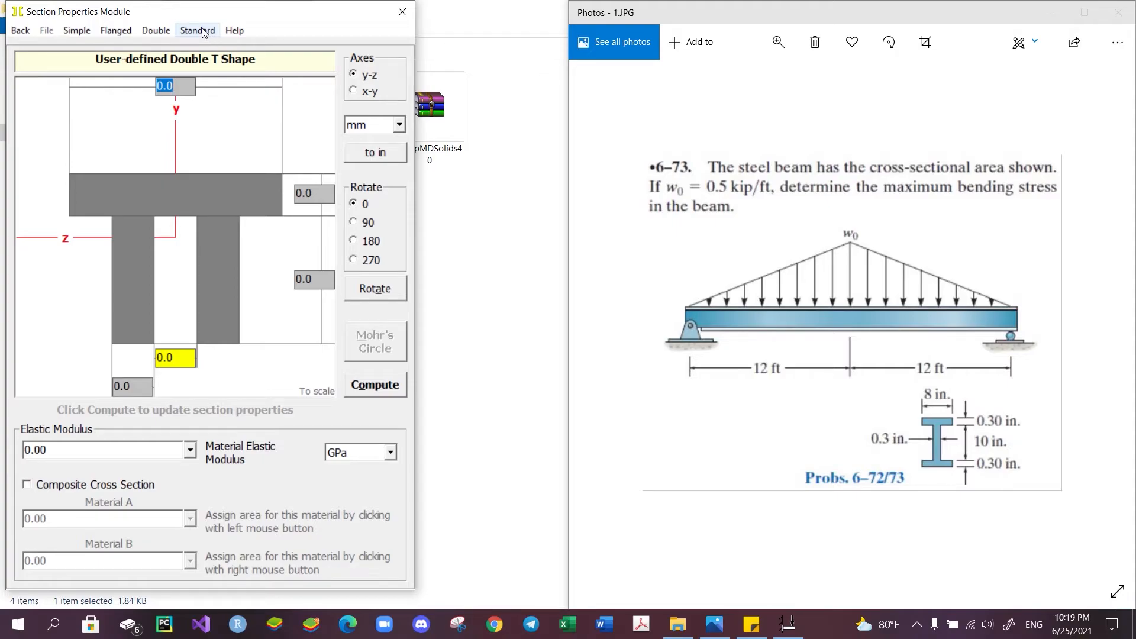
Load a standard structural lumber section, trying 6×6 and then picking 3×12.
left_click(197, 29)
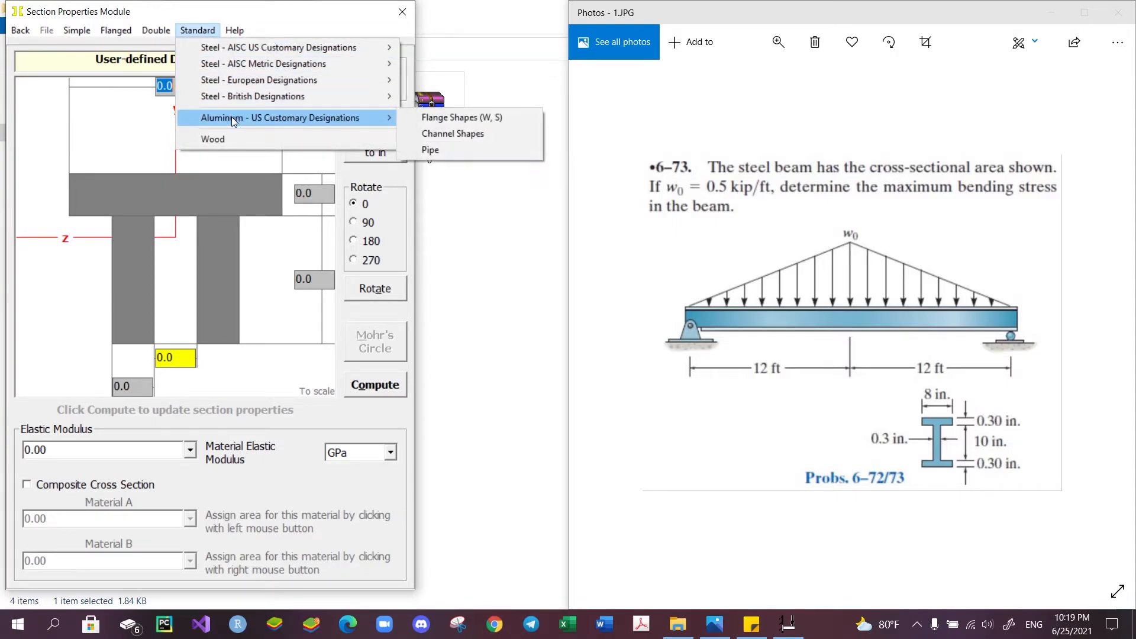
left_click(213, 139)
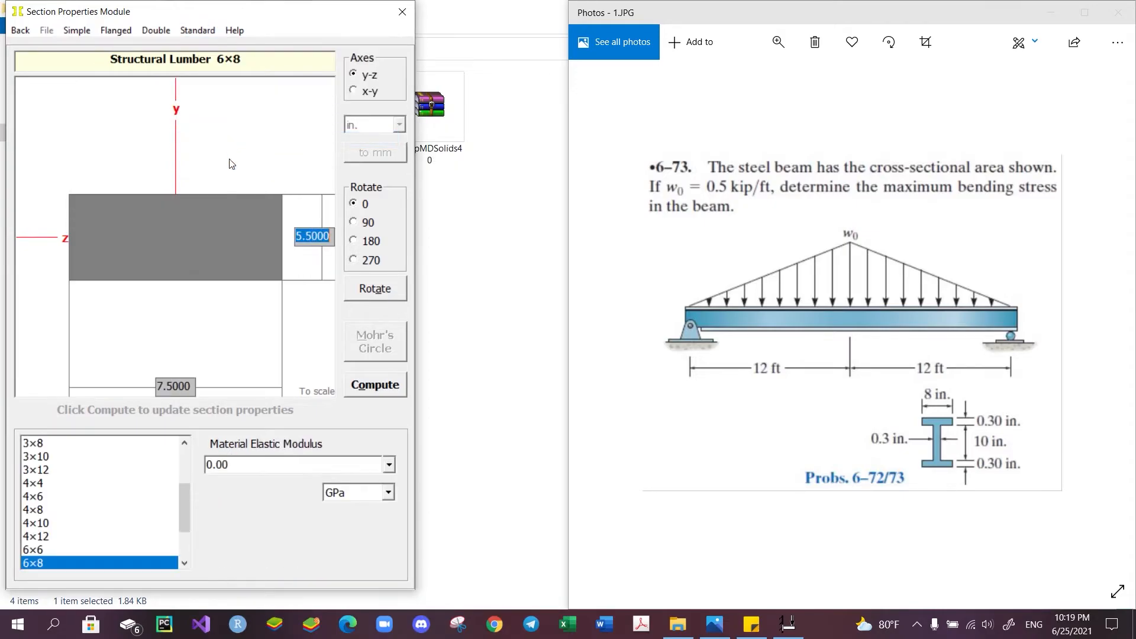
mouse_move(71, 488)
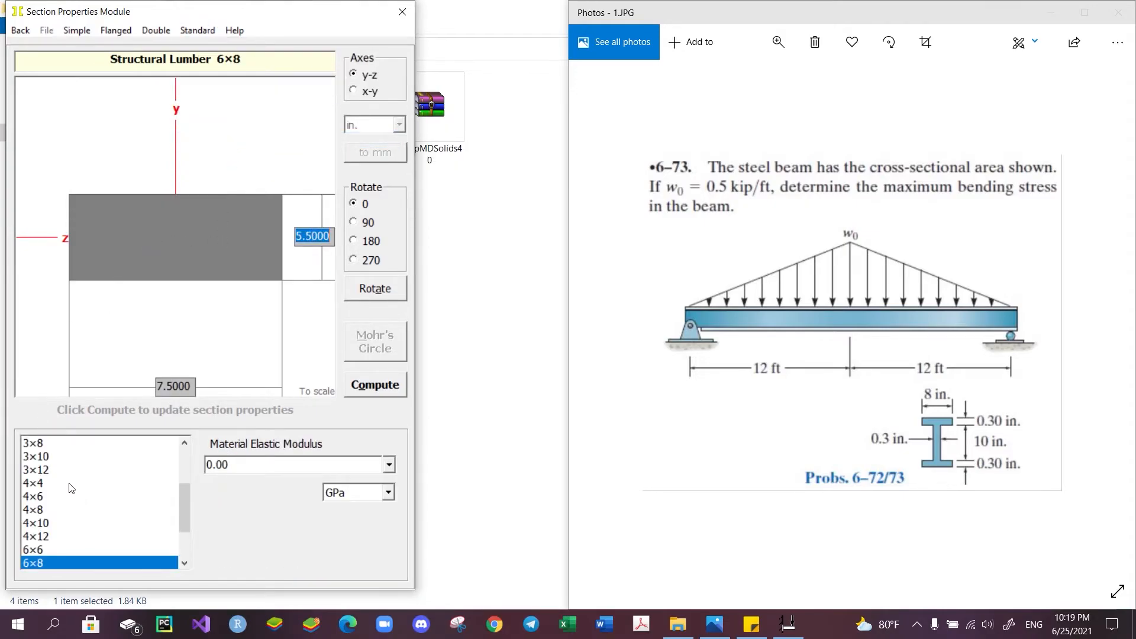
mouse_move(63, 509)
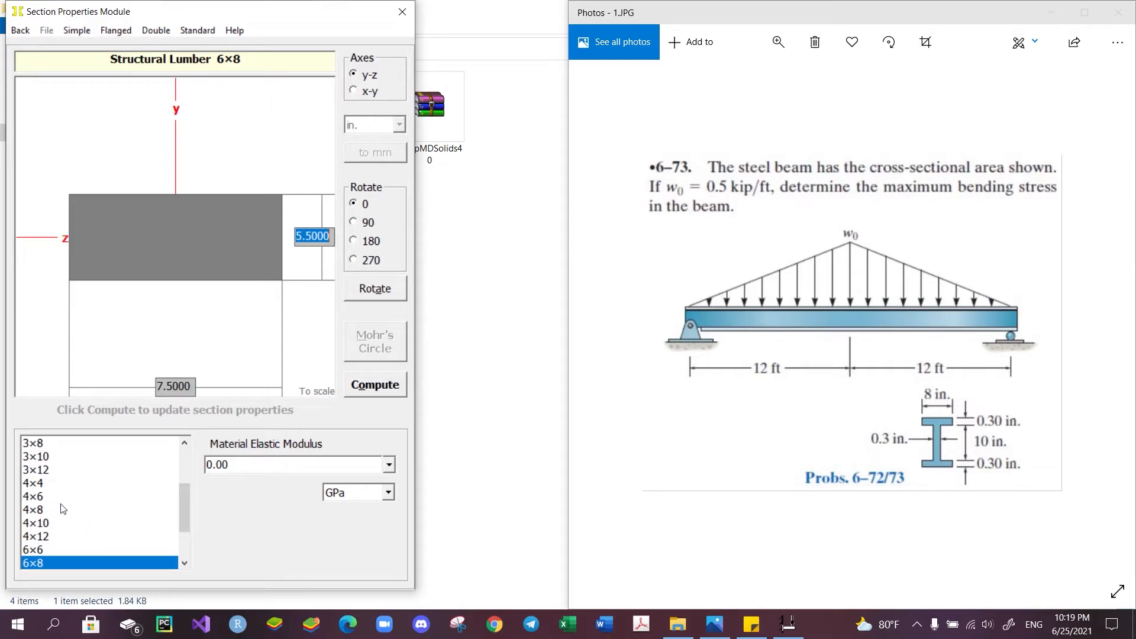
left_click(32, 548)
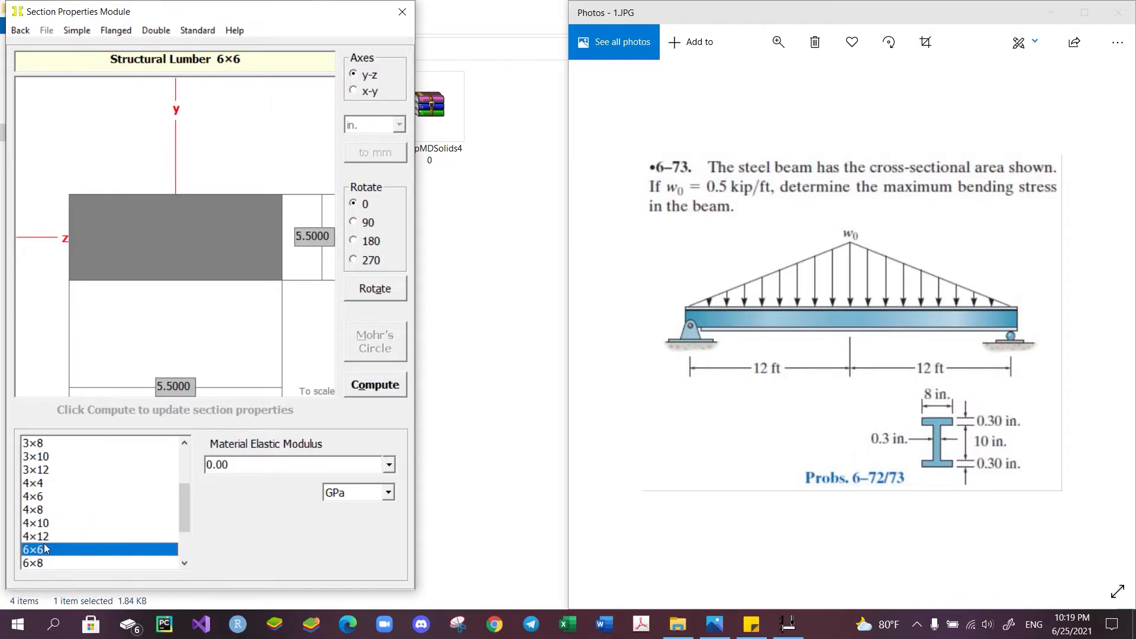
left_click(35, 469)
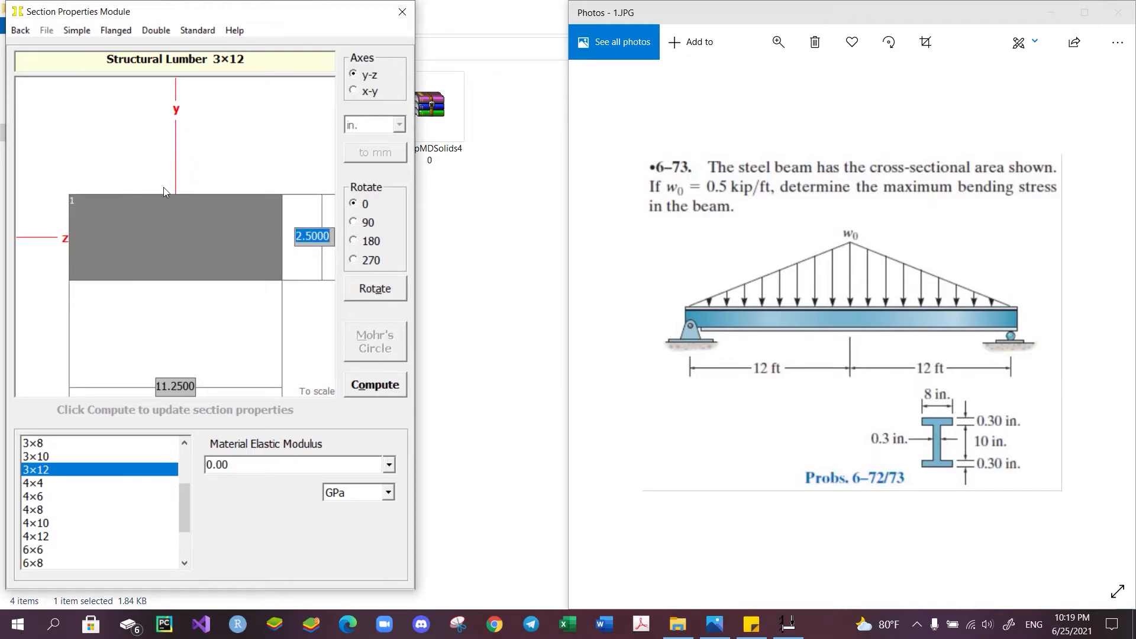
mouse_move(159, 189)
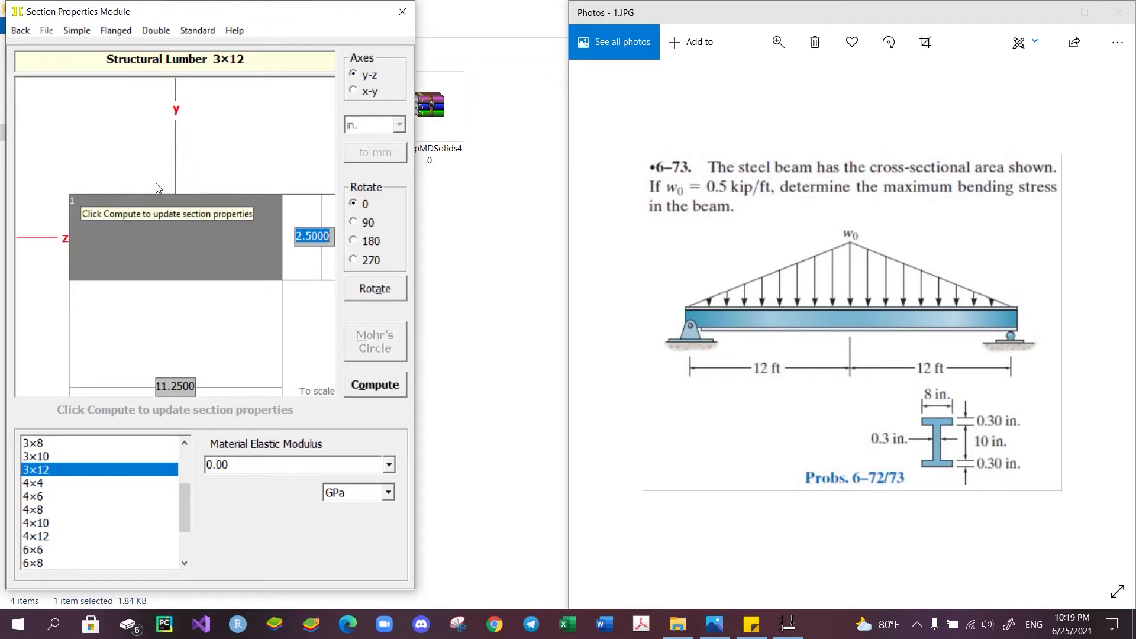
Choose Flanged I-shape: flange width 8, thicknesses 0.3, depth 10, units inches.
left_click(116, 30)
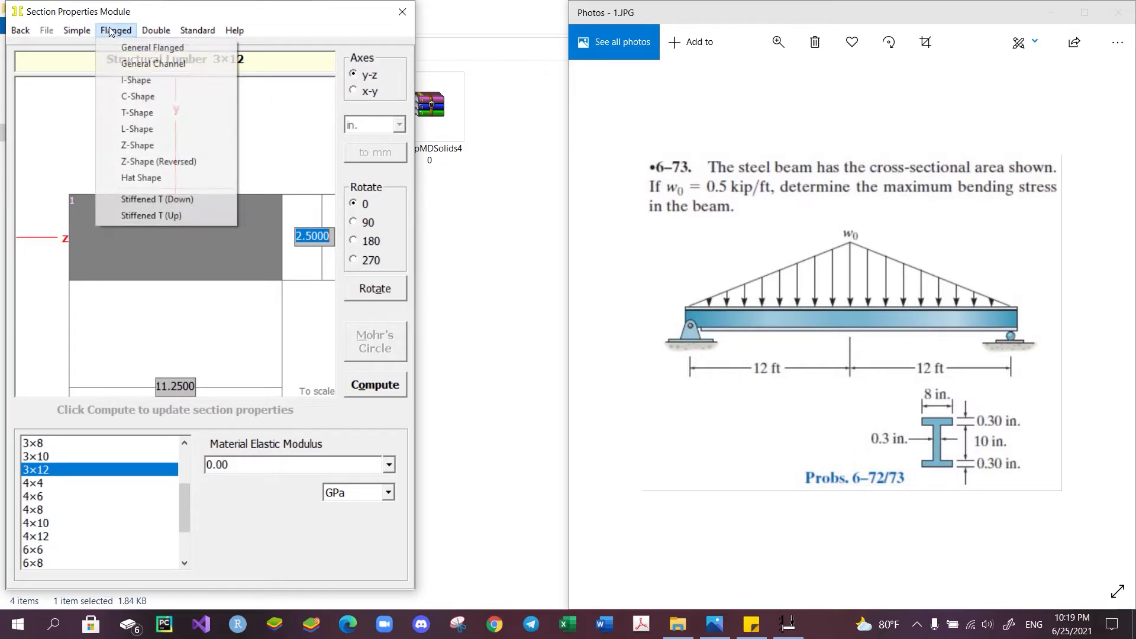
mouse_move(136, 80)
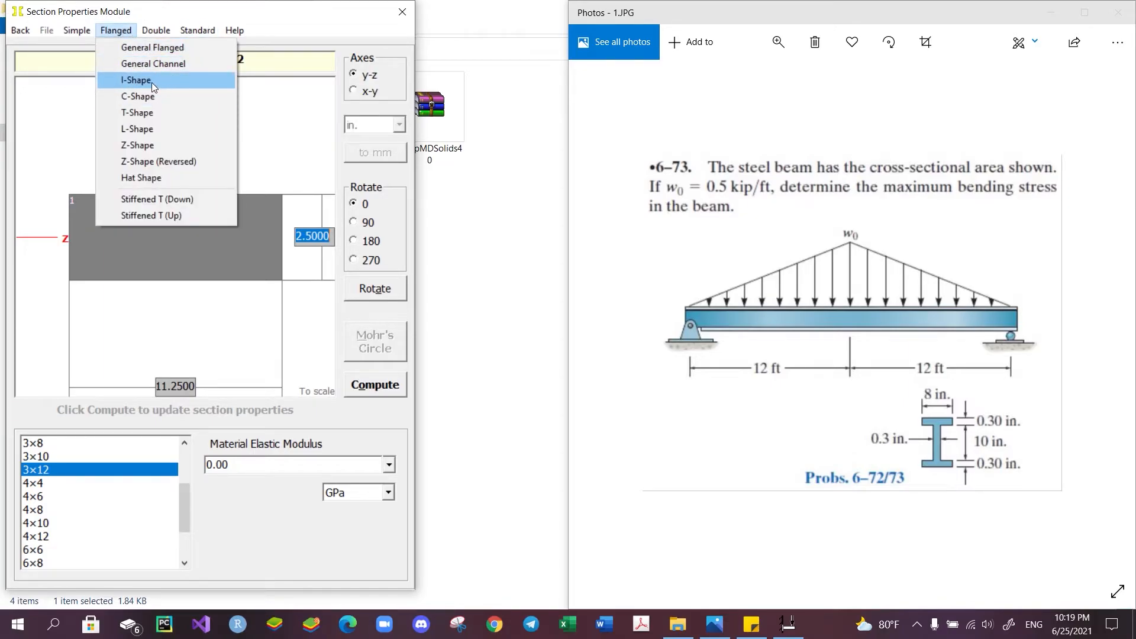
left_click(136, 80)
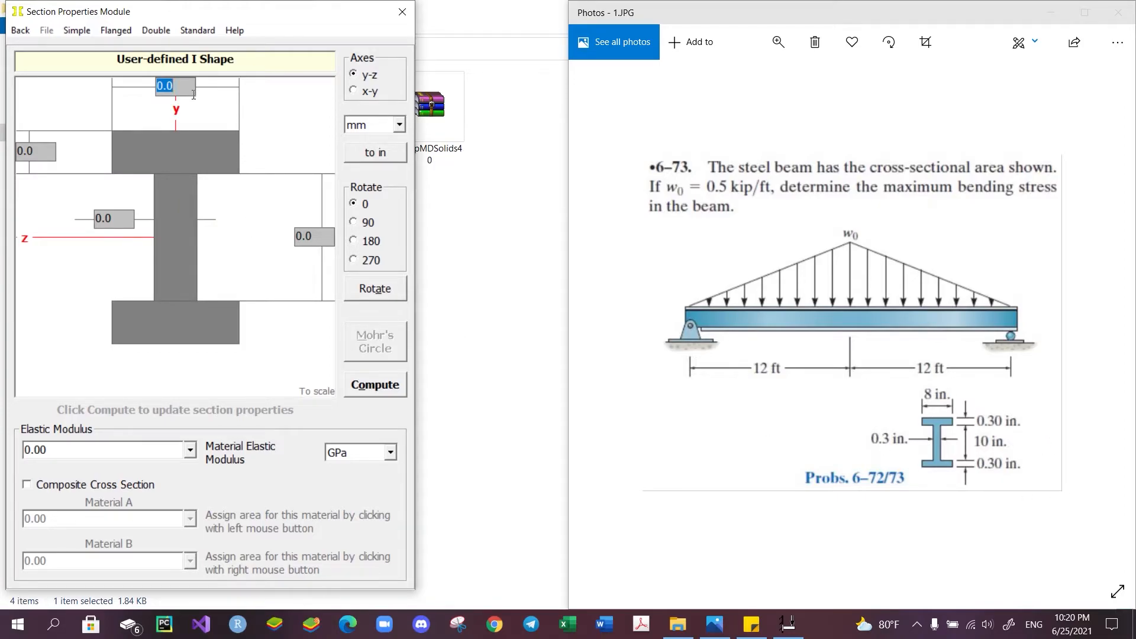
type("8")
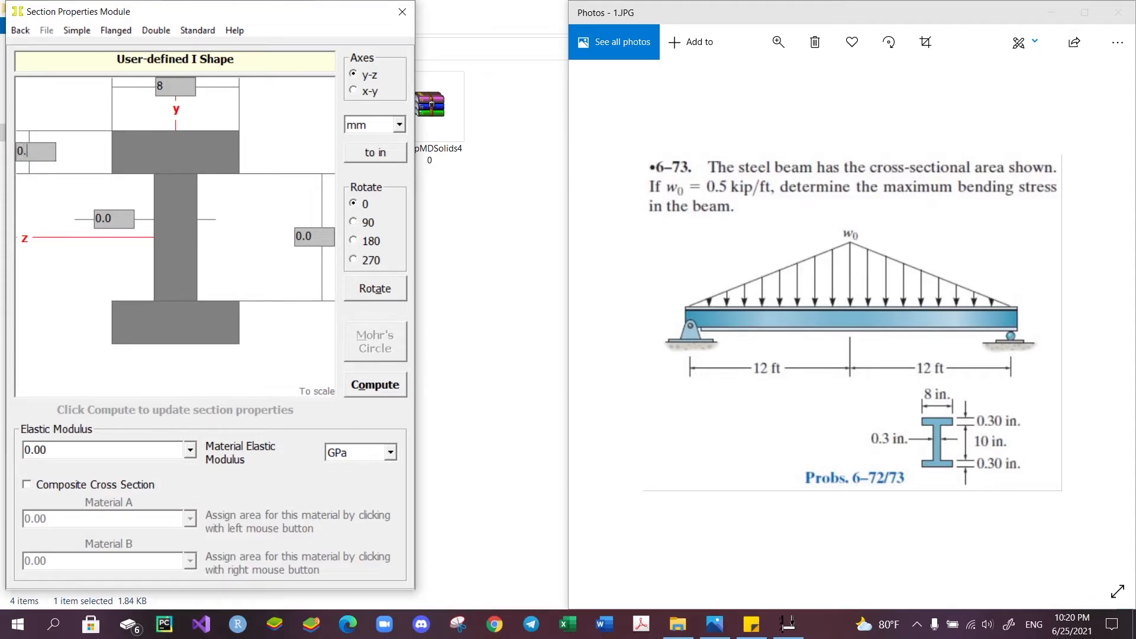
left_click(103, 218)
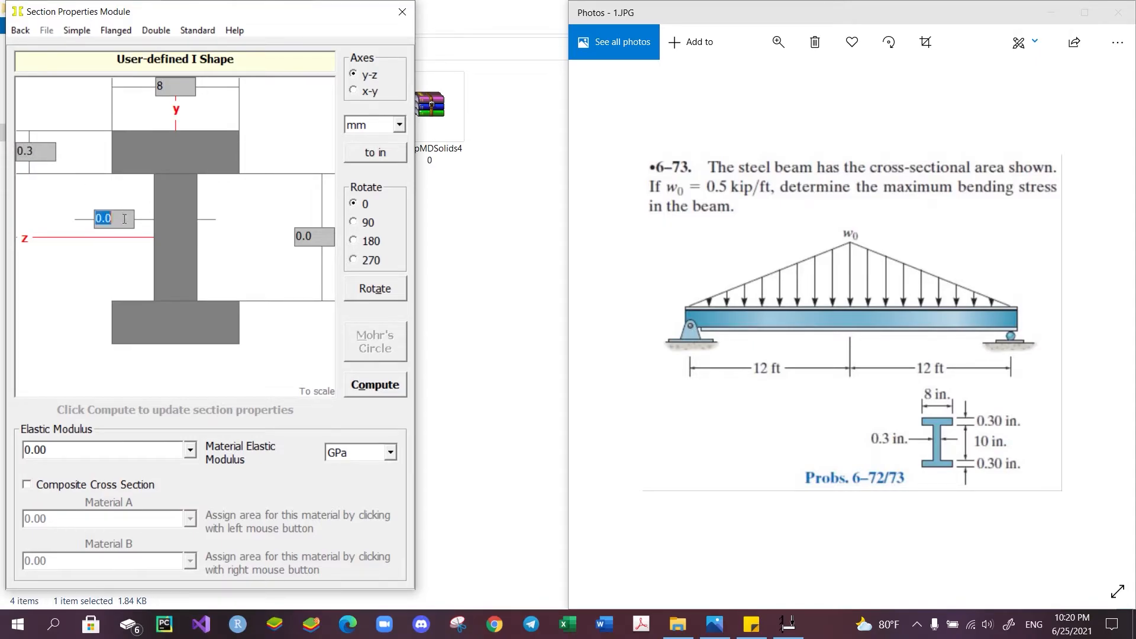
type("0.3")
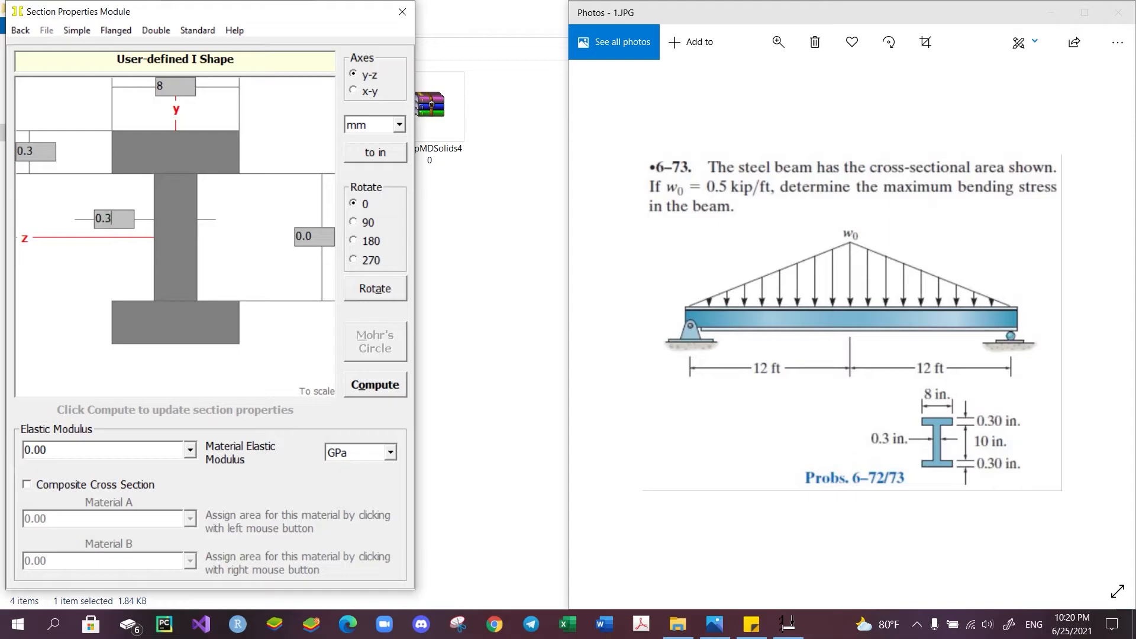
type("1")
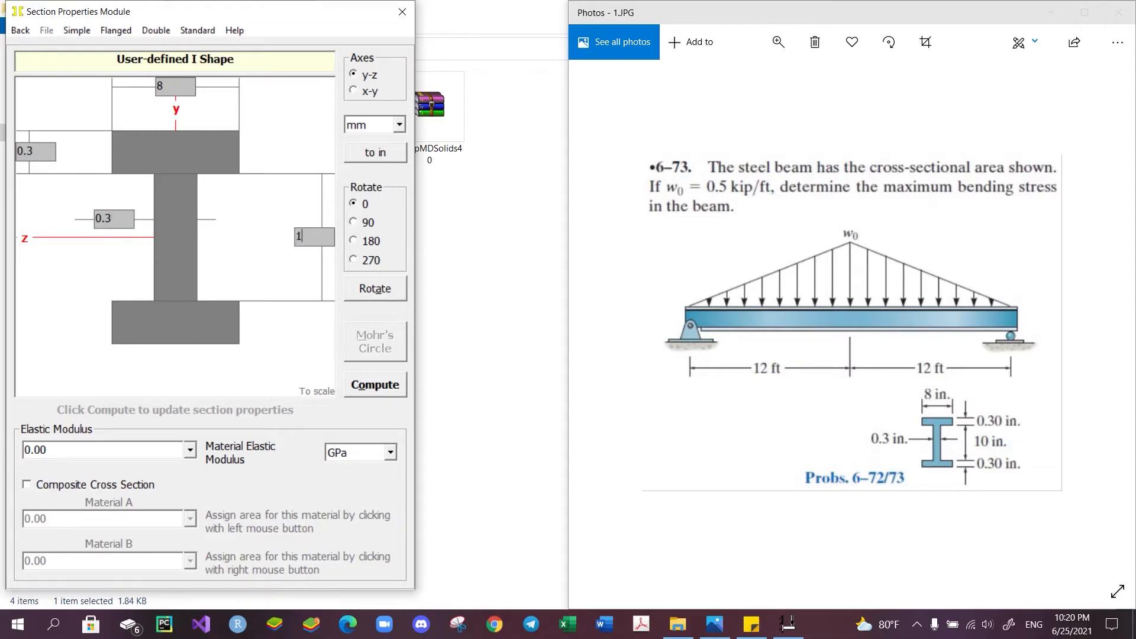
type("0")
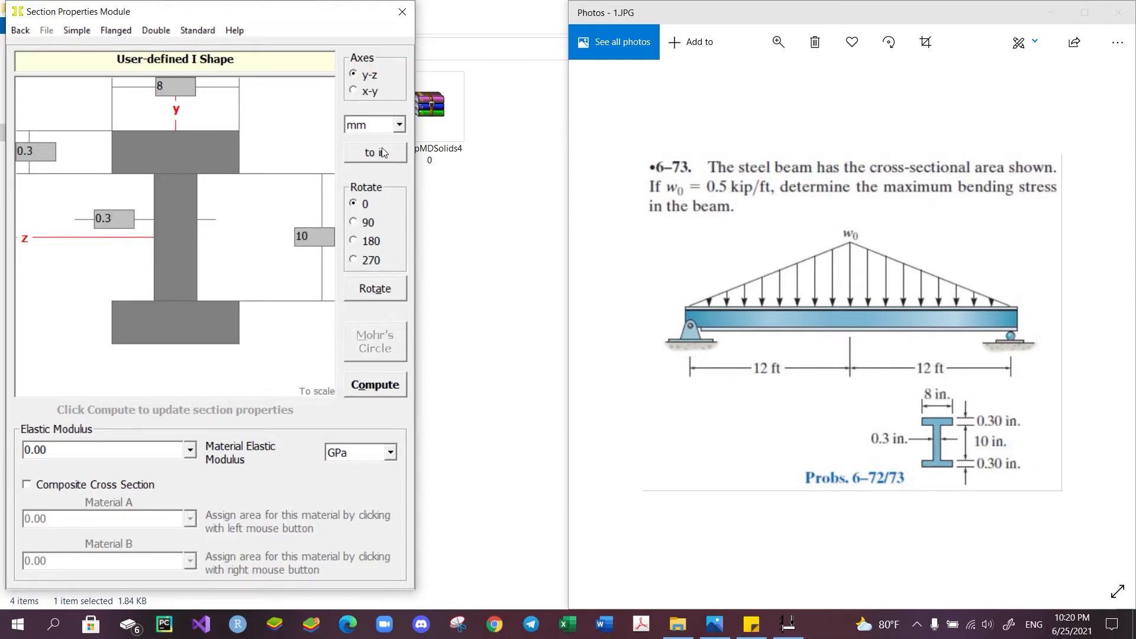
left_click(399, 125)
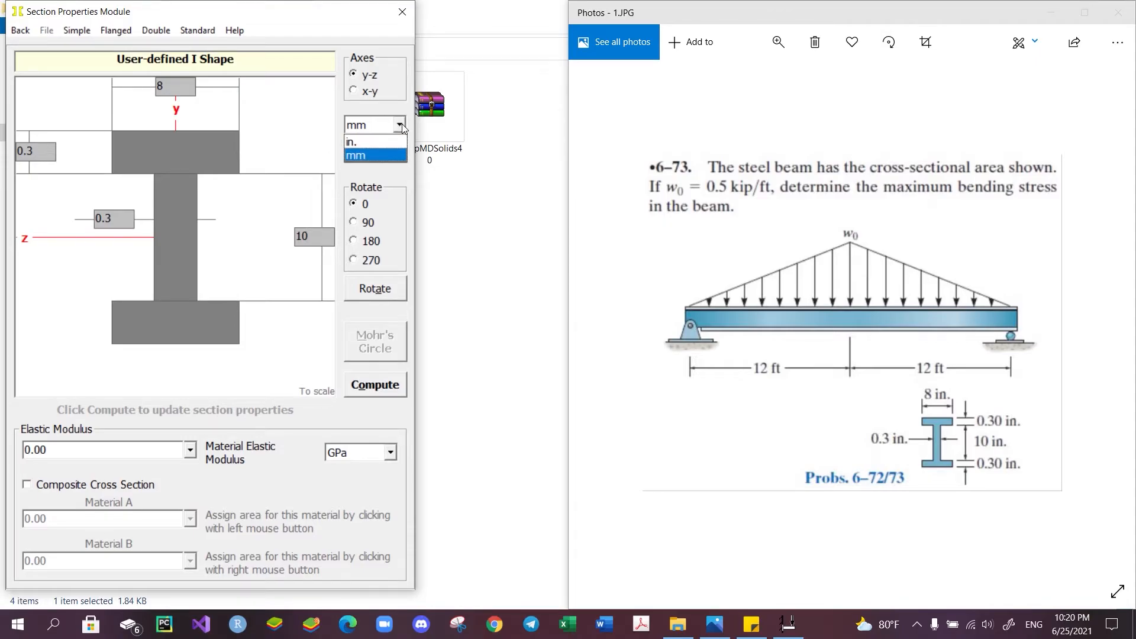
left_click(356, 141)
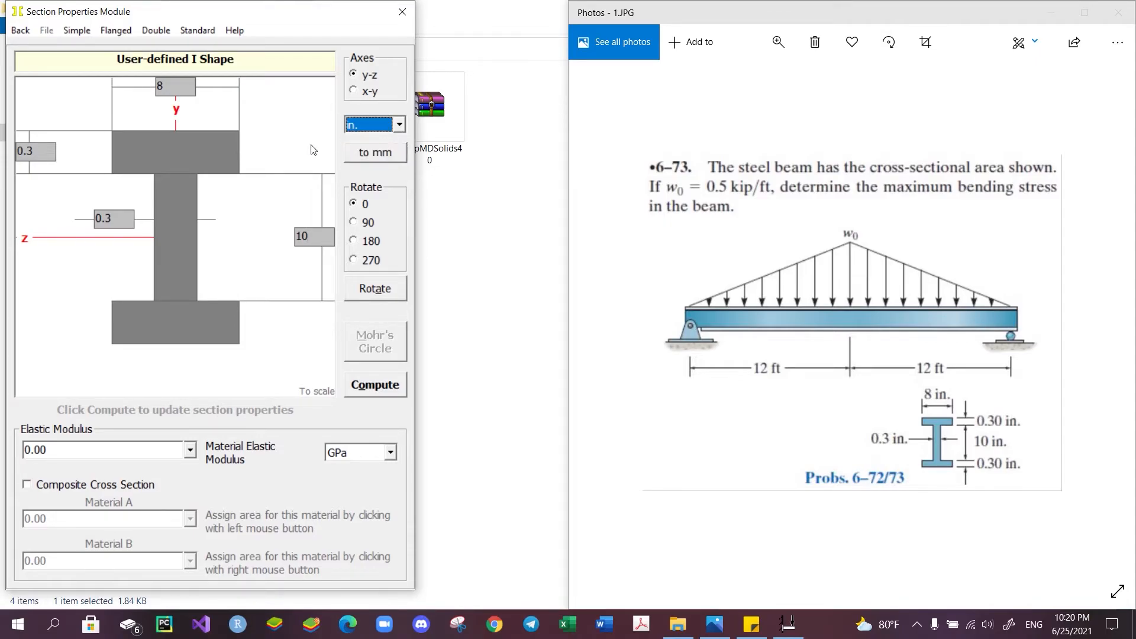
mouse_move(362, 283)
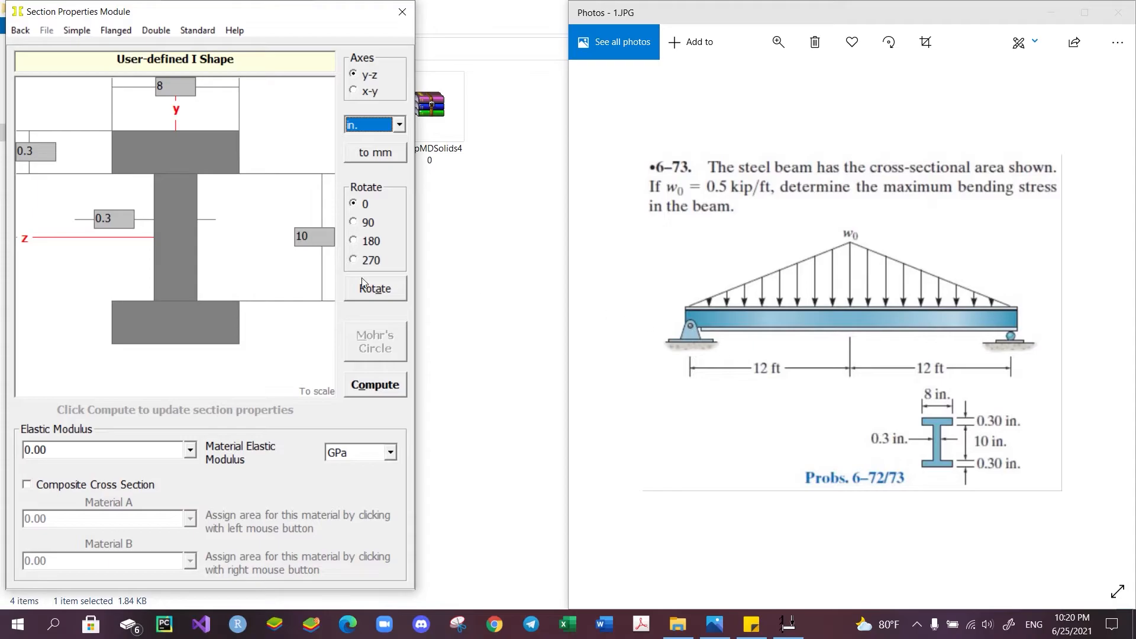
Compute the I-shape properties (I = 152.344 in^4) and close the results window.
left_click(374, 384)
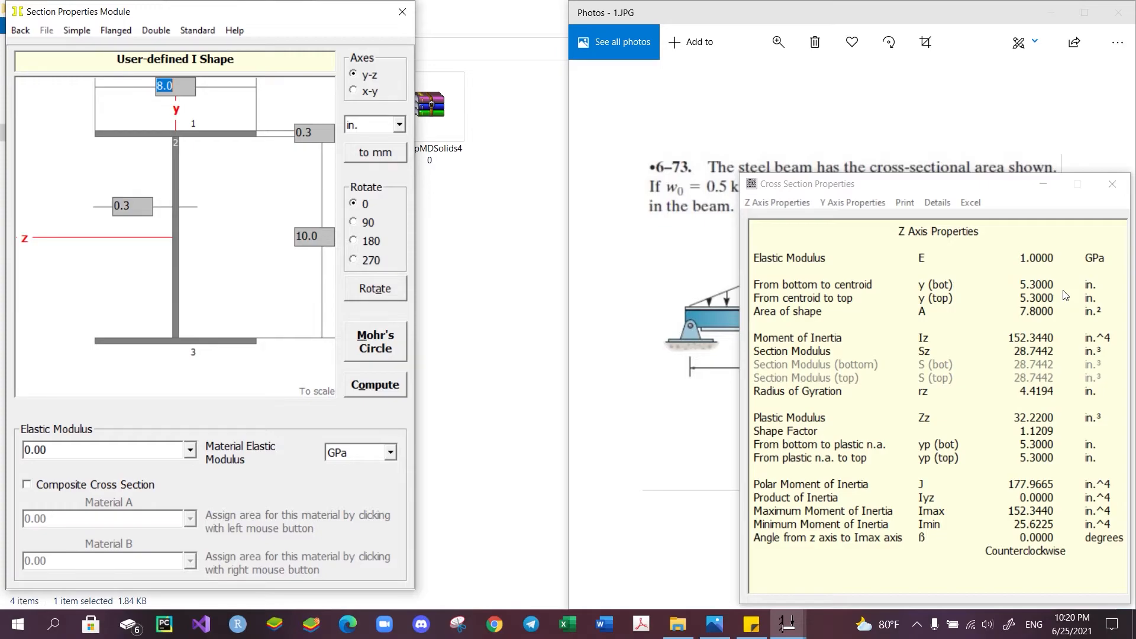
mouse_move(833, 322)
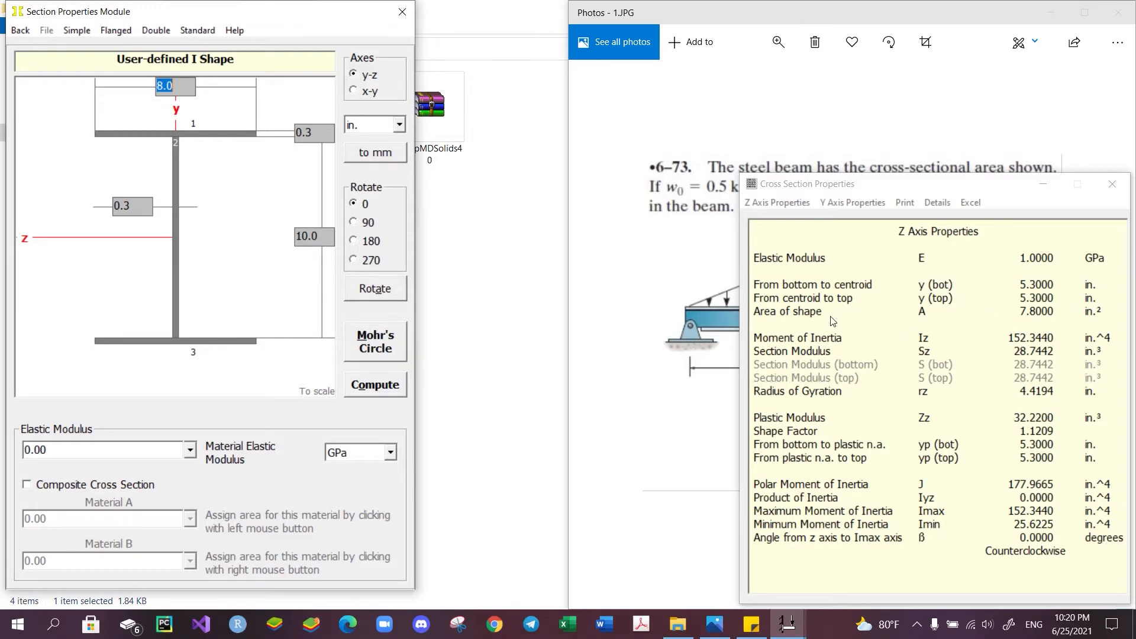
mouse_move(917, 322)
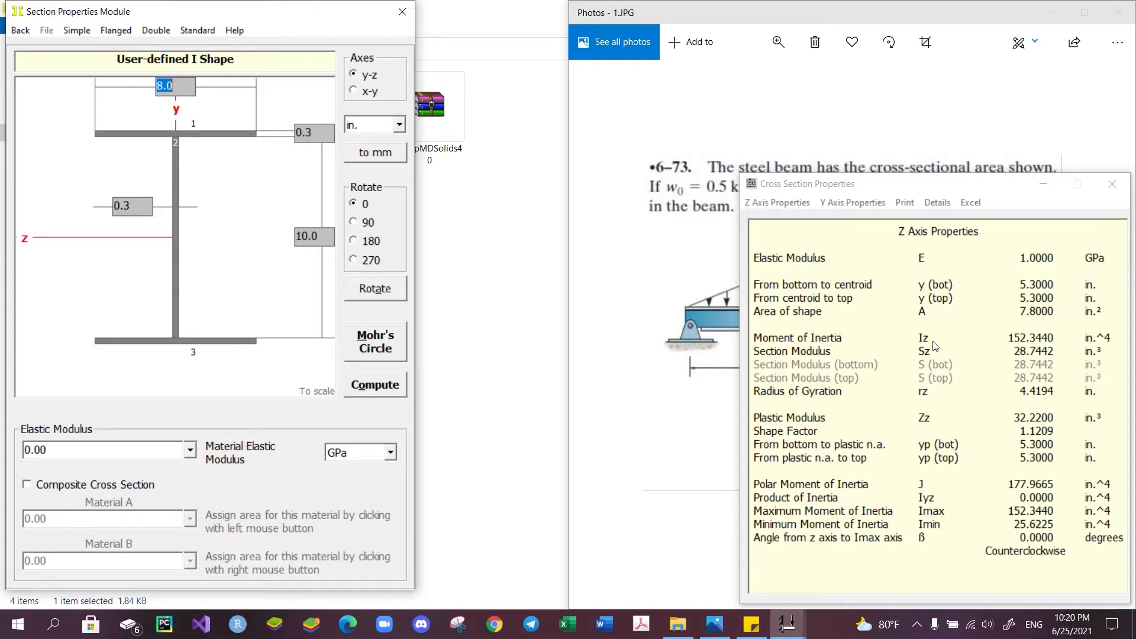
mouse_move(933, 344)
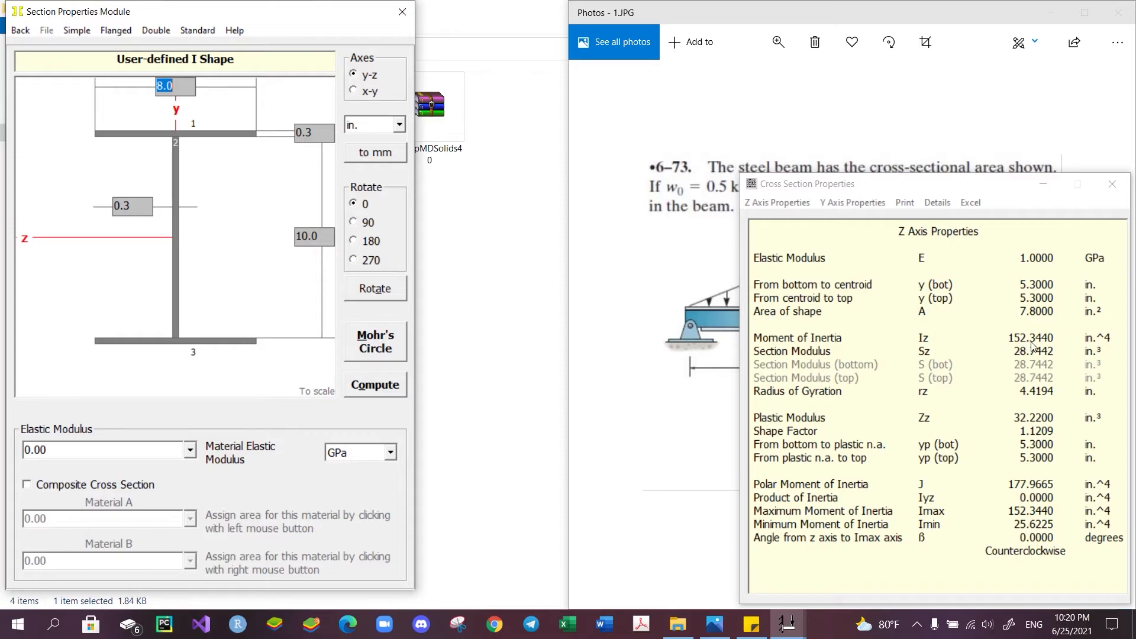
mouse_move(1088, 345)
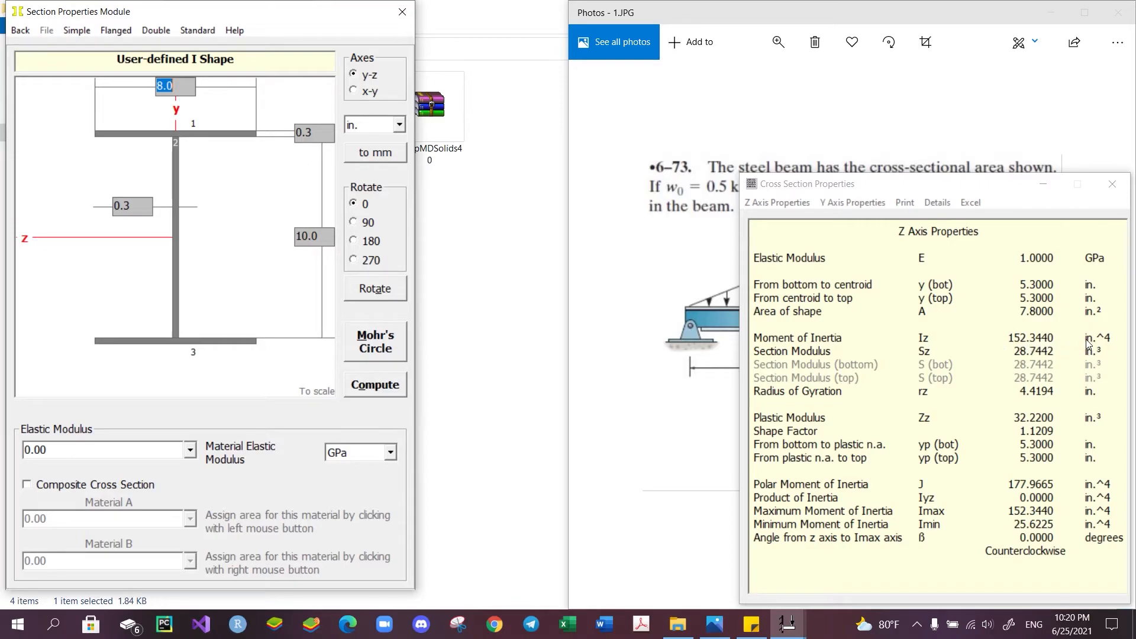
mouse_move(1061, 332)
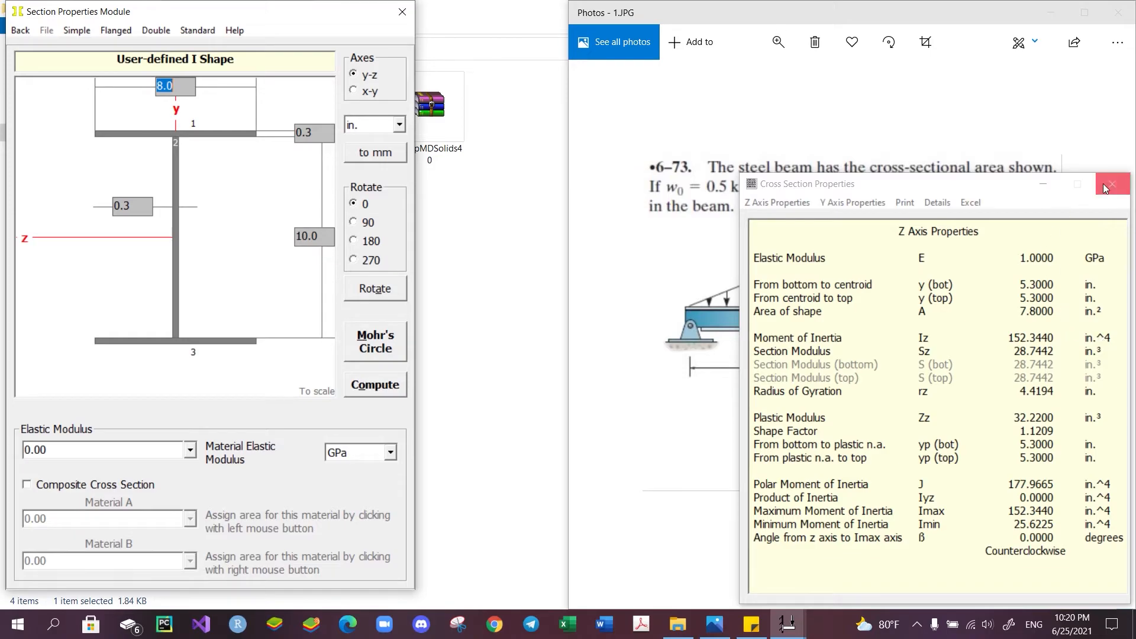
left_click(1111, 183)
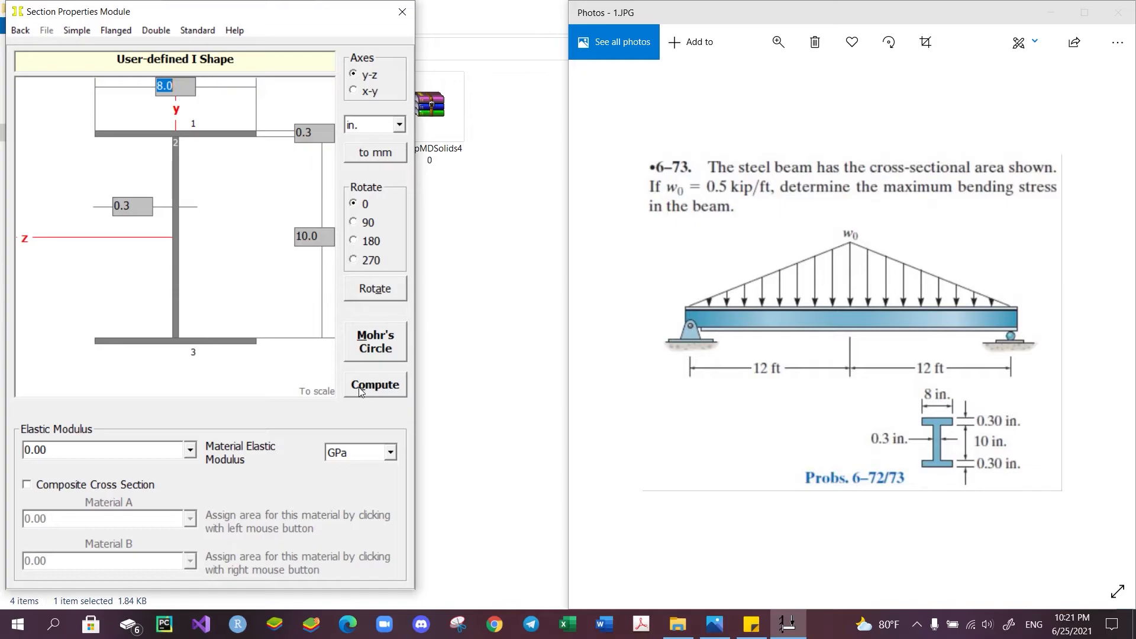
mouse_move(798, 491)
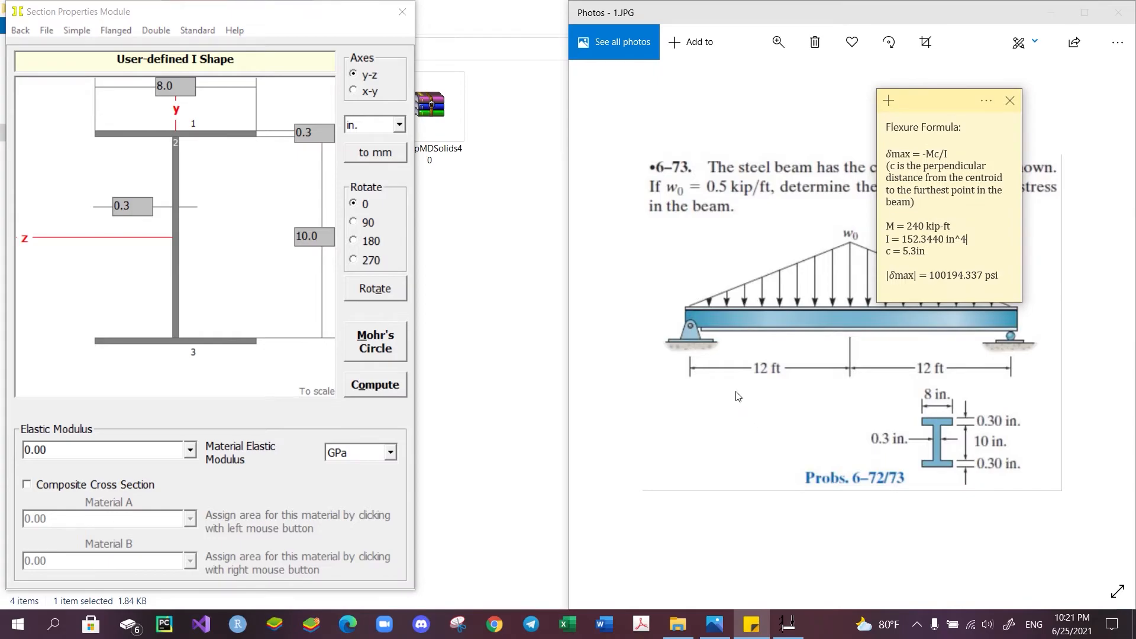
mouse_move(825, 280)
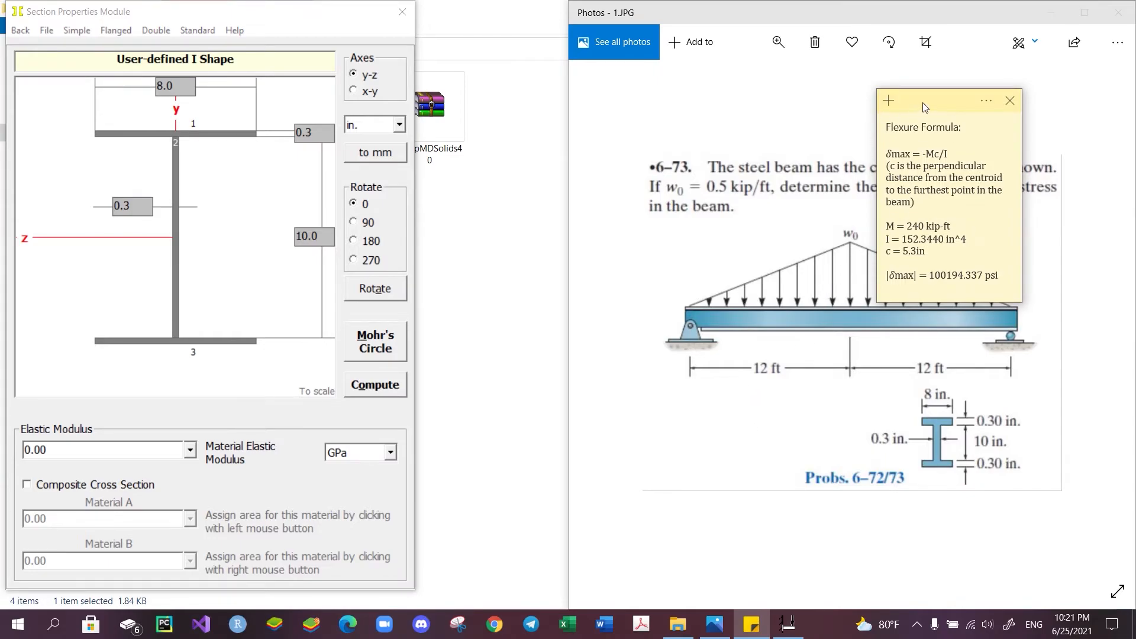
Move the flexure note (|σmax| = 100194.337 psi) over the problem and close Section Properties.
left_click_drag(942, 100, 688, 131)
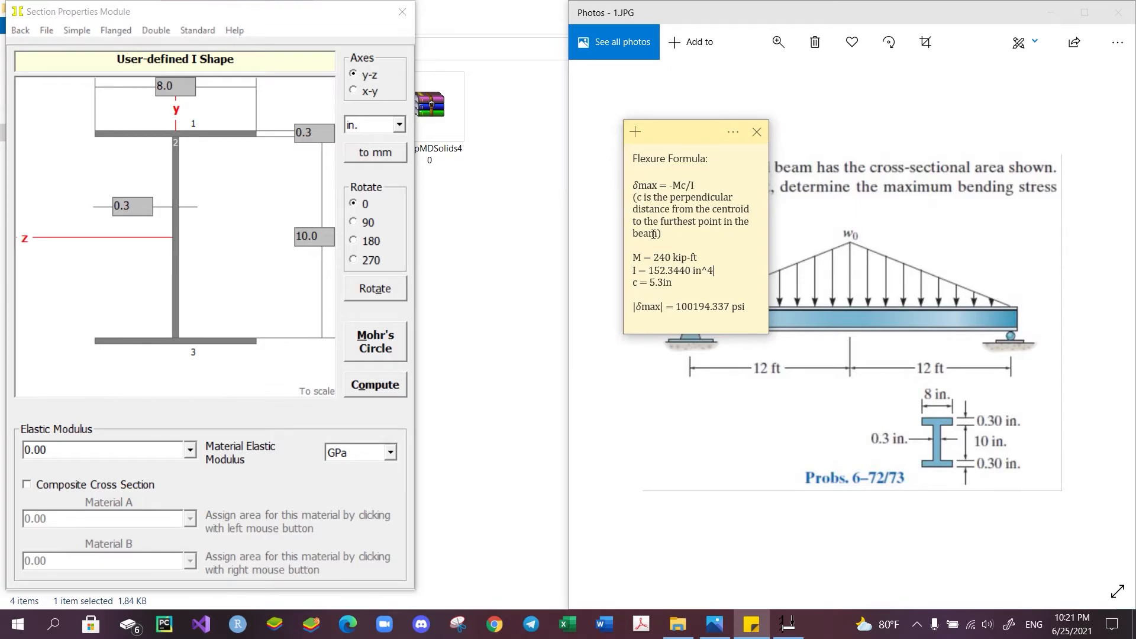
mouse_move(183, 242)
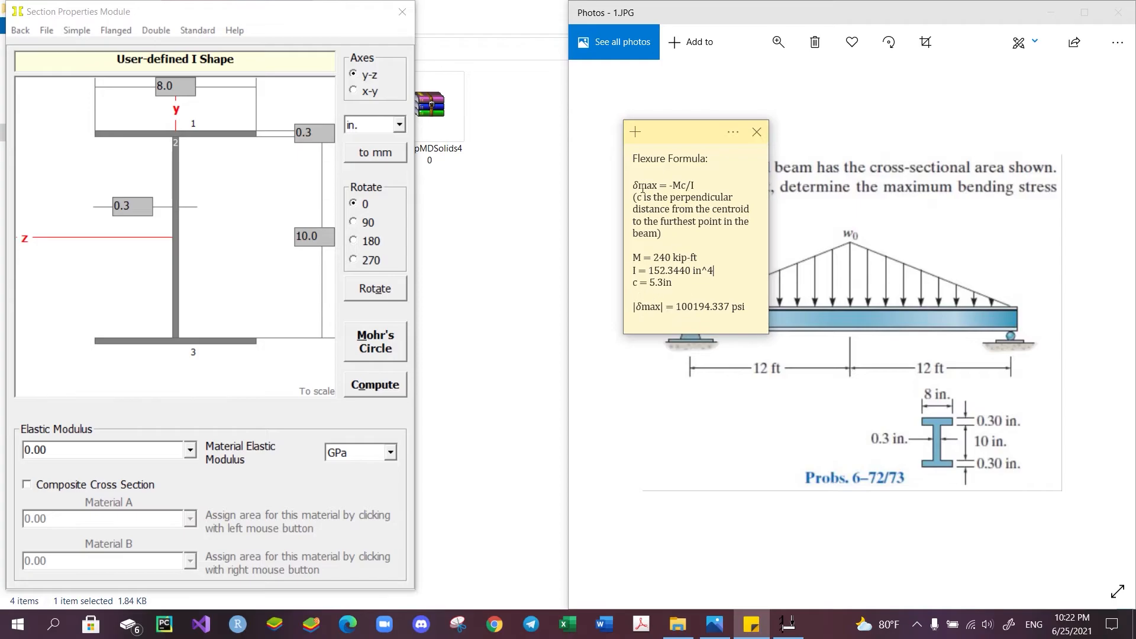
mouse_move(826, 342)
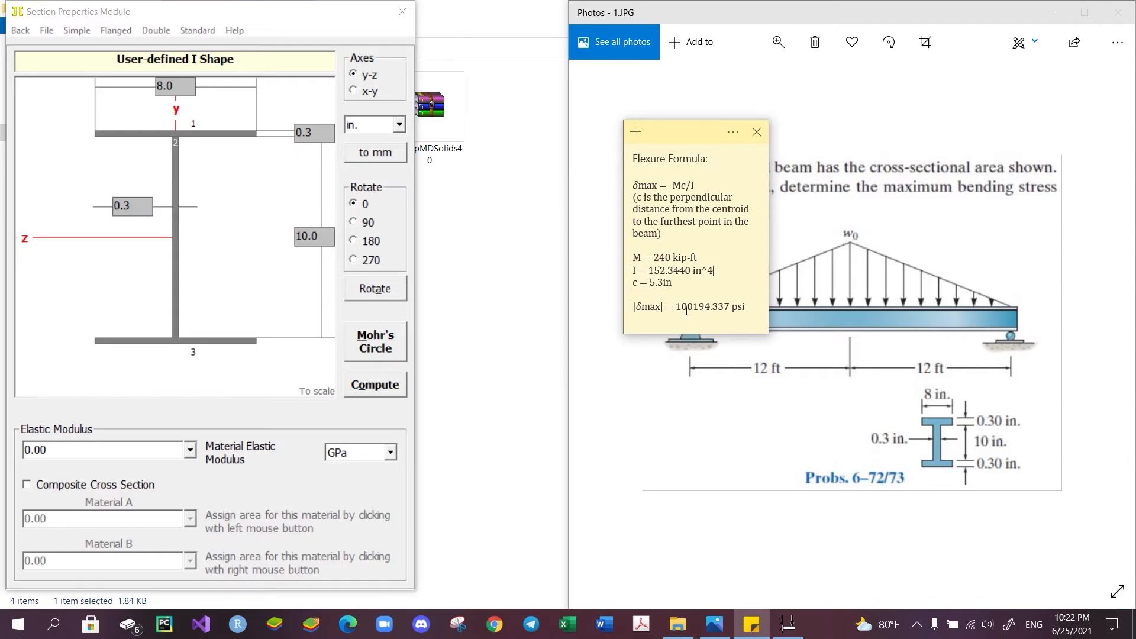
mouse_move(705, 314)
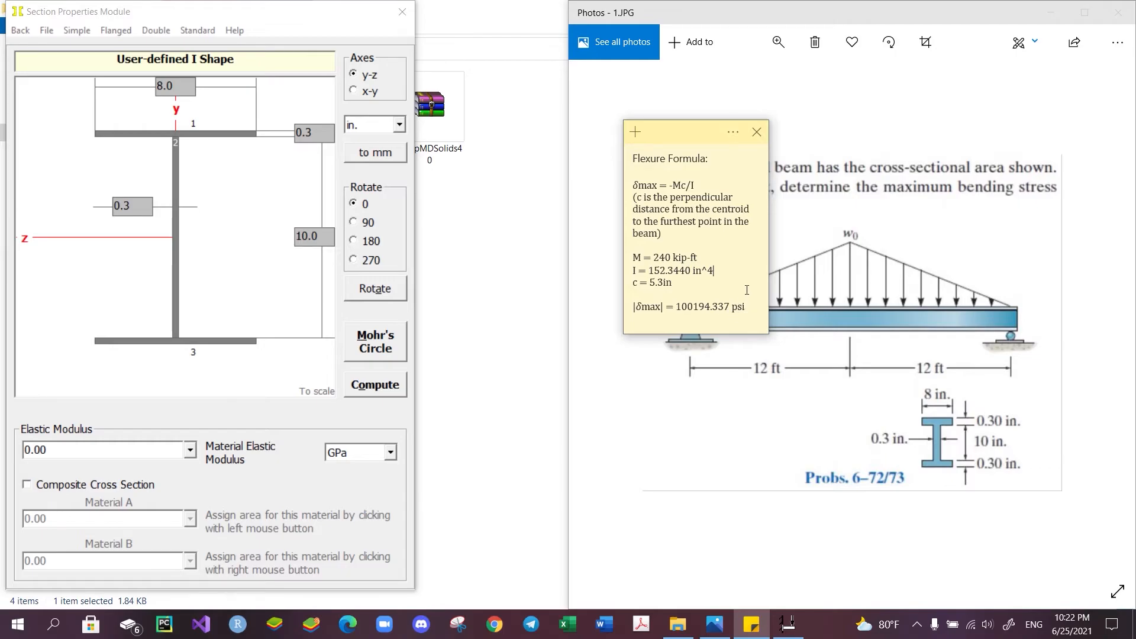
mouse_move(491, 161)
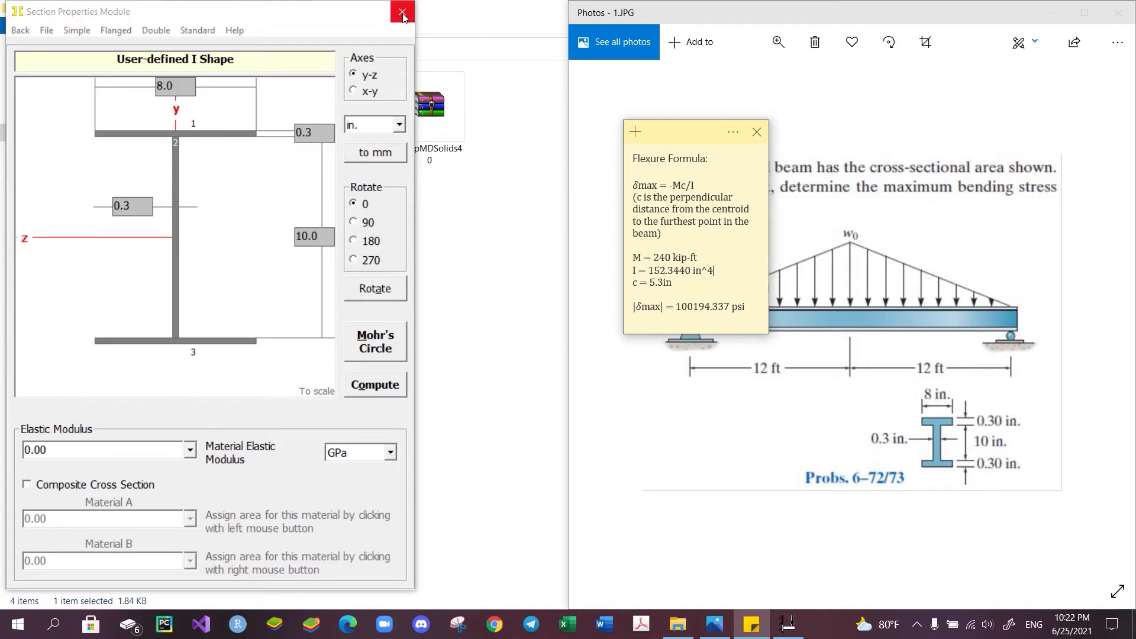
left_click(403, 10)
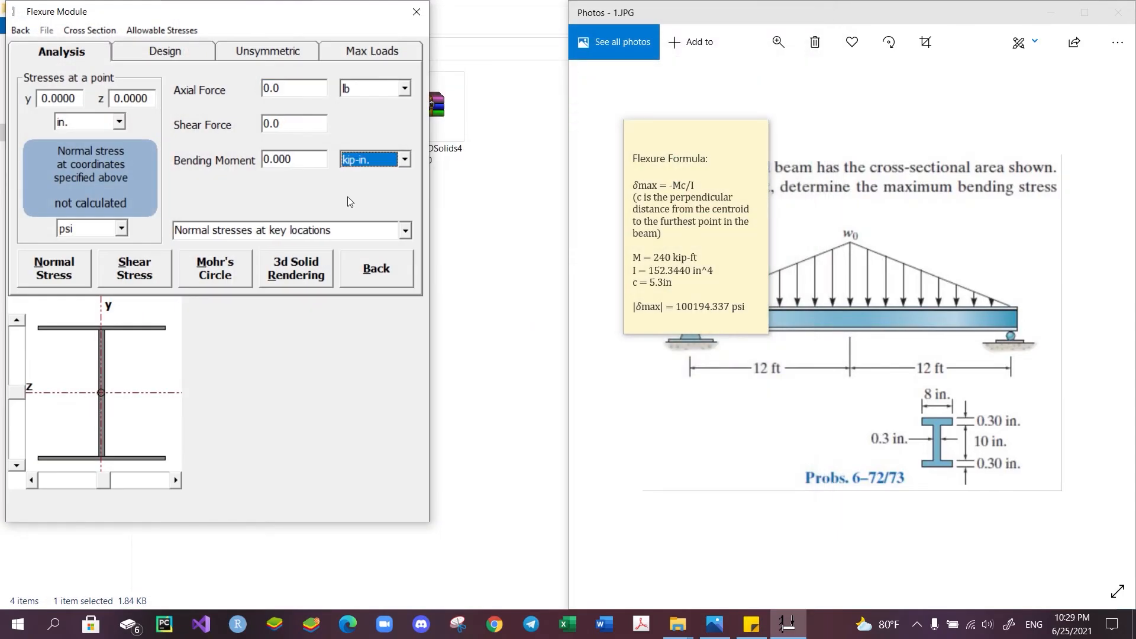
mouse_move(294, 191)
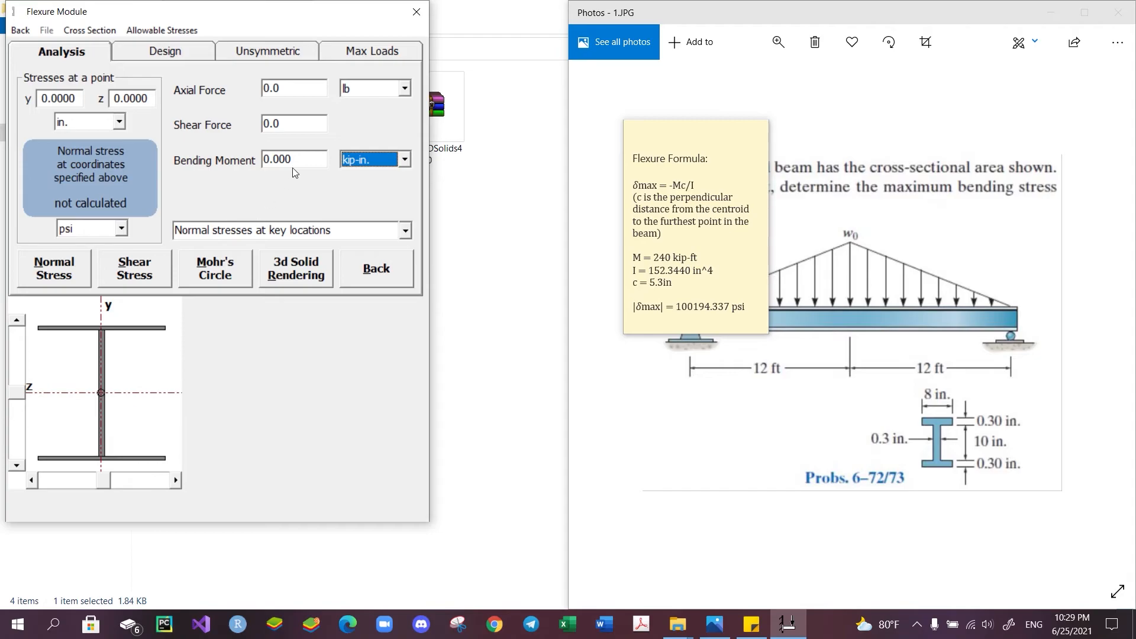
Enter a bending moment of 240 with kip-ft units on the Analysis tab.
left_click(293, 159)
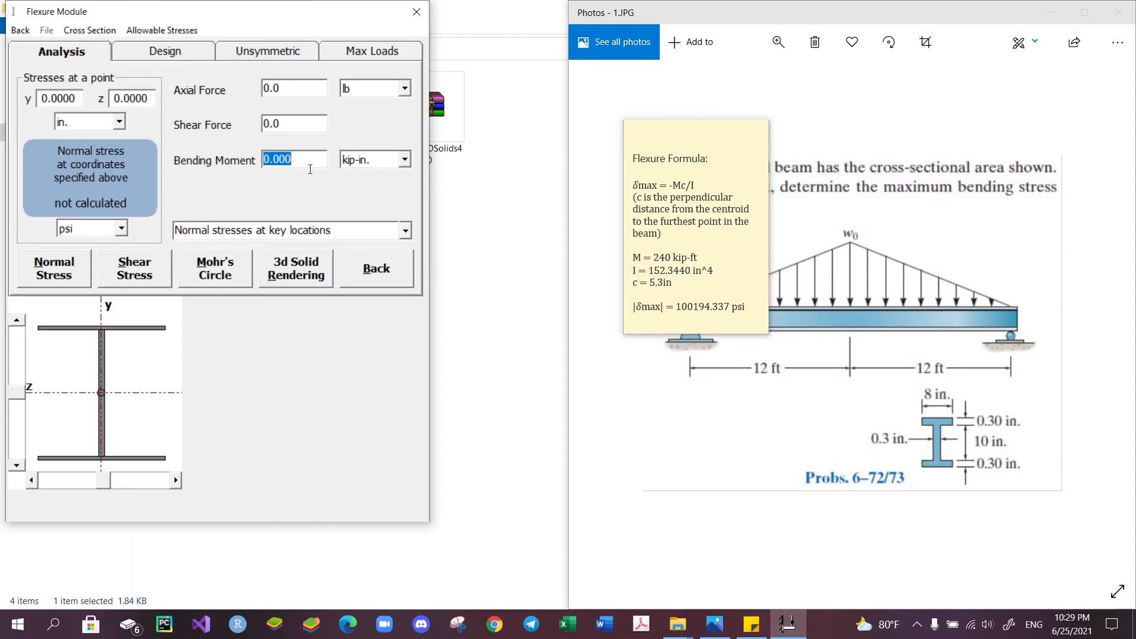
type("2")
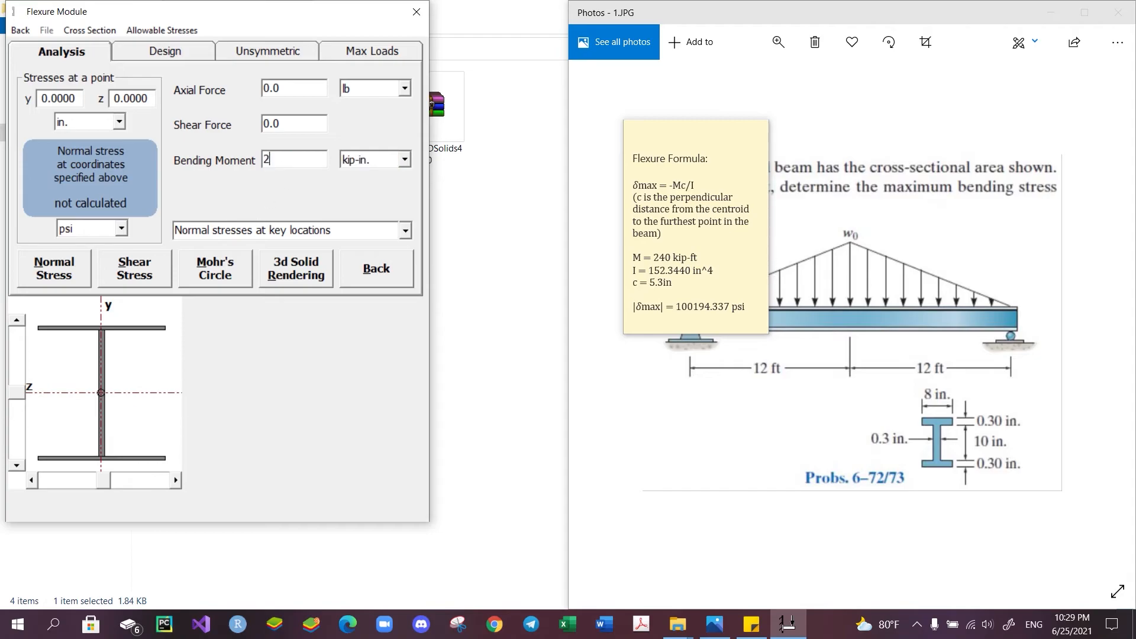
type("40")
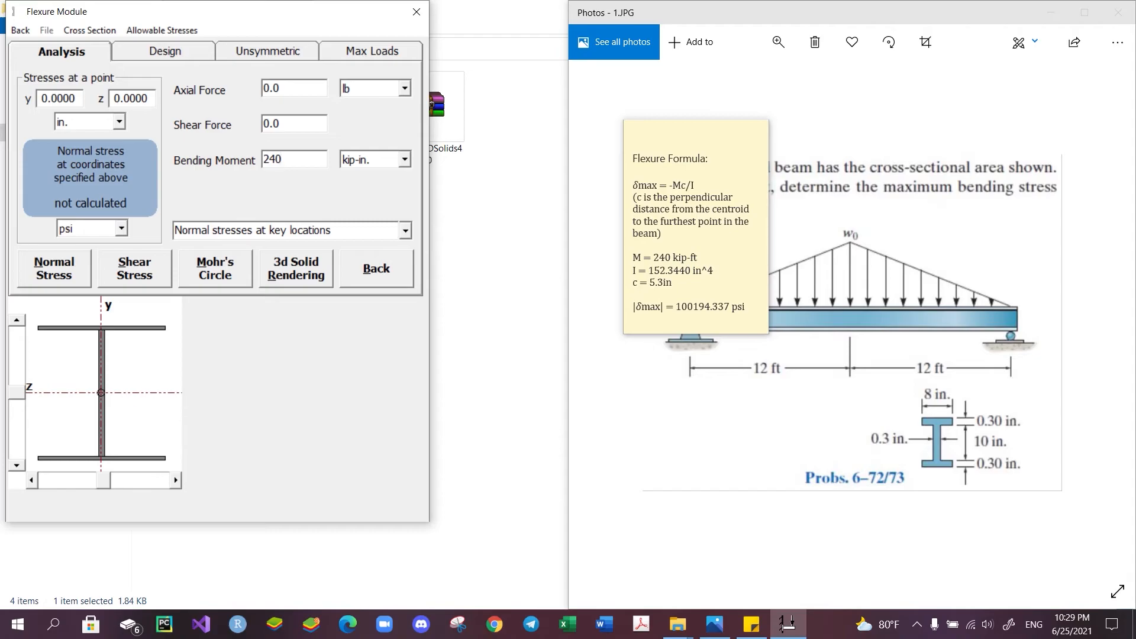
left_click(404, 159)
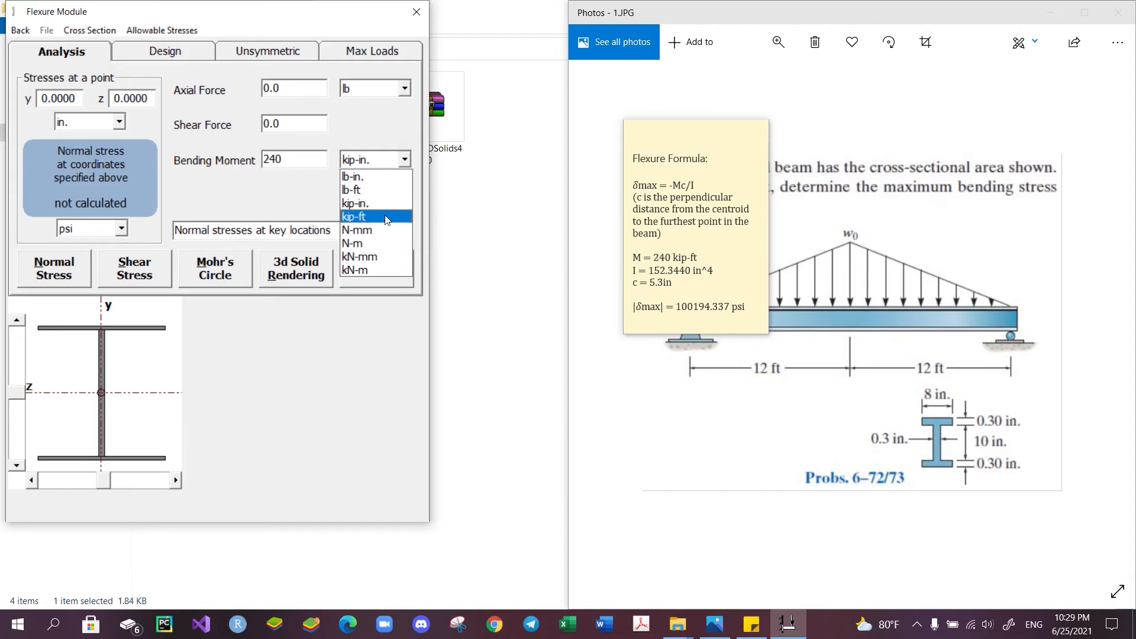
left_click(355, 216)
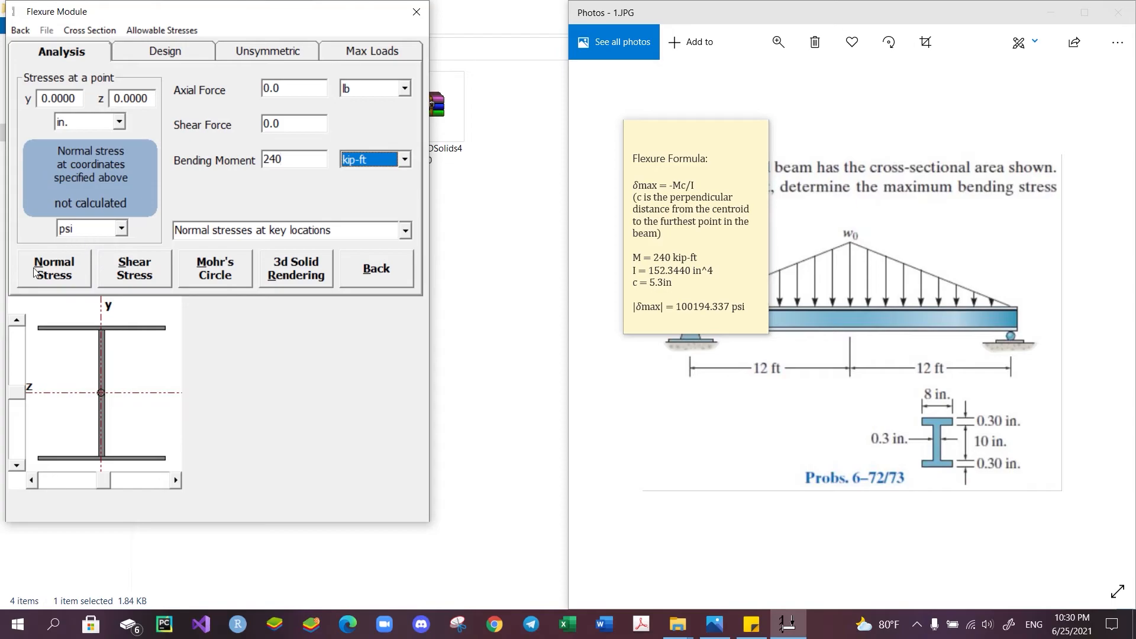
left_click(53, 268)
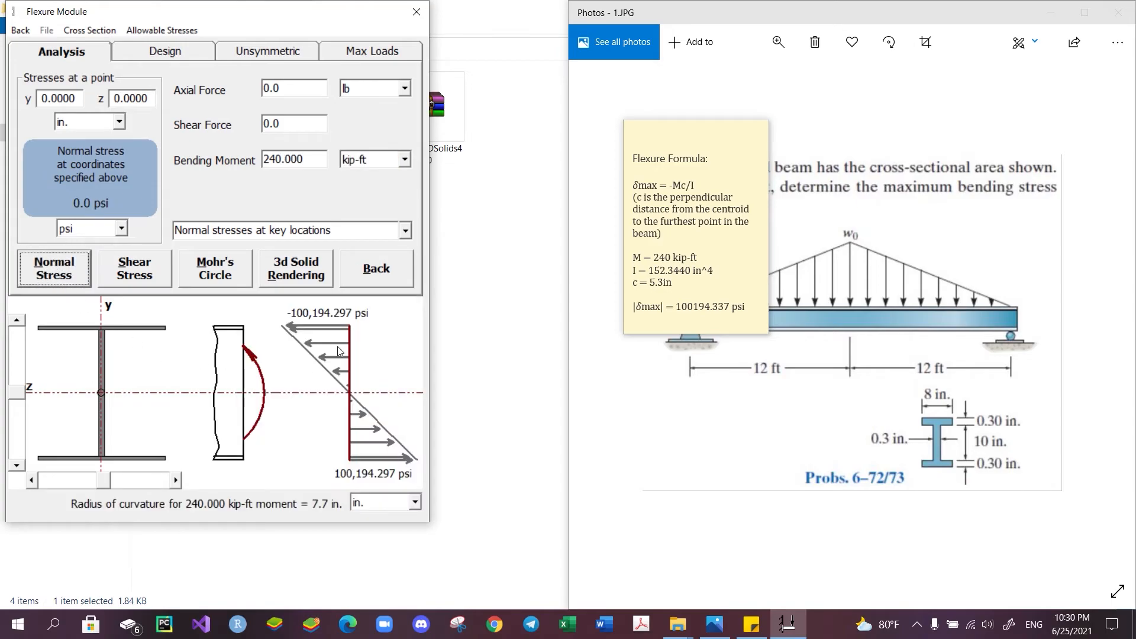
mouse_move(323, 351)
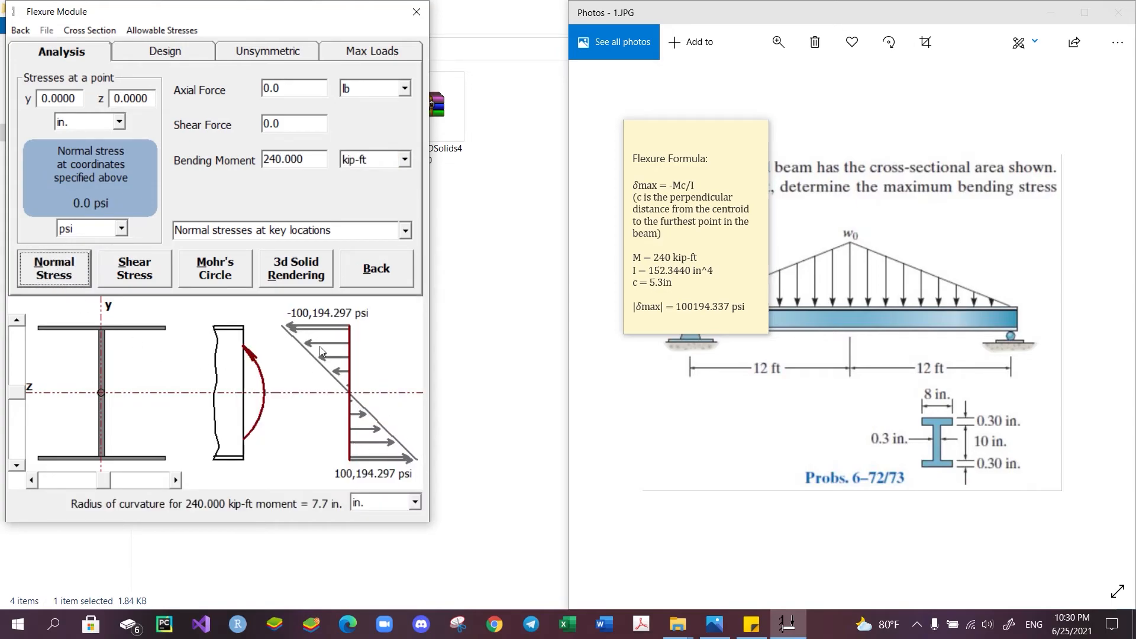
mouse_move(314, 362)
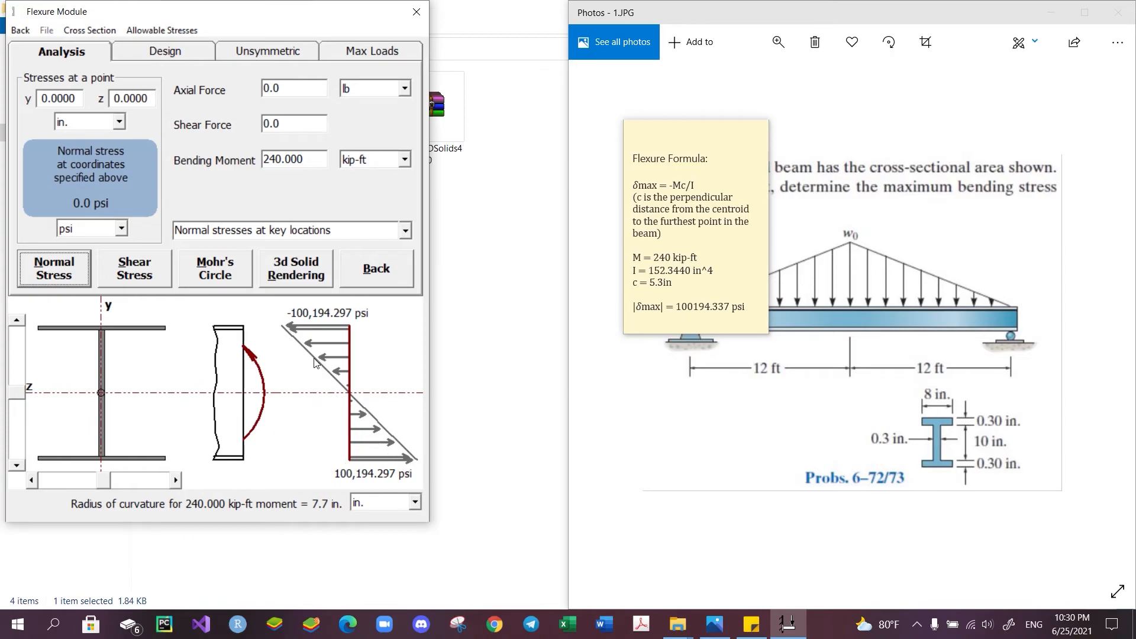
mouse_move(342, 428)
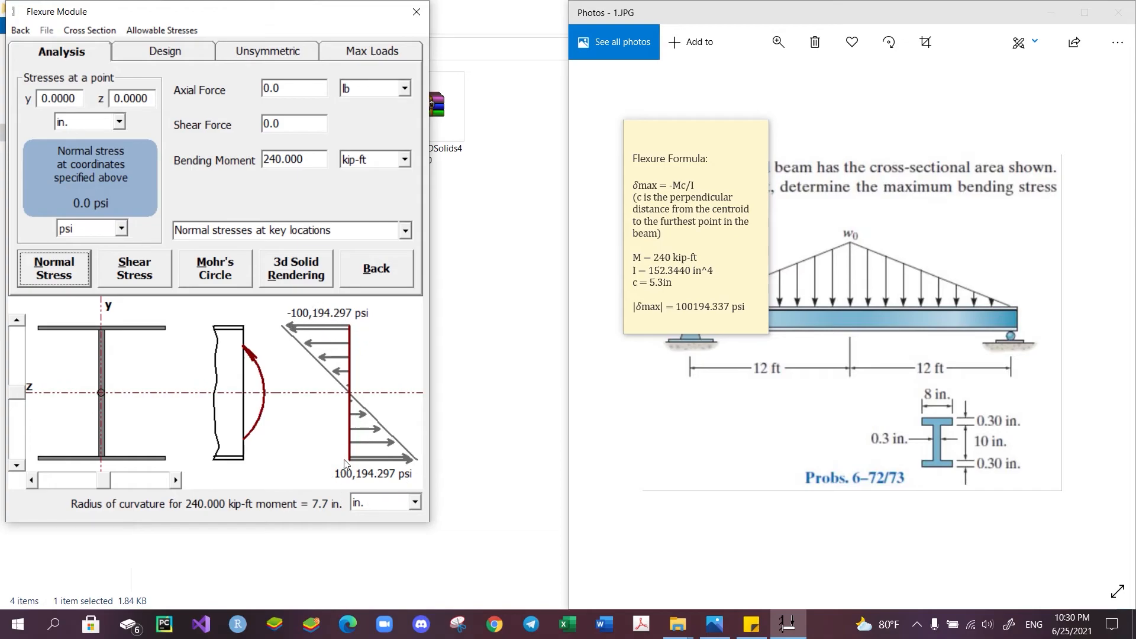
mouse_move(404, 482)
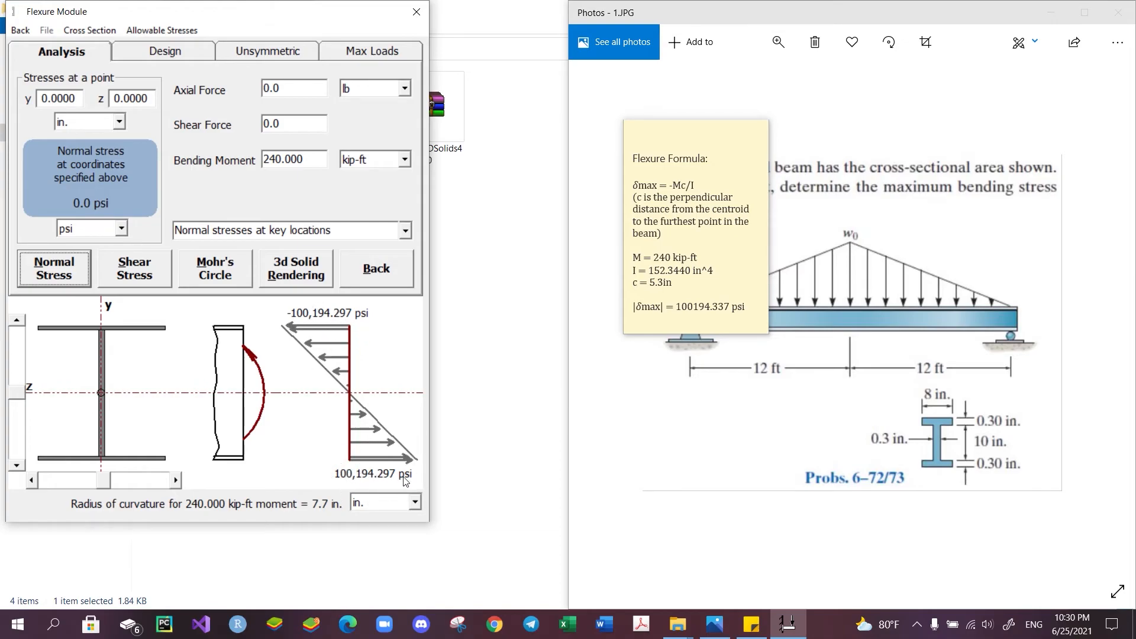
mouse_move(371, 438)
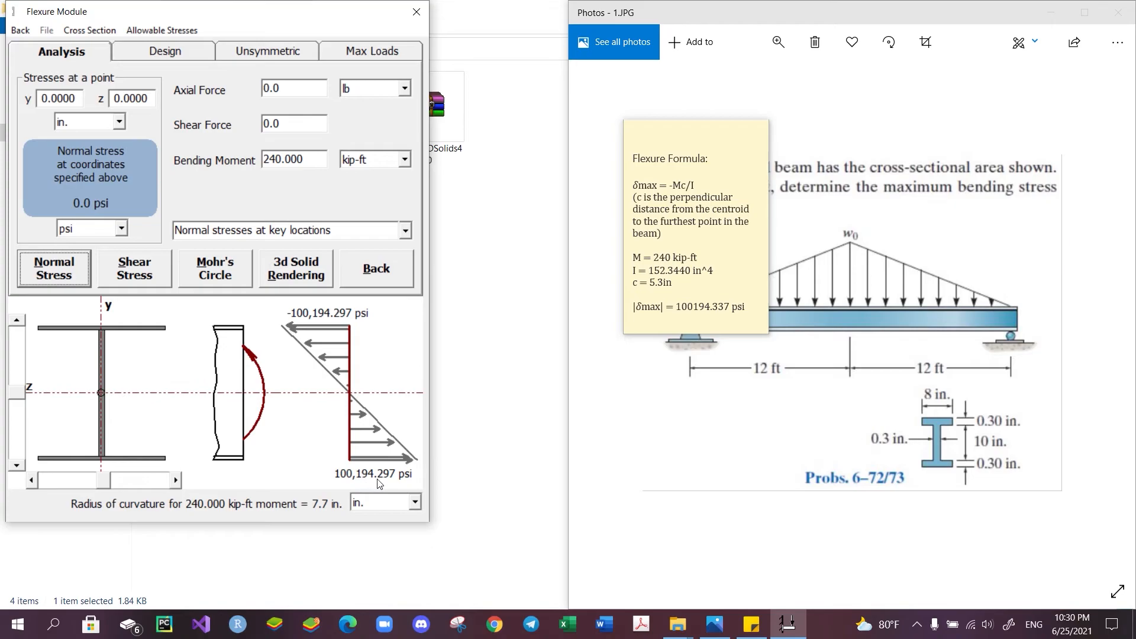
mouse_move(391, 475)
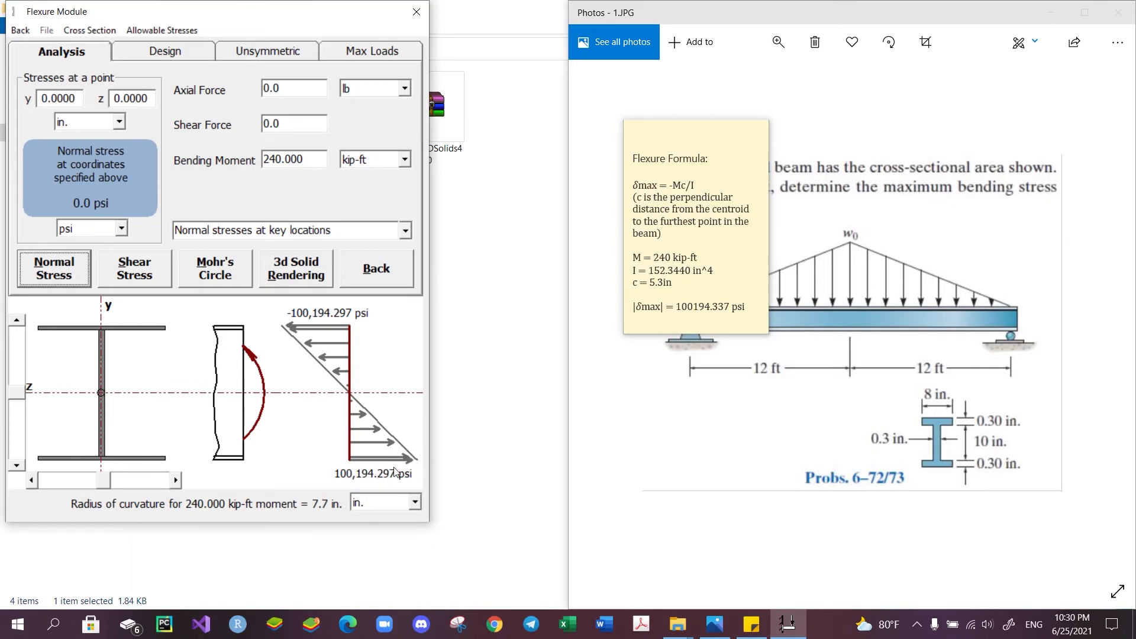
mouse_move(672, 302)
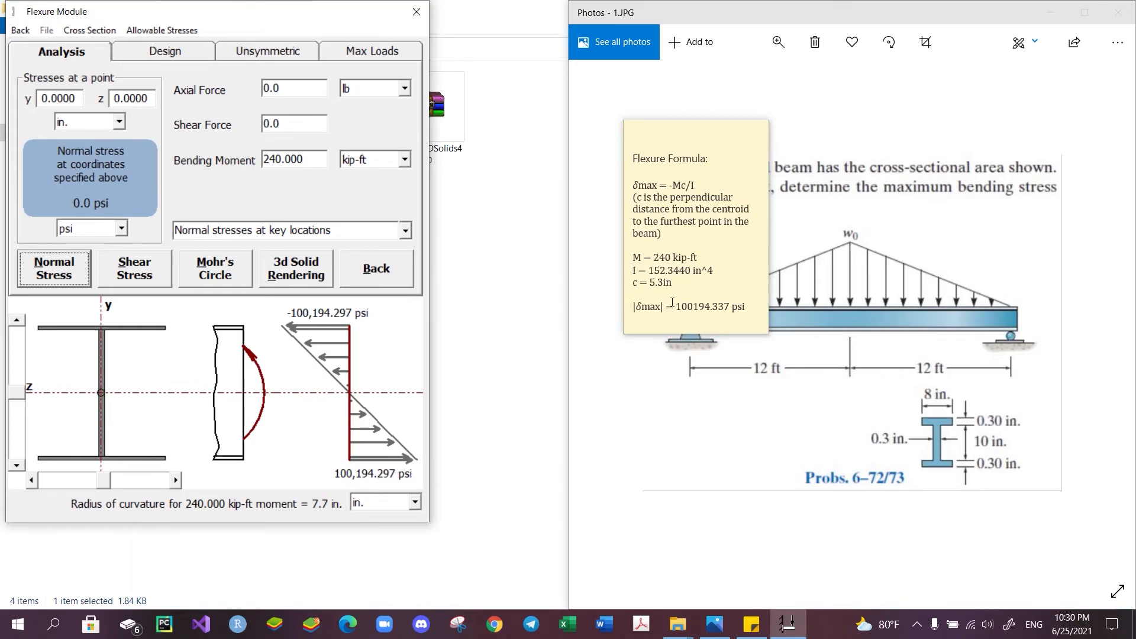
mouse_move(511, 405)
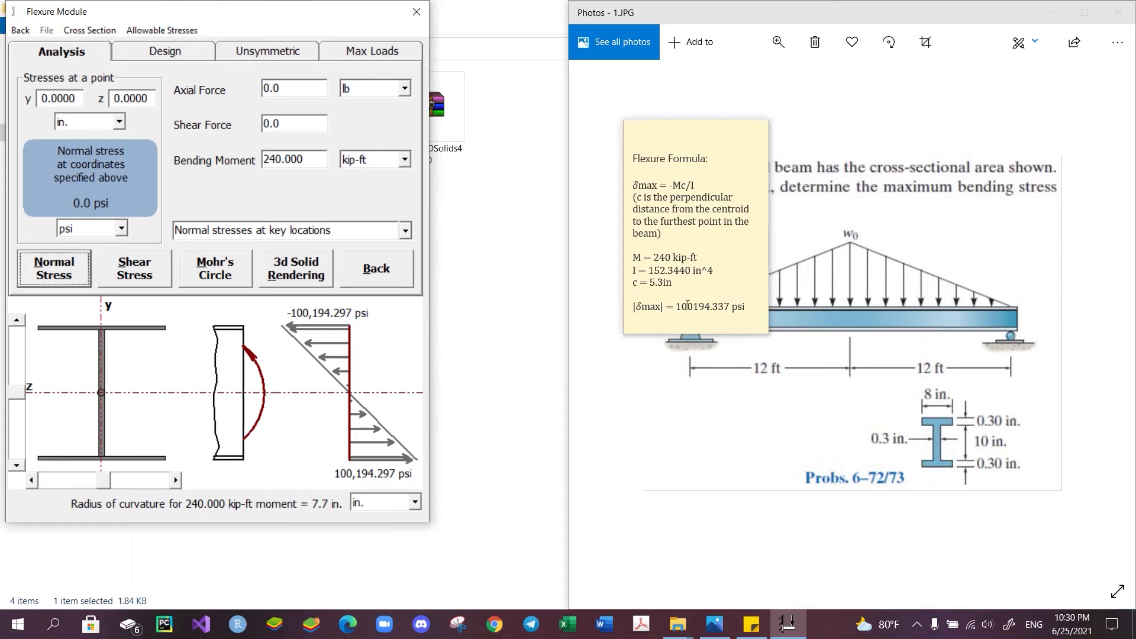
mouse_move(423, 475)
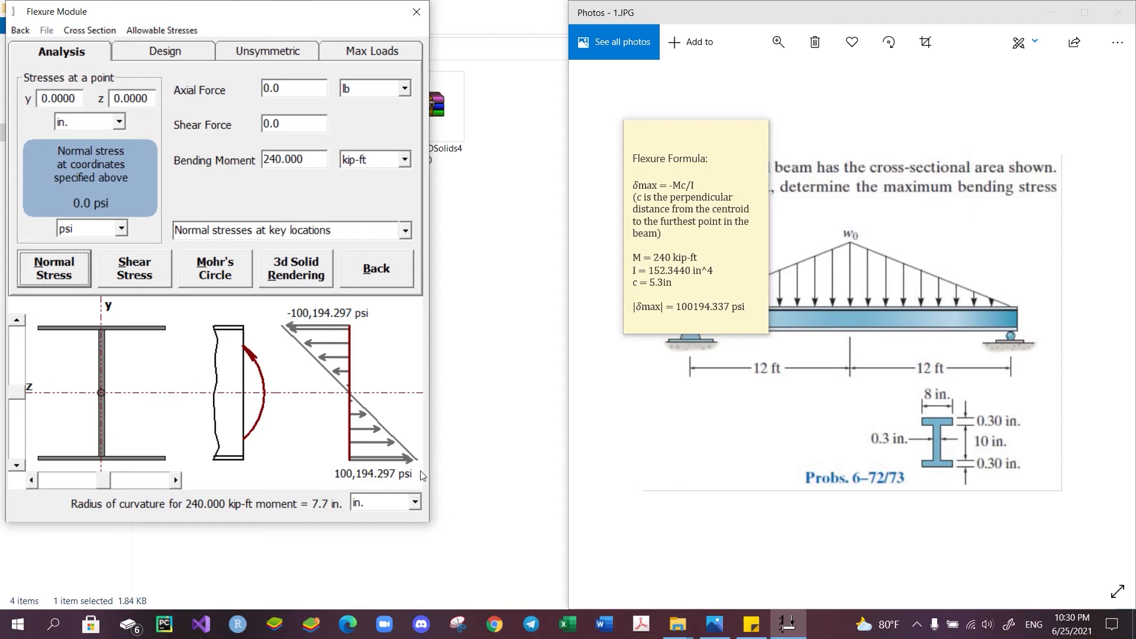
mouse_move(714, 139)
type("3.7000")
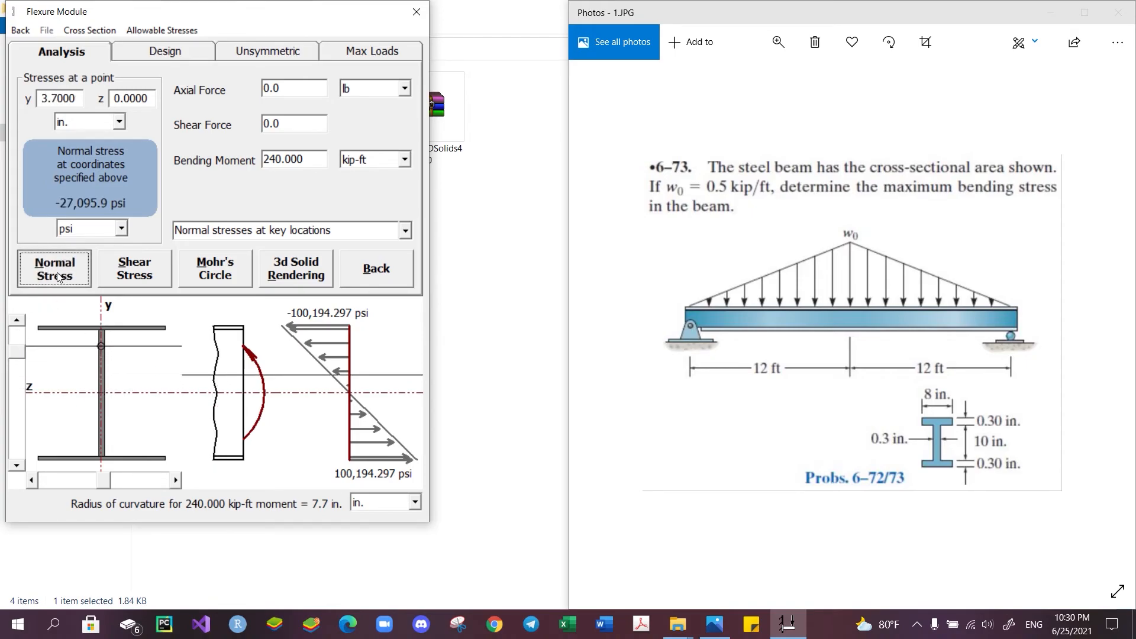
Probe the top flange at y = 5.3 in, reading -100,194.3 psi, and dismiss the key locations list.
left_click(16, 319)
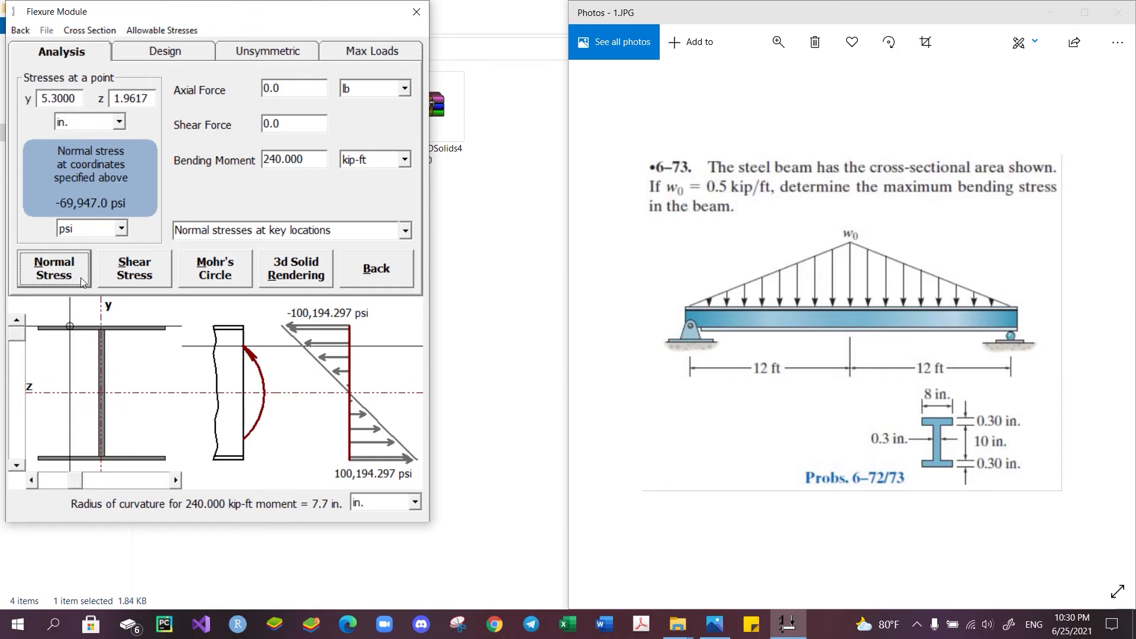
left_click(53, 268)
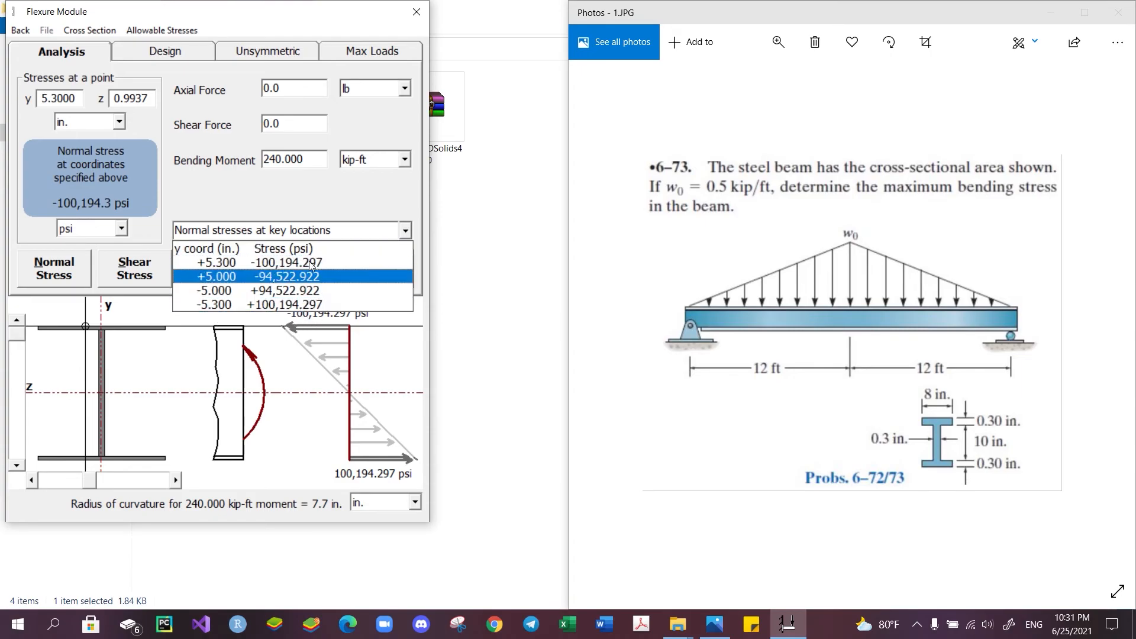
left_click(250, 262)
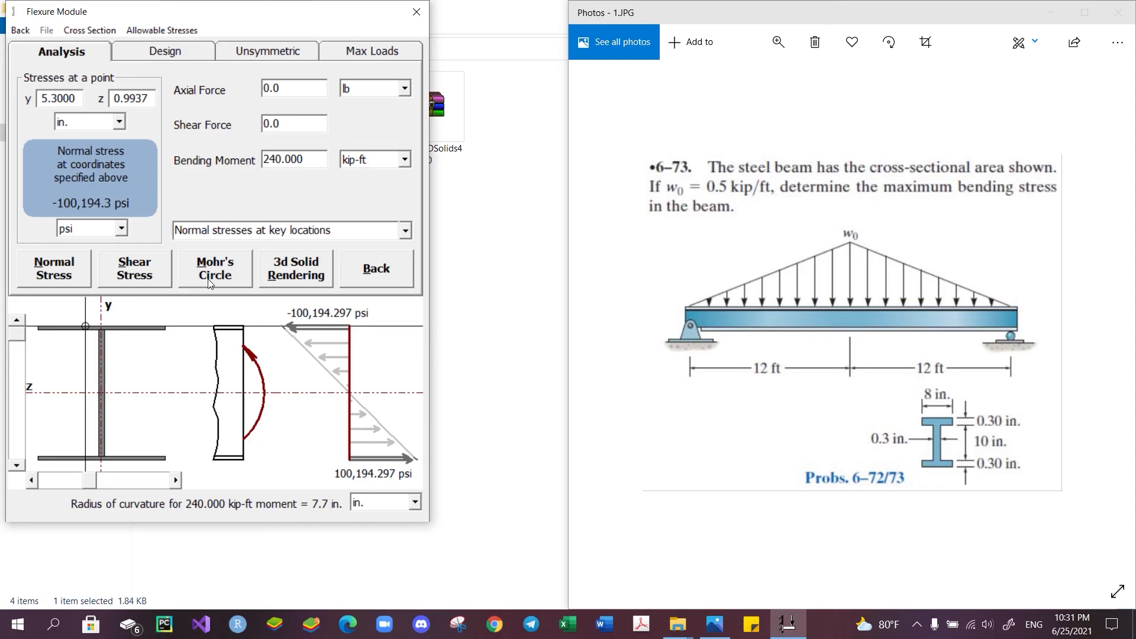
Switch the Flexure Module to the Unsymmetric tab, showing zero moment and angle.
left_click(267, 51)
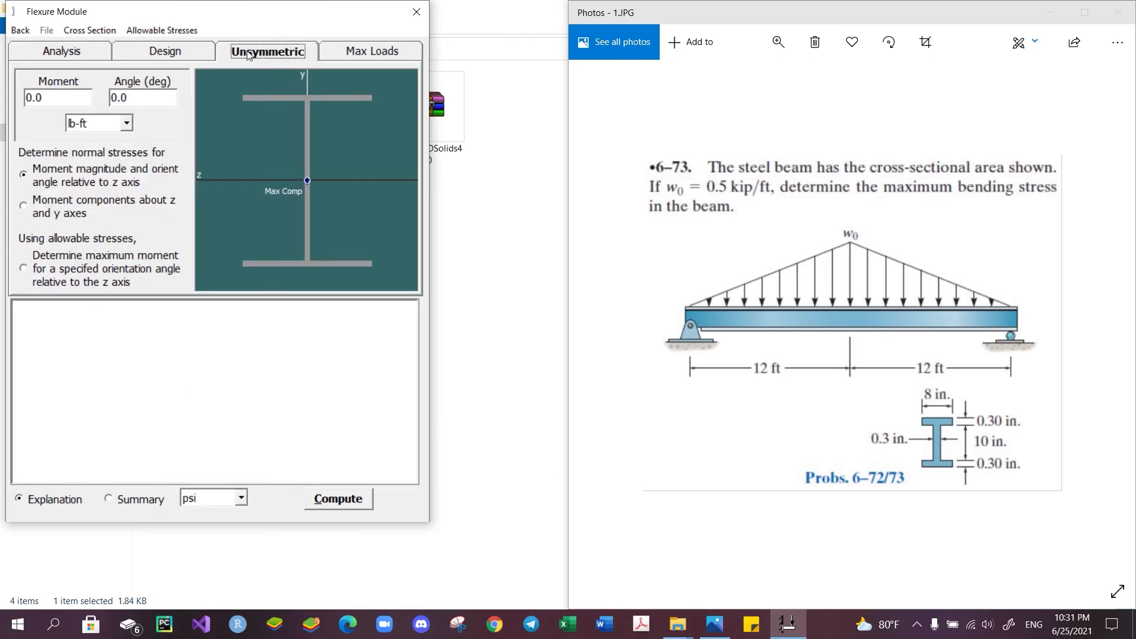
mouse_move(275, 185)
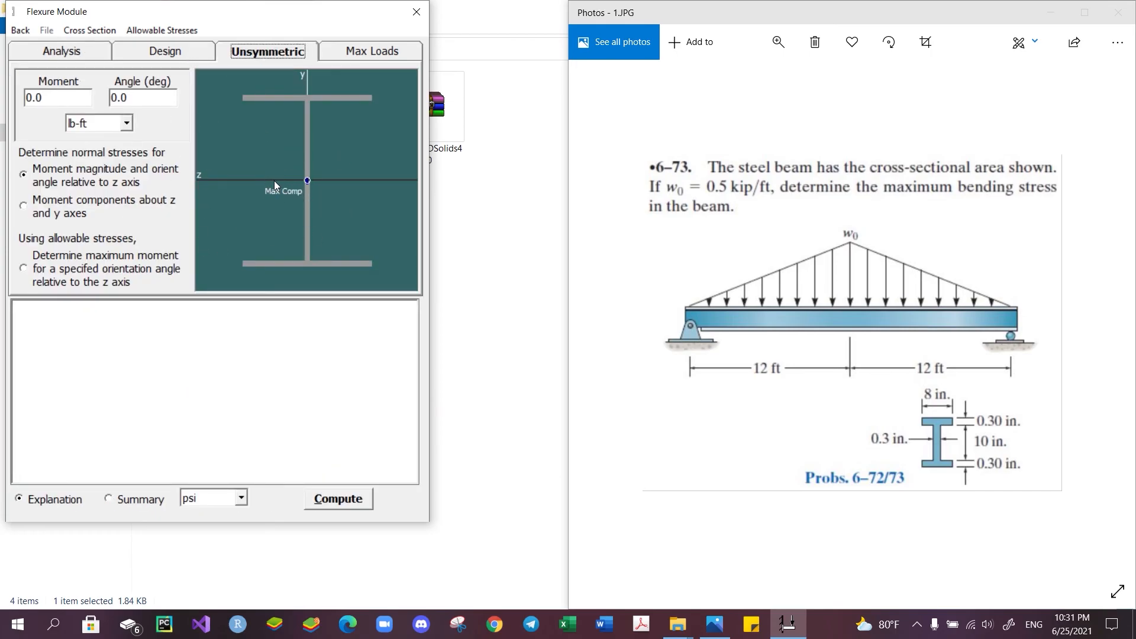
mouse_move(275, 232)
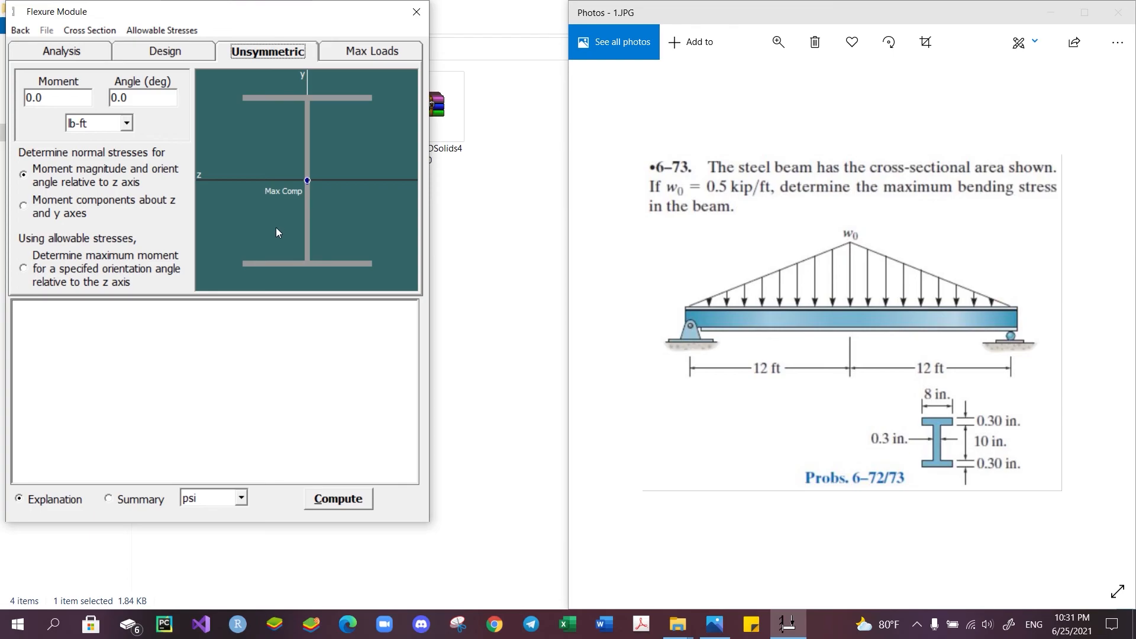
mouse_move(278, 225)
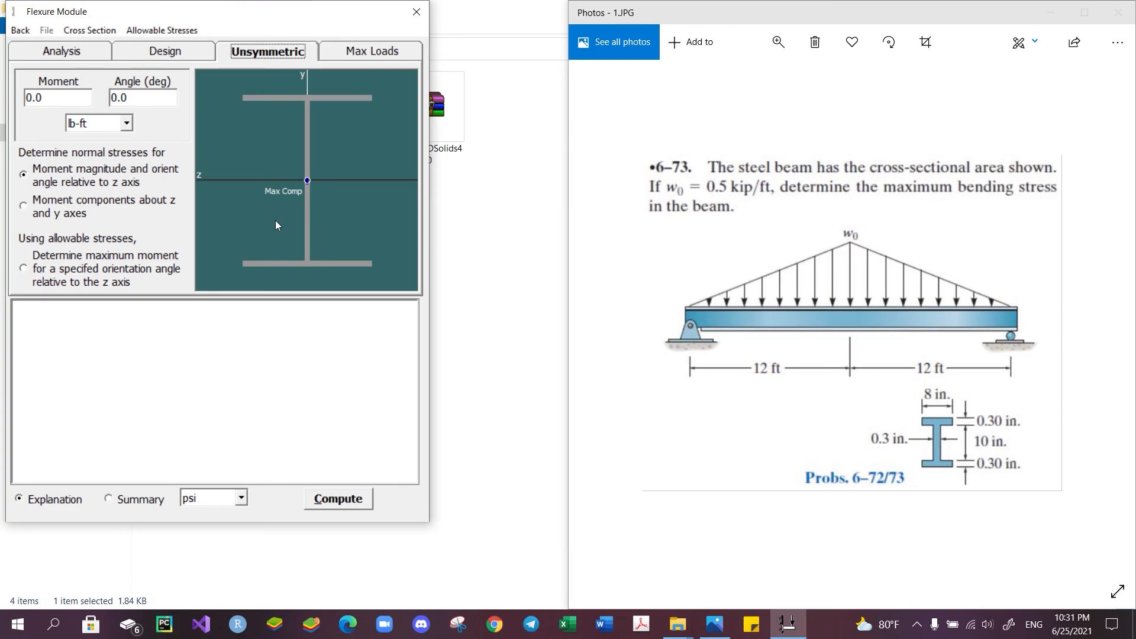
mouse_move(267, 245)
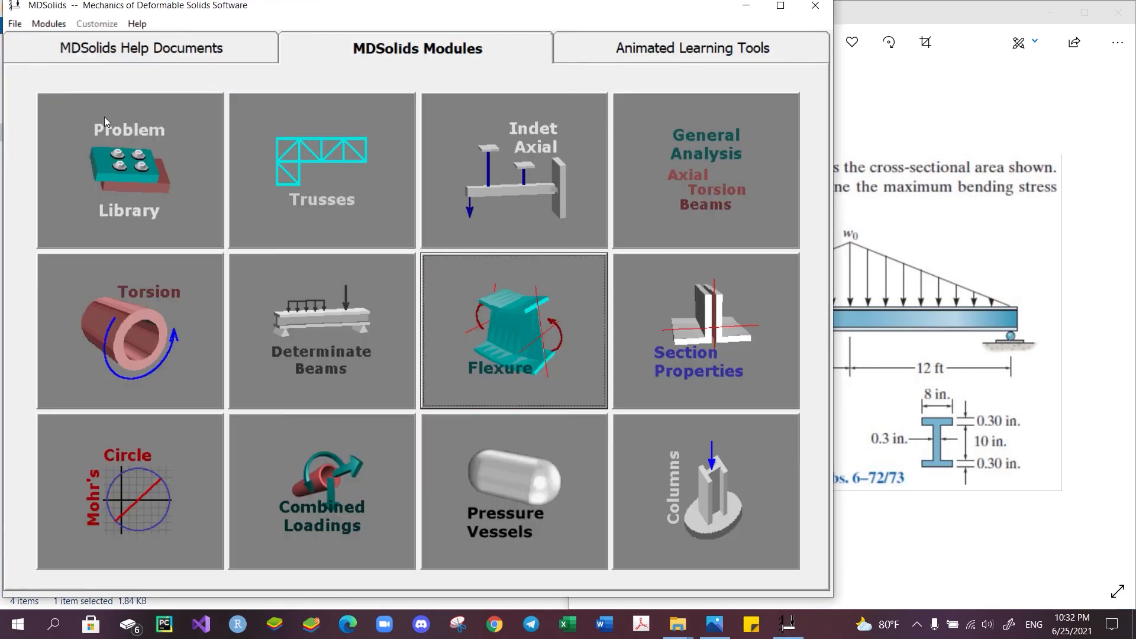
mouse_move(178, 135)
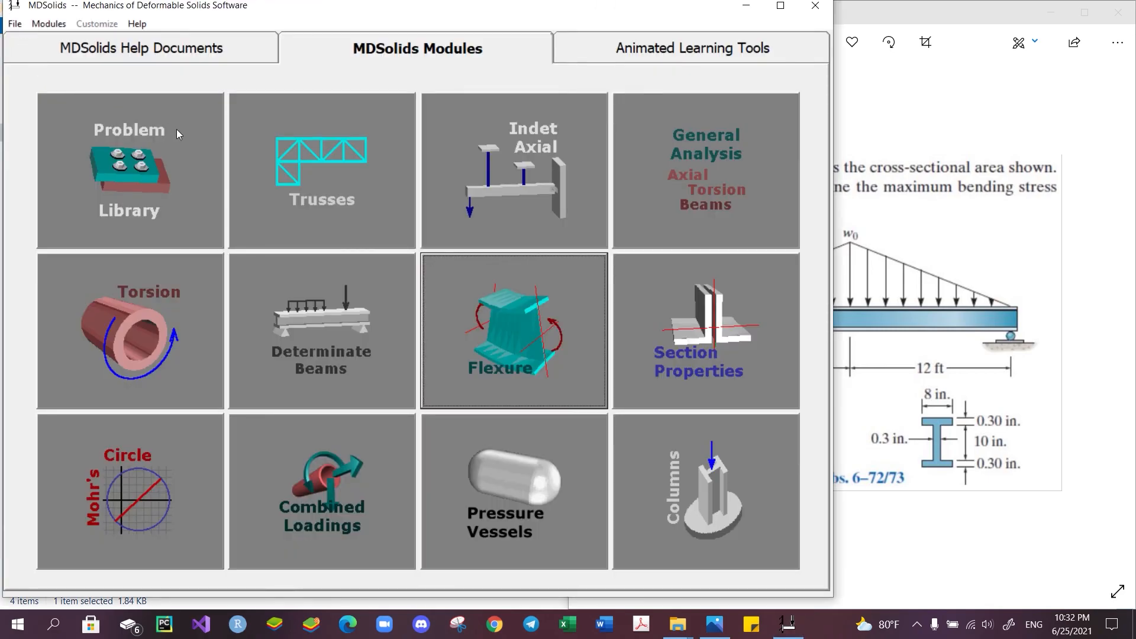
mouse_move(172, 196)
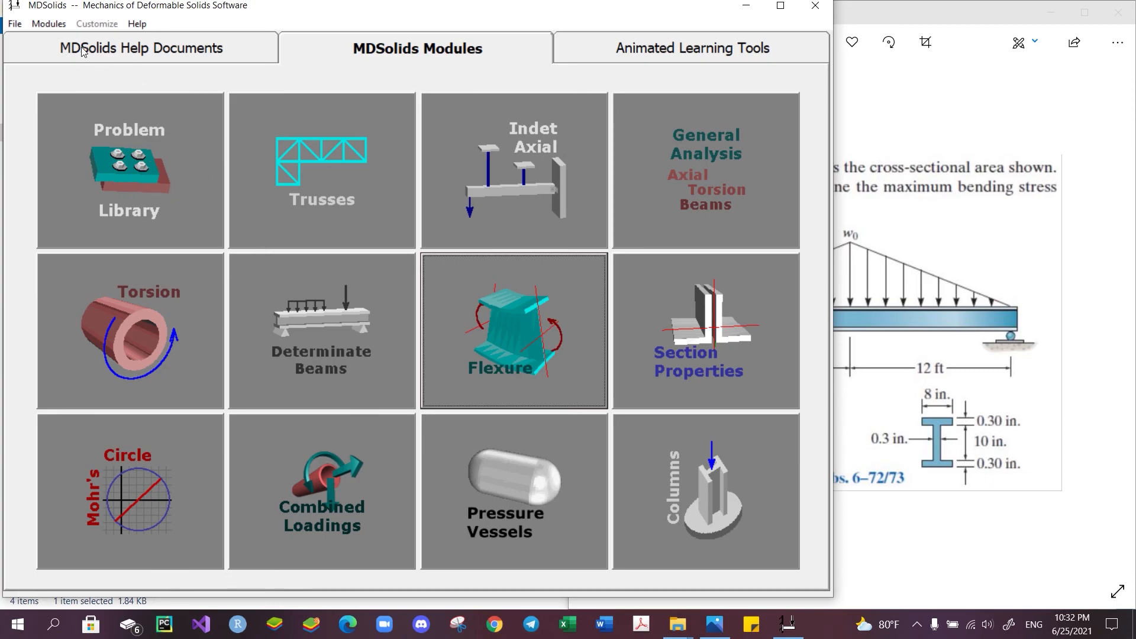
Glance at the Help Documents, then return to the MDSolids Modules grid.
left_click(140, 48)
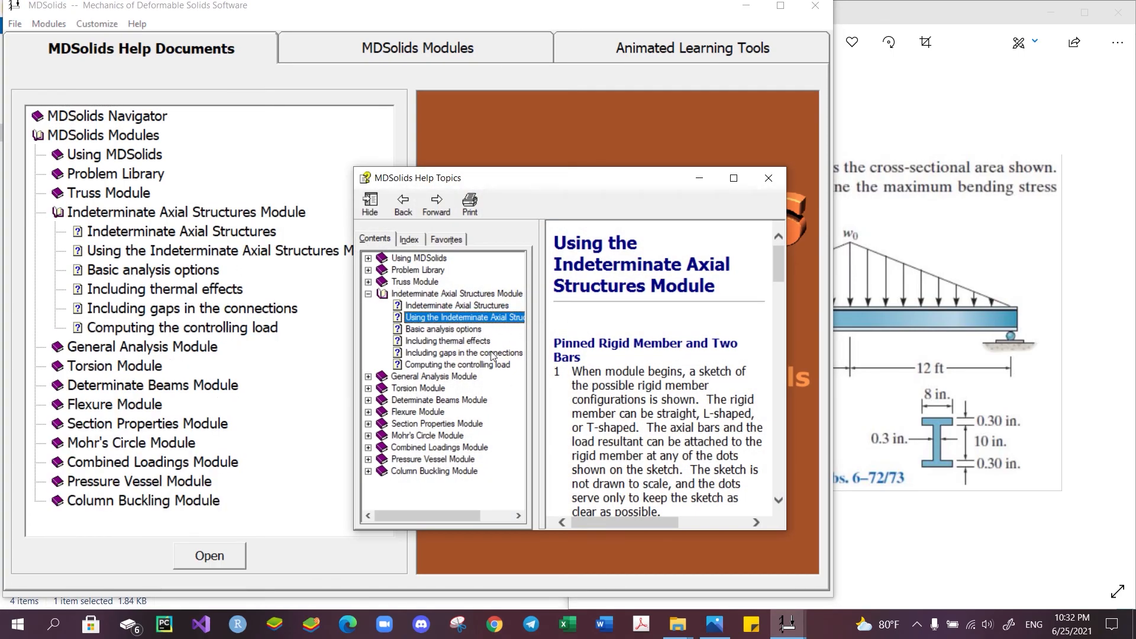
mouse_move(390, 80)
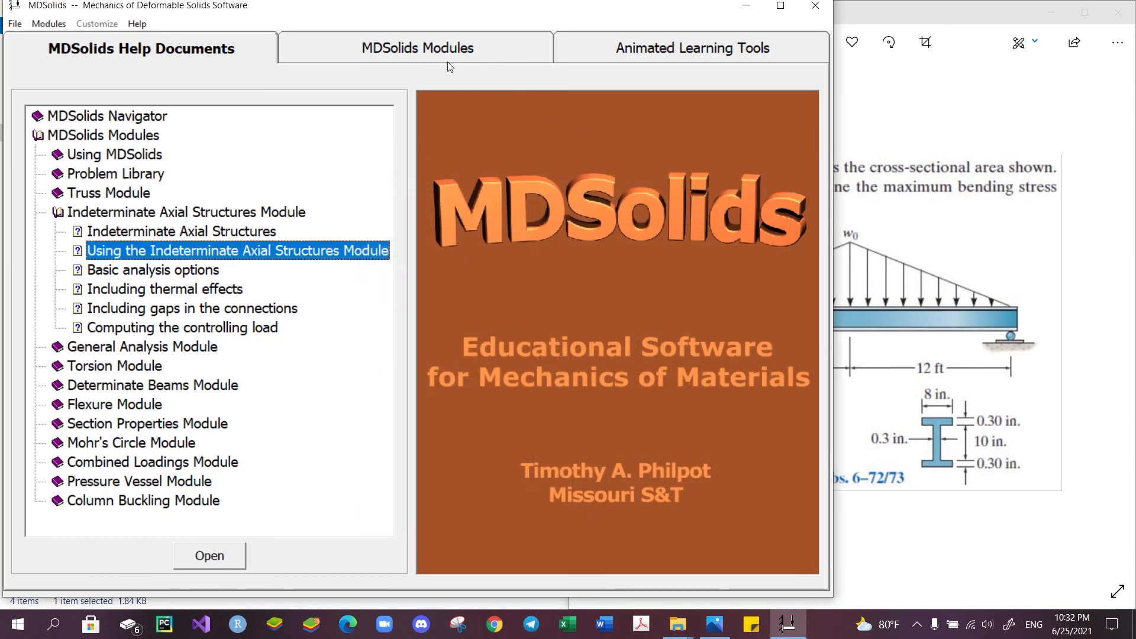
left_click(418, 48)
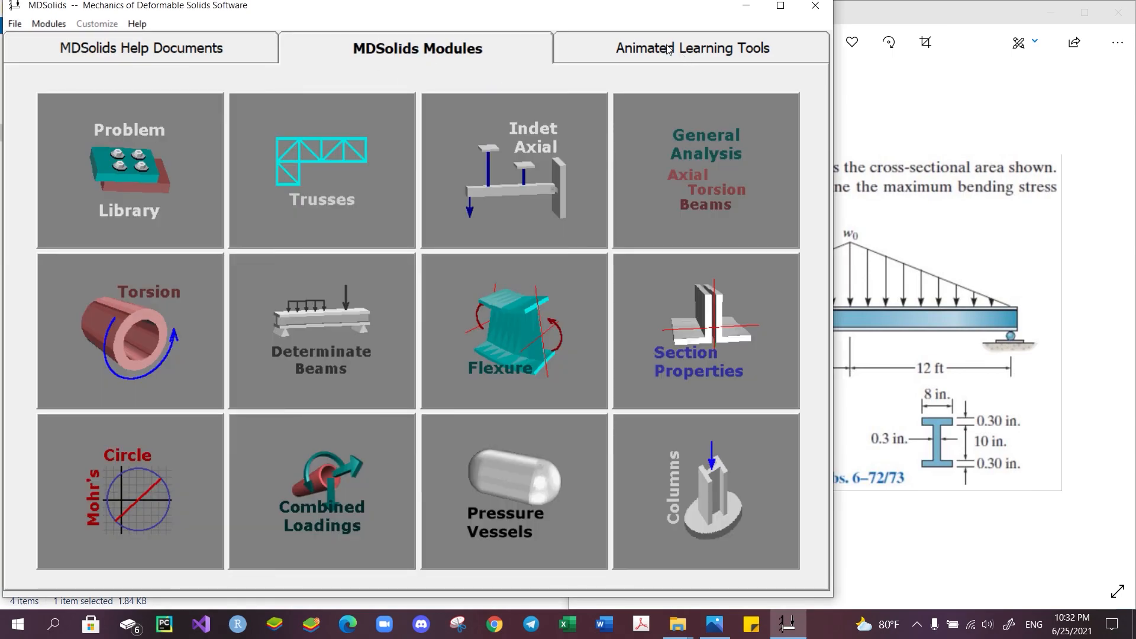
Show the Animated Learning Tools with the MecMovies mechanics collection.
left_click(690, 48)
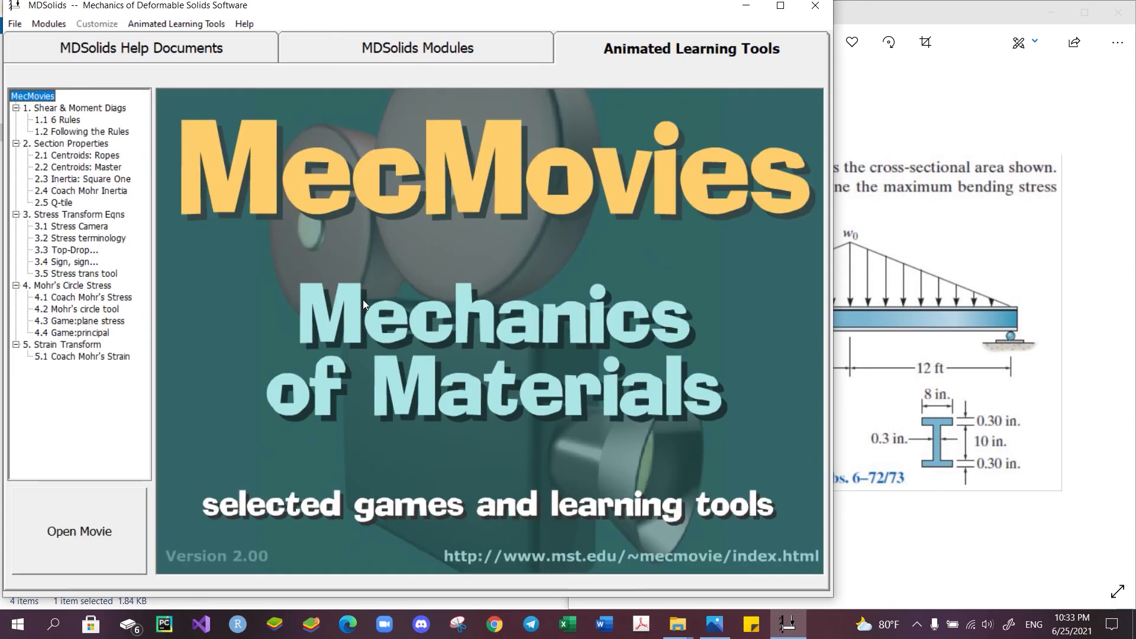
mouse_move(424, 271)
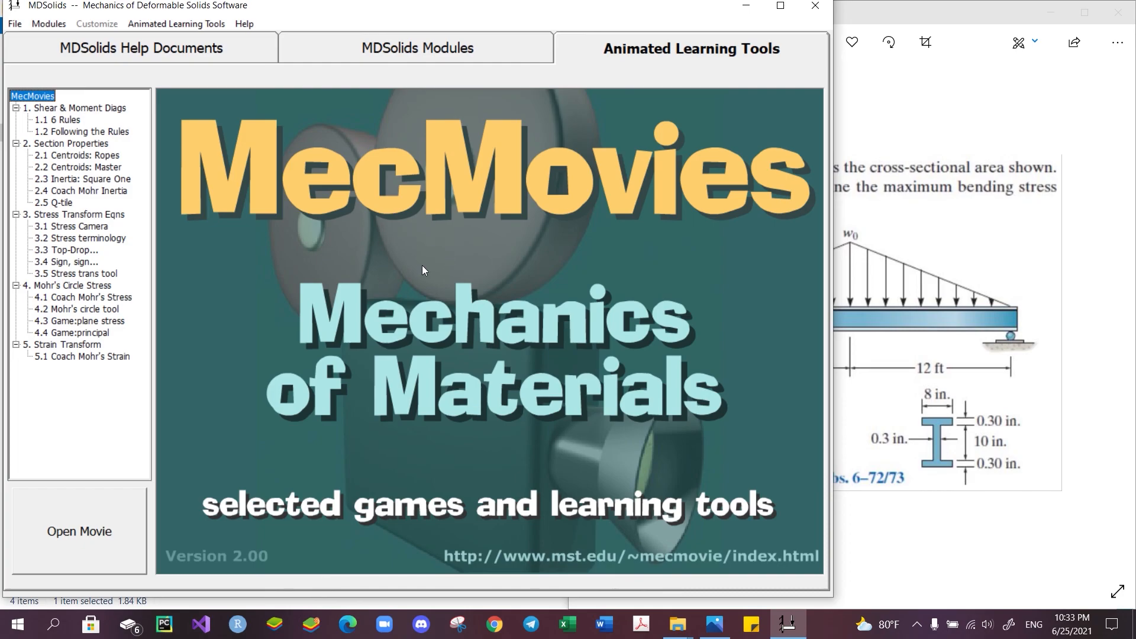
mouse_move(503, 116)
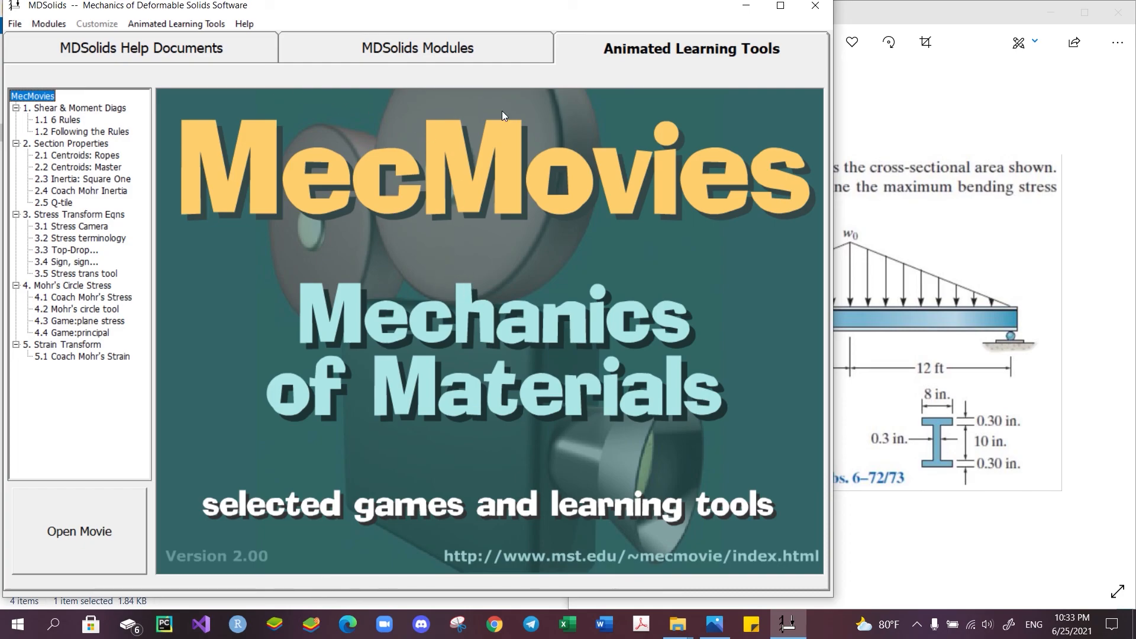
mouse_move(645, 42)
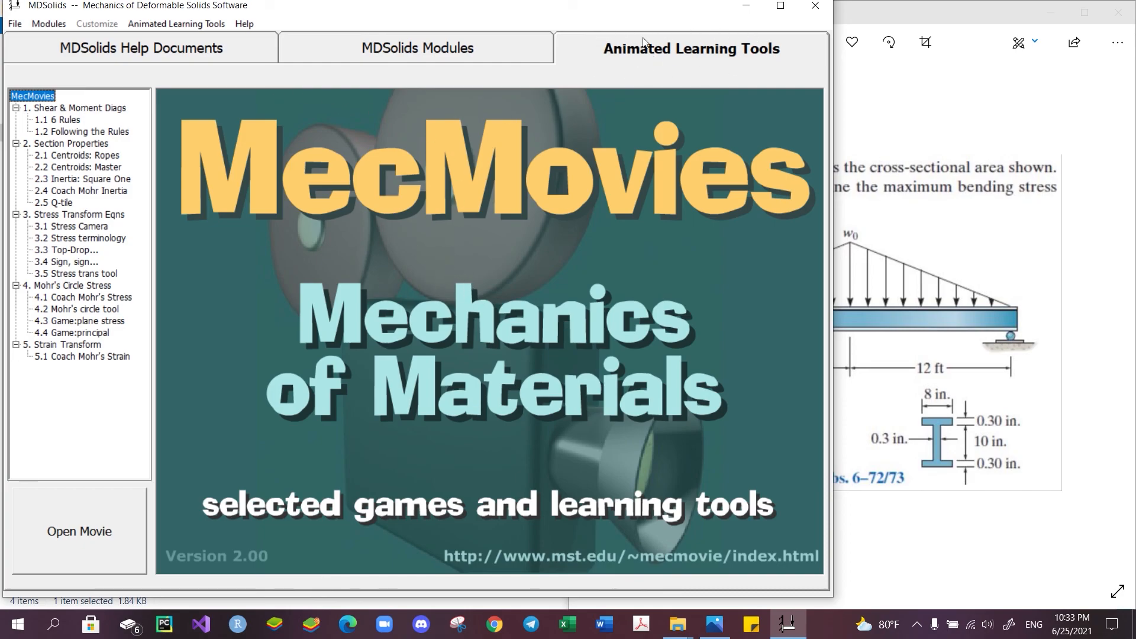
mouse_move(523, 197)
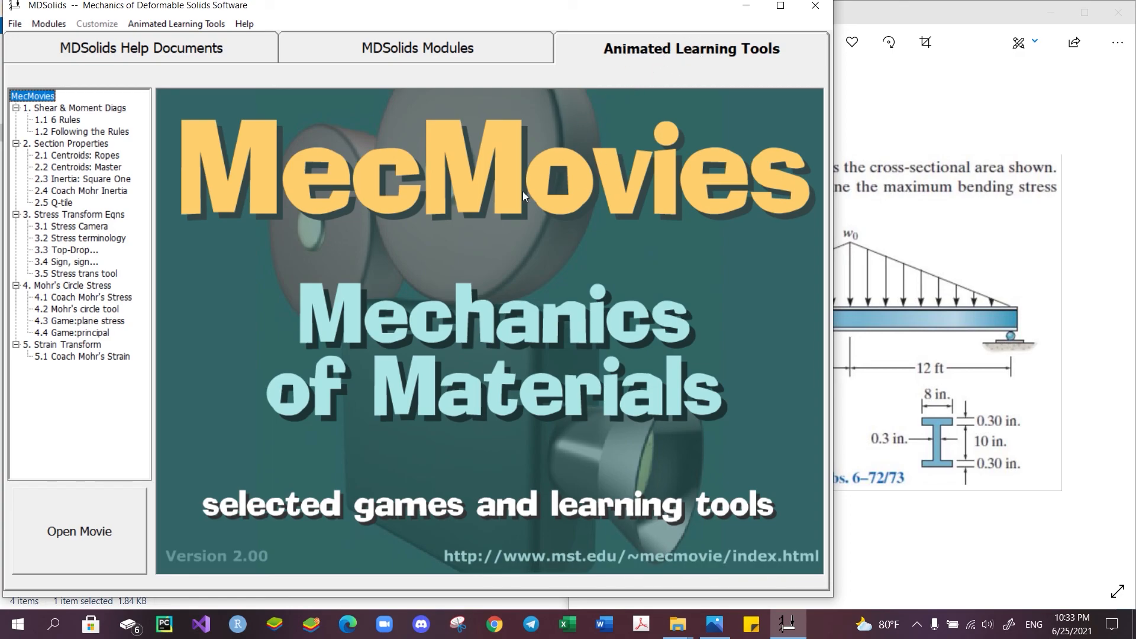
mouse_move(314, 333)
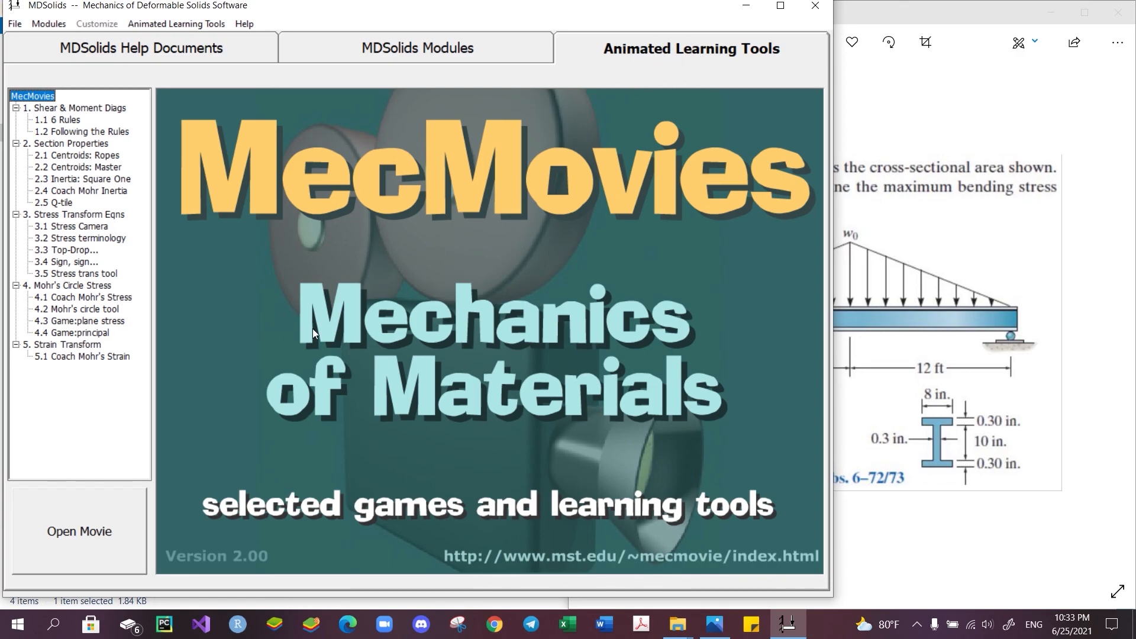